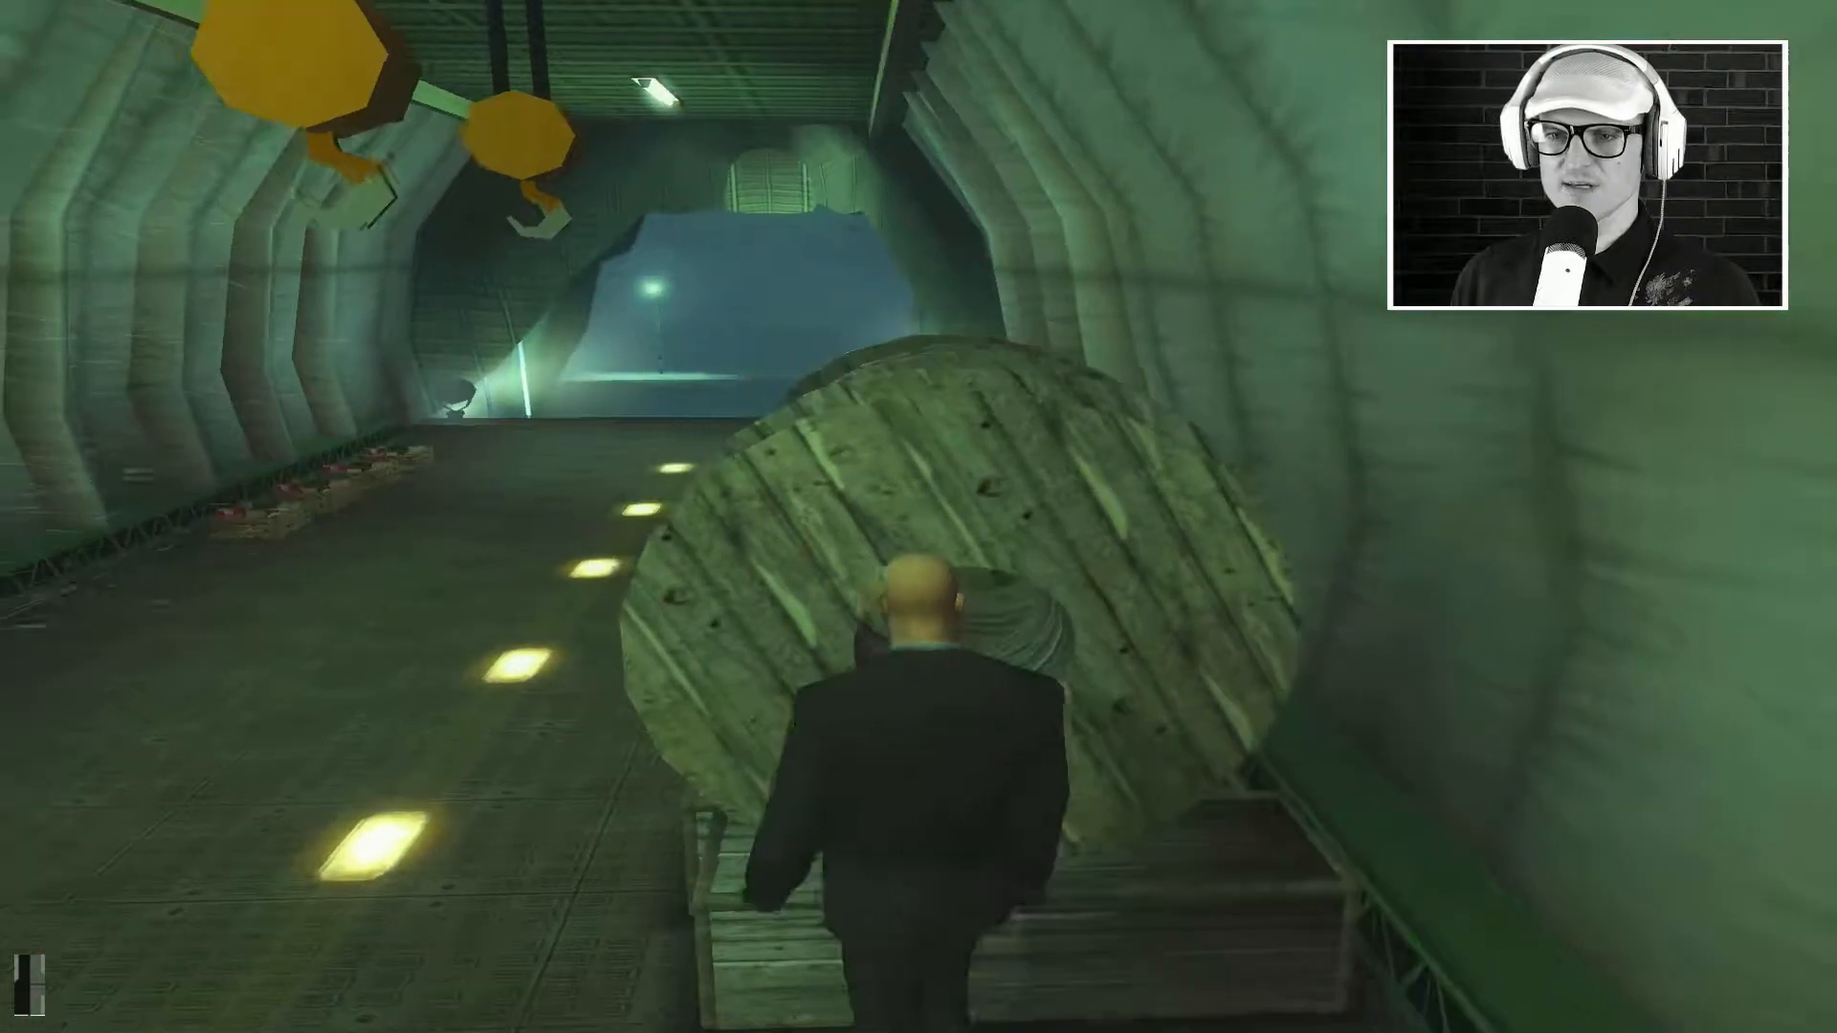
# Step: Walk down the tunnel, then read the elimination, escape and destroy-the-bomb-facility objective details
pyautogui.press('w')
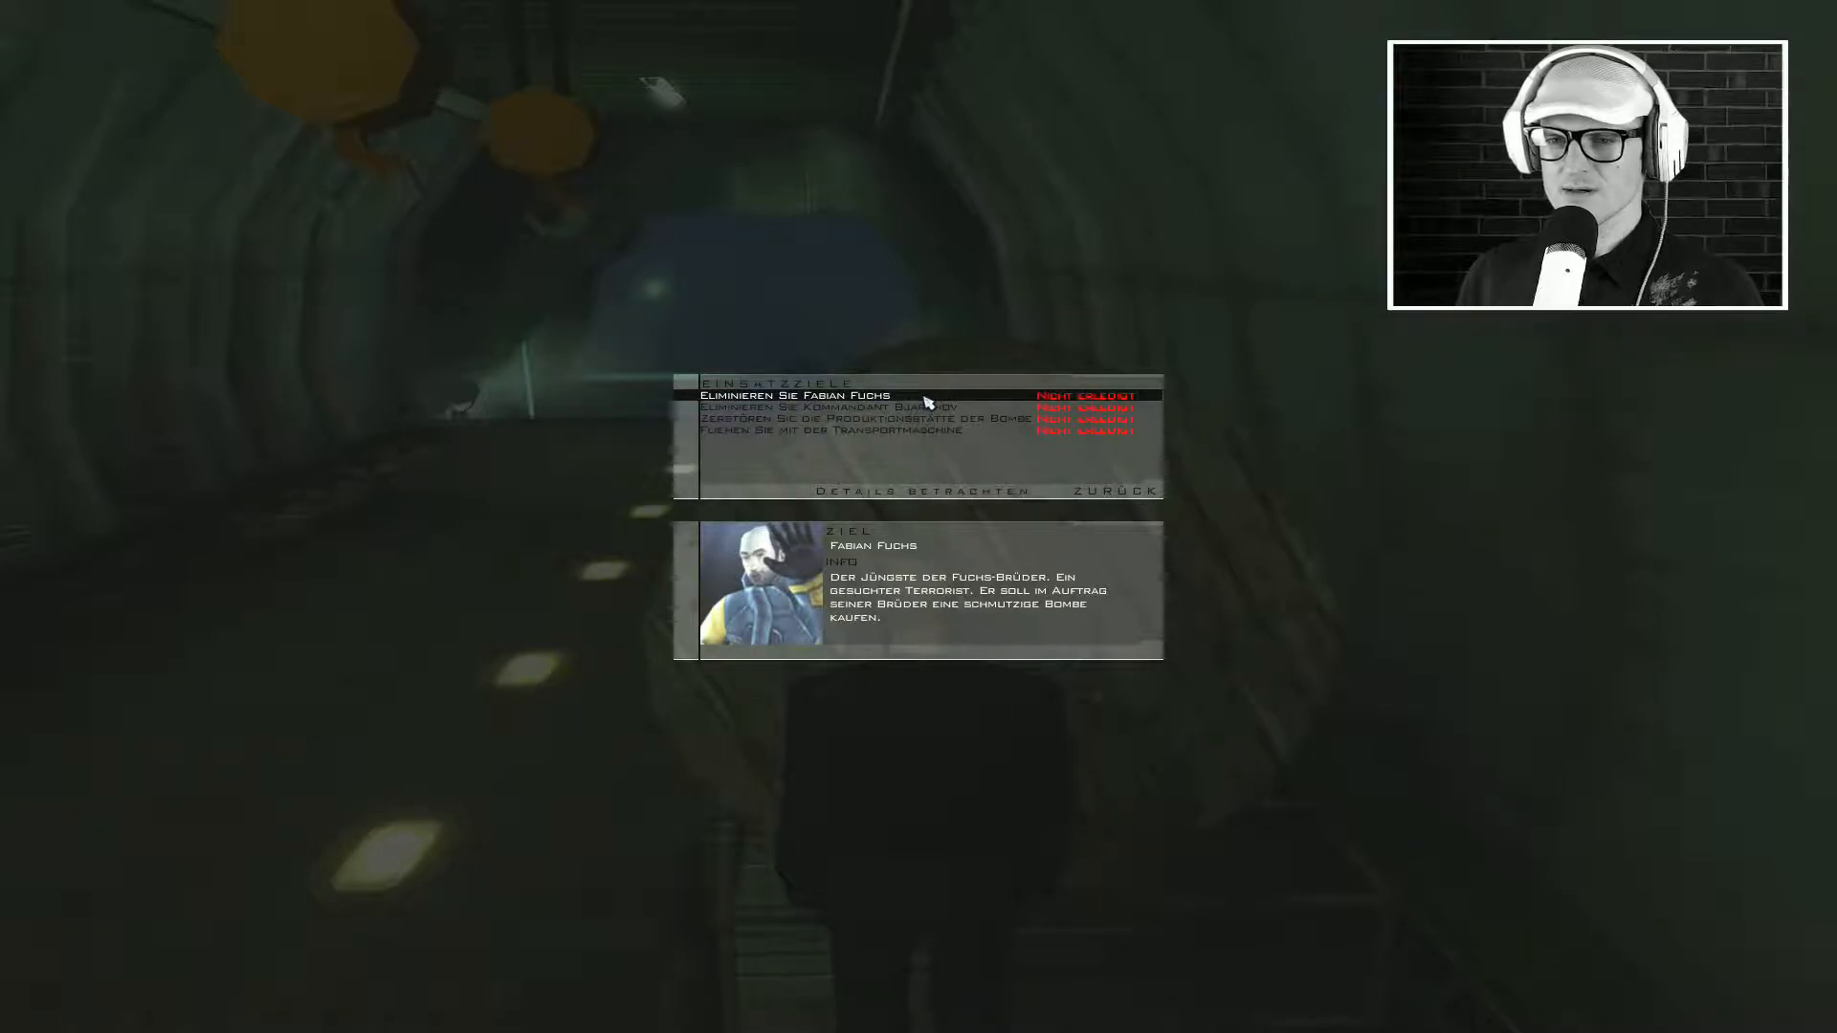
pyautogui.click(861, 419)
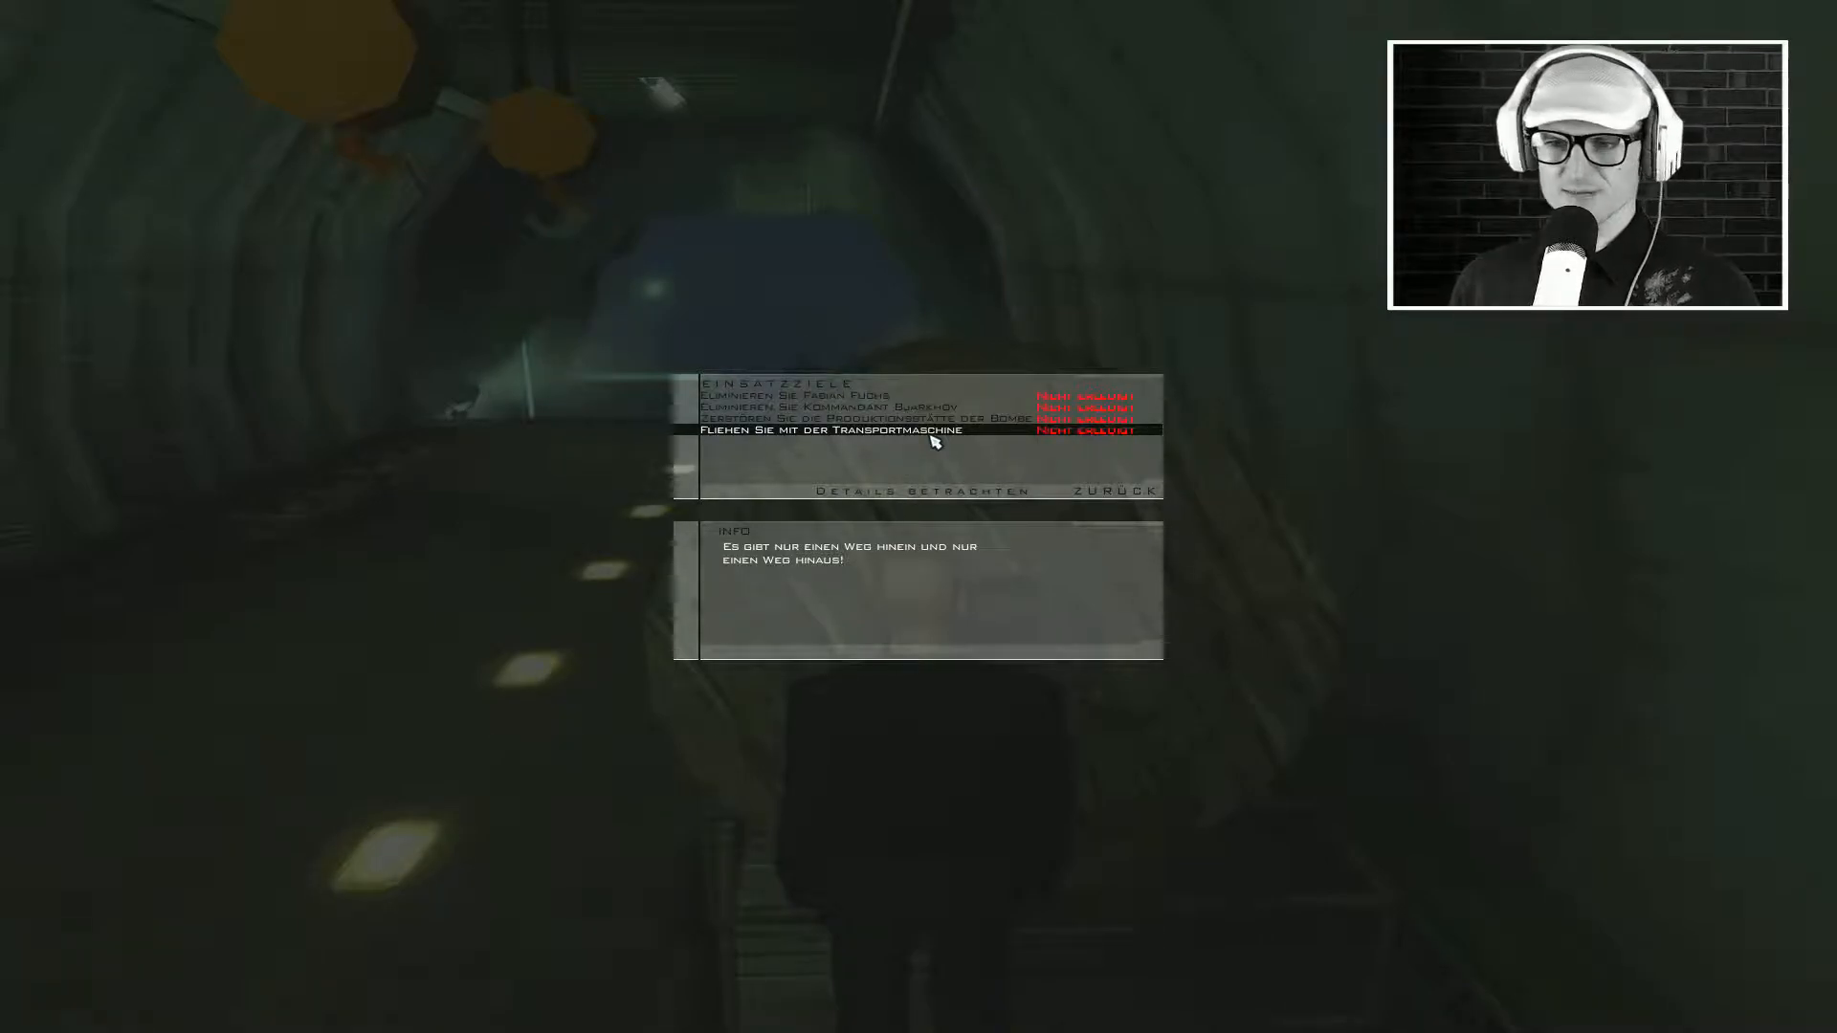
pyautogui.click(792, 396)
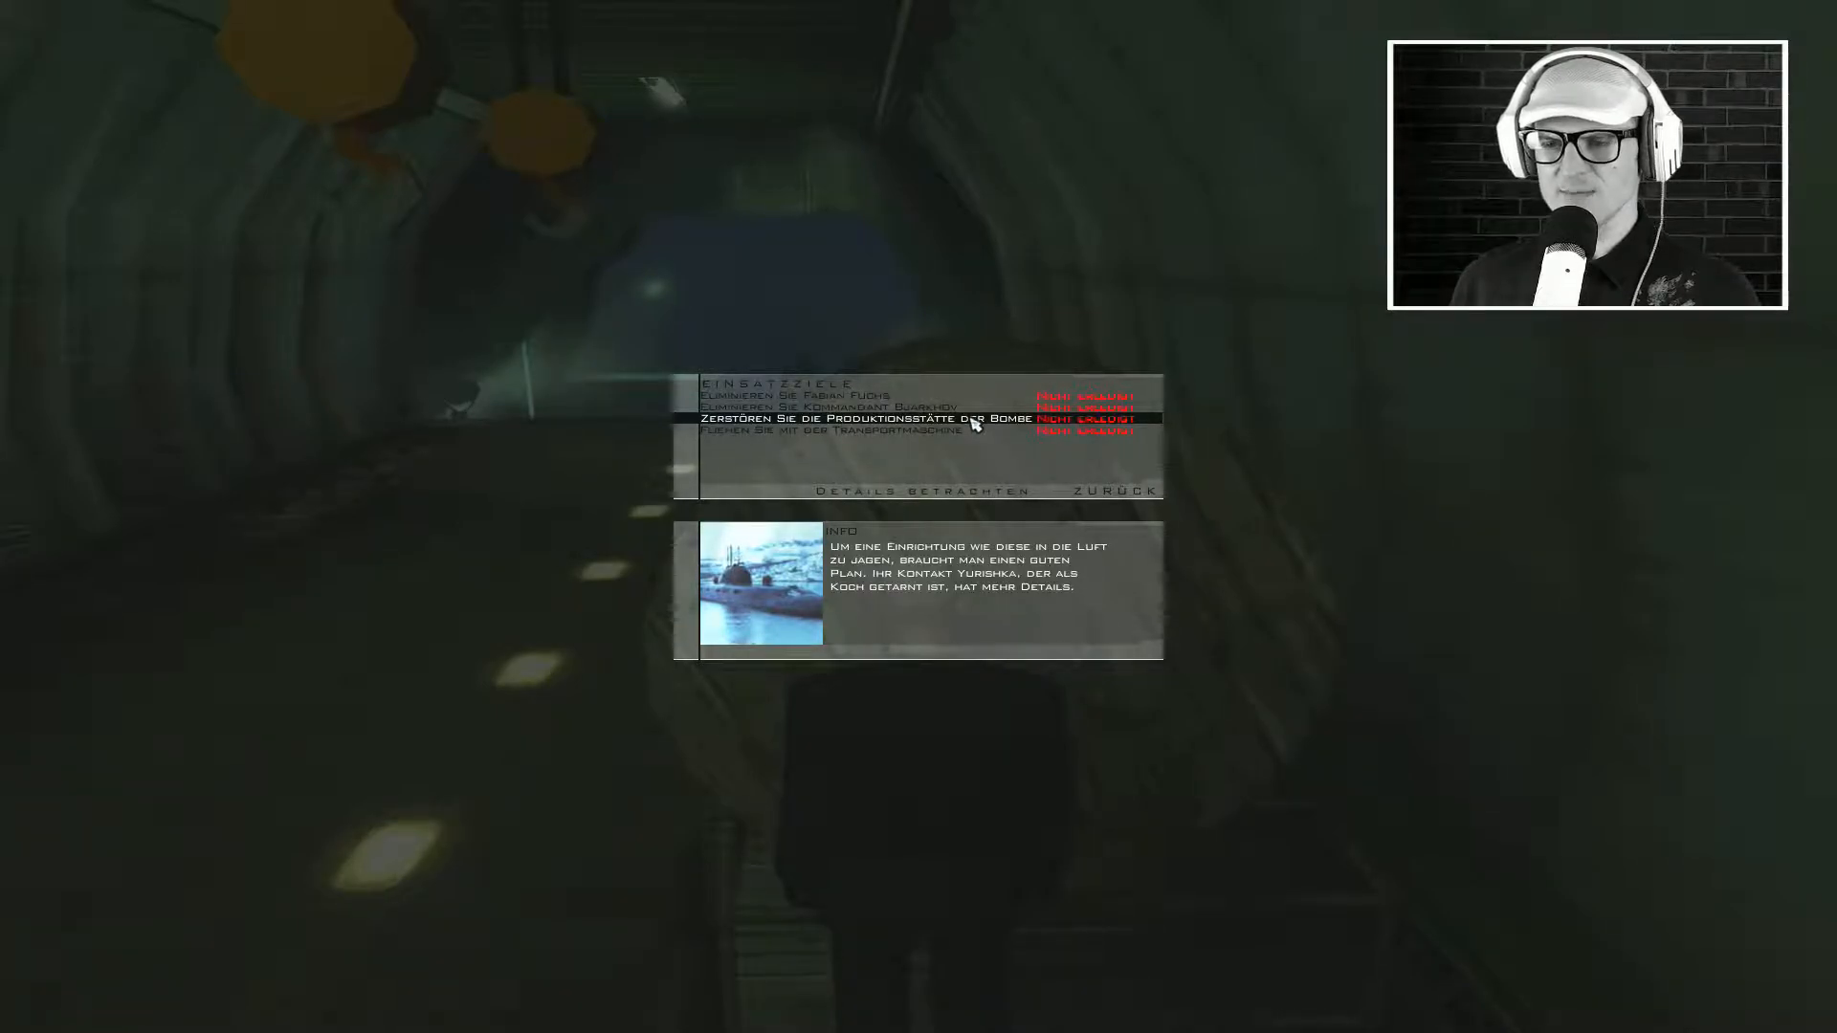
pyautogui.click(844, 430)
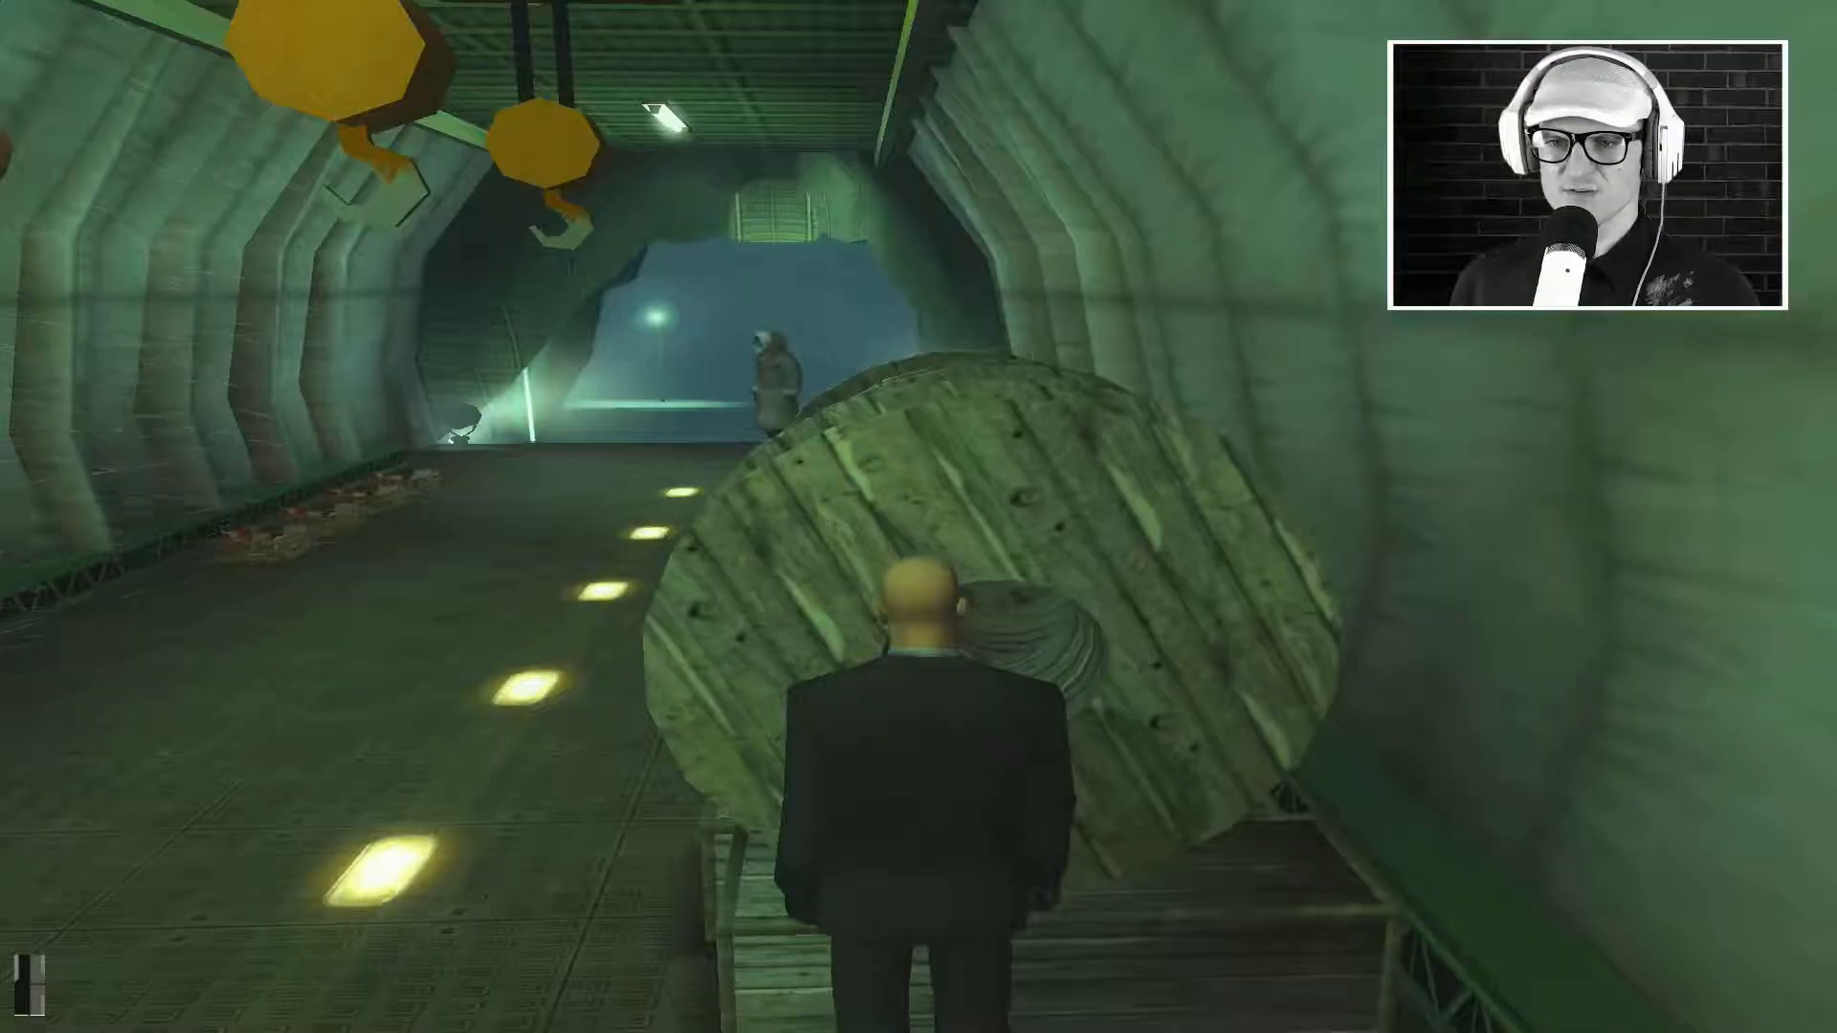
# Step: Run after the coated guard and close in on him at the tunnel mouth
pyautogui.press('w')
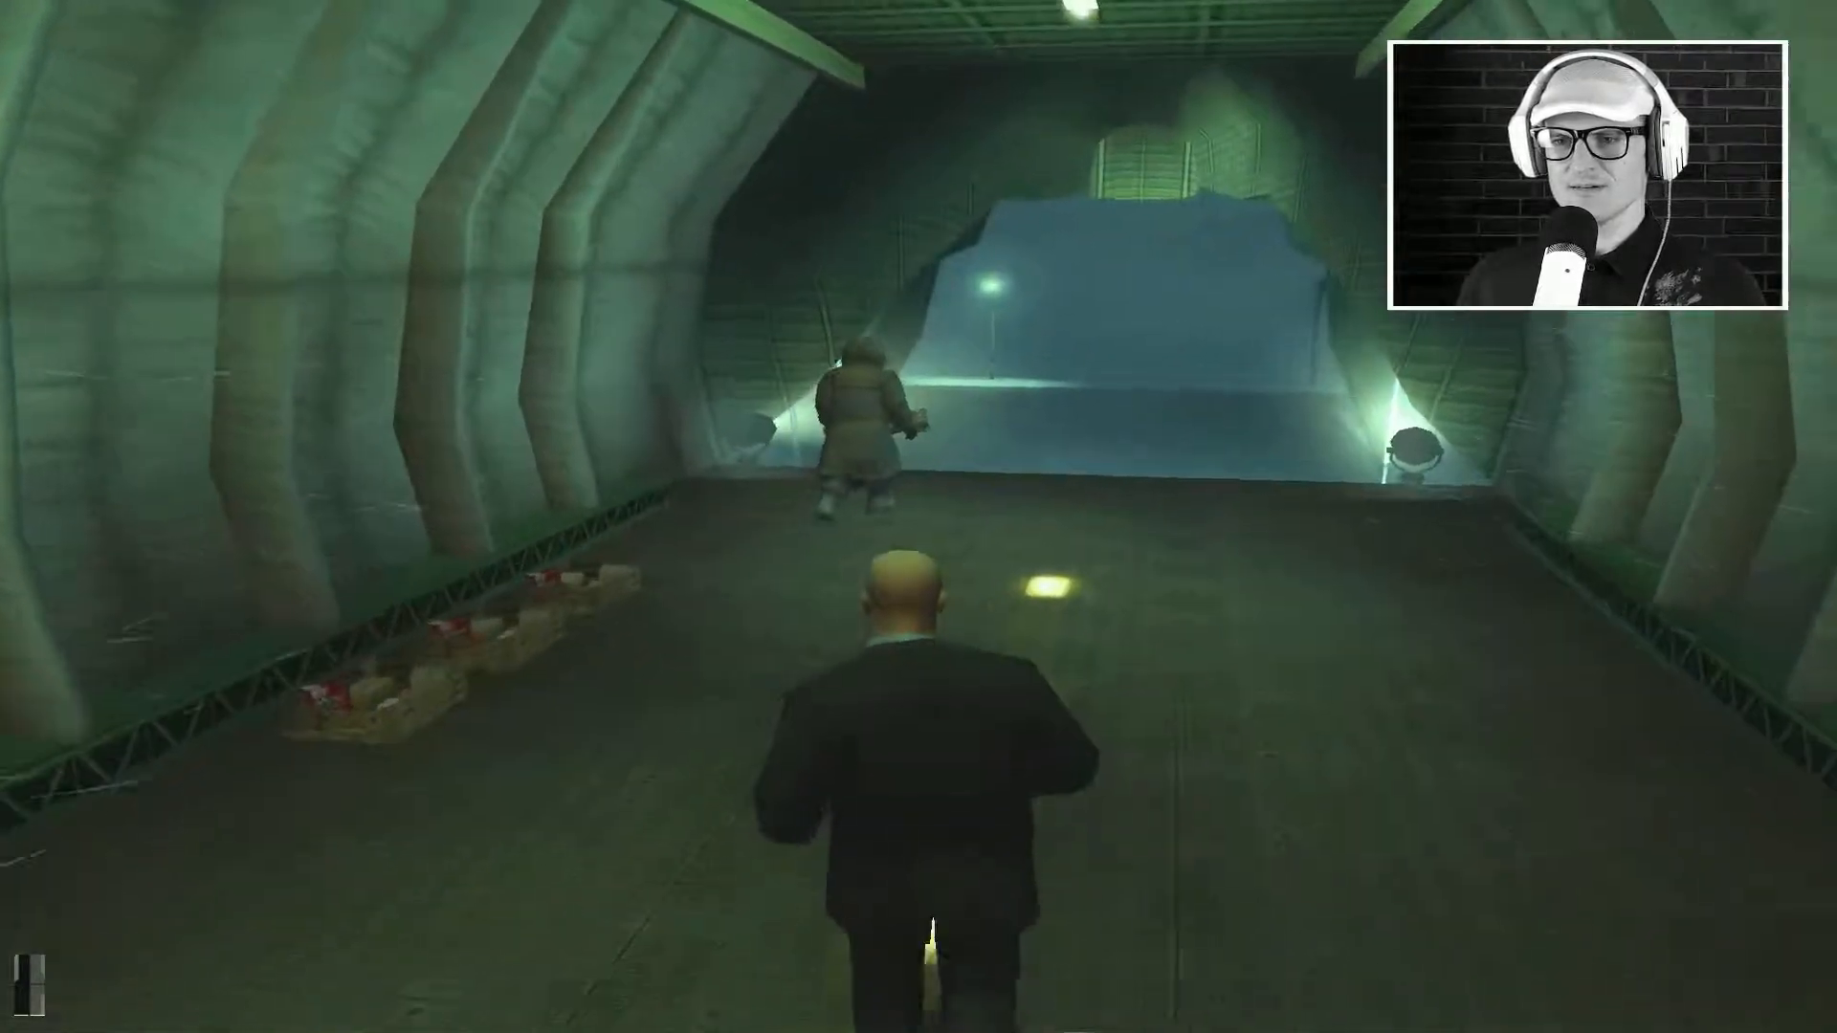
pyautogui.press('w')
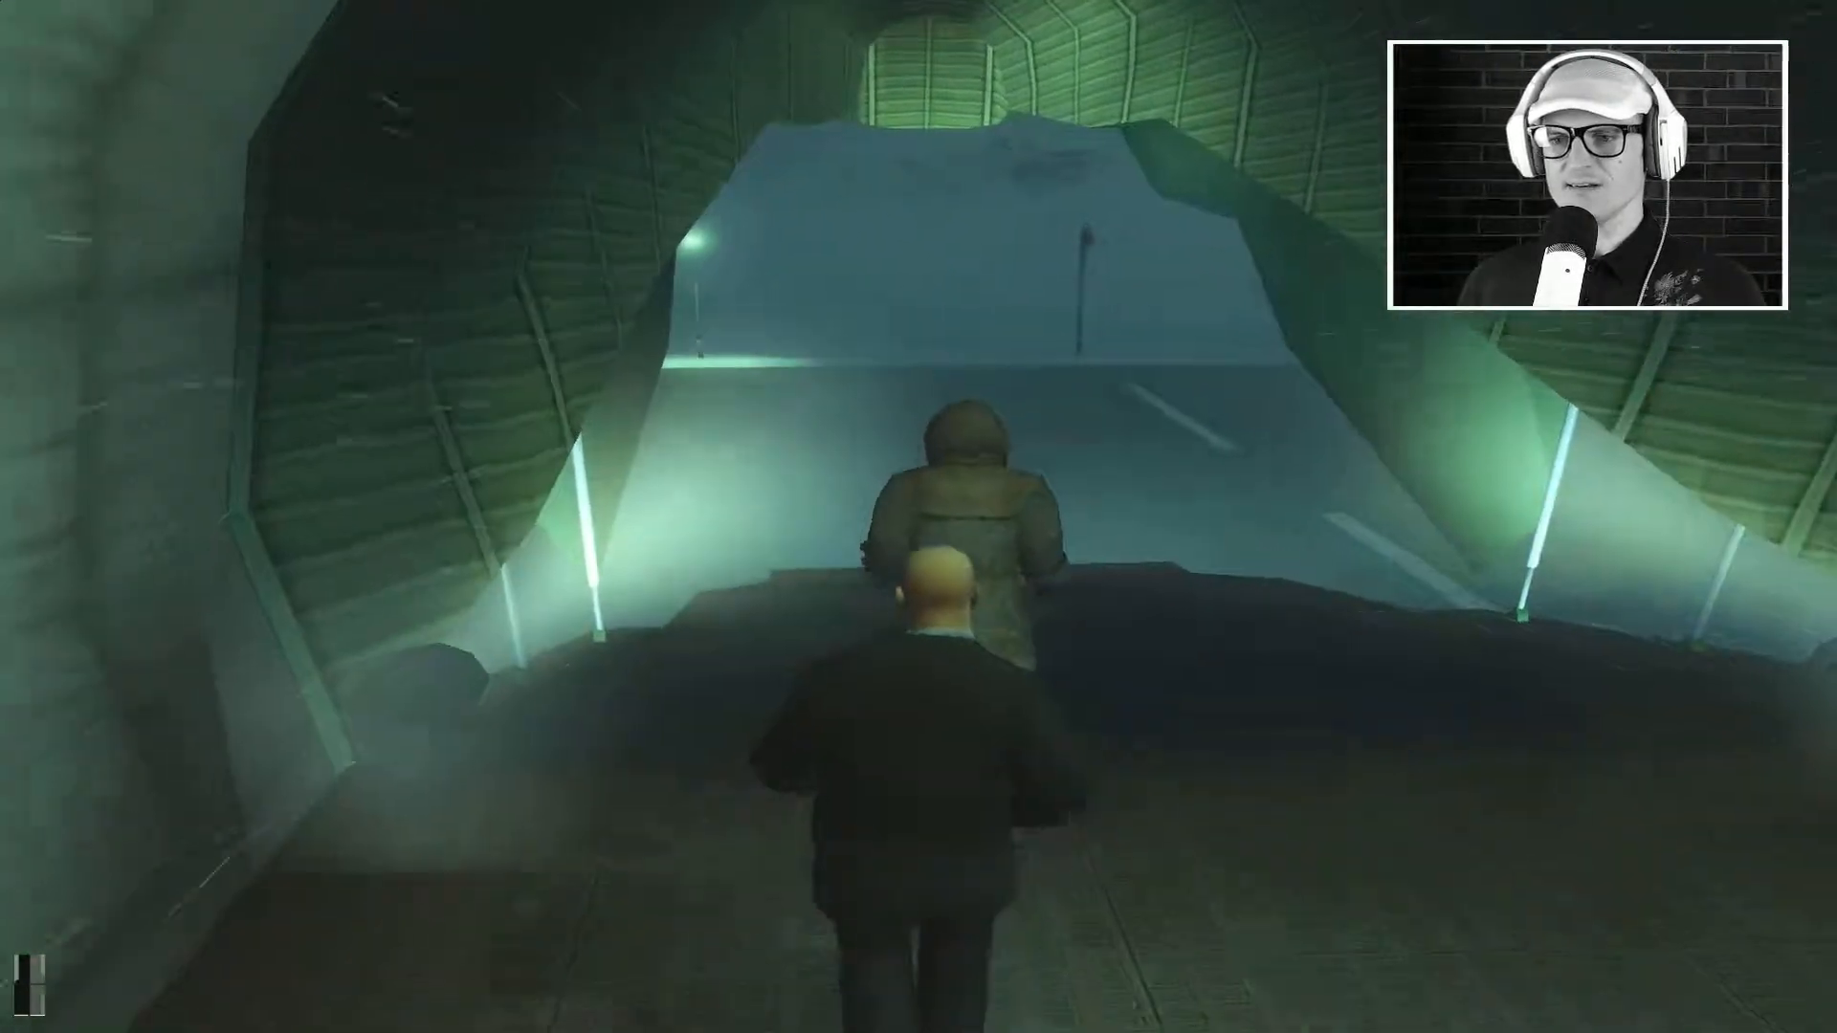
pyautogui.press('w')
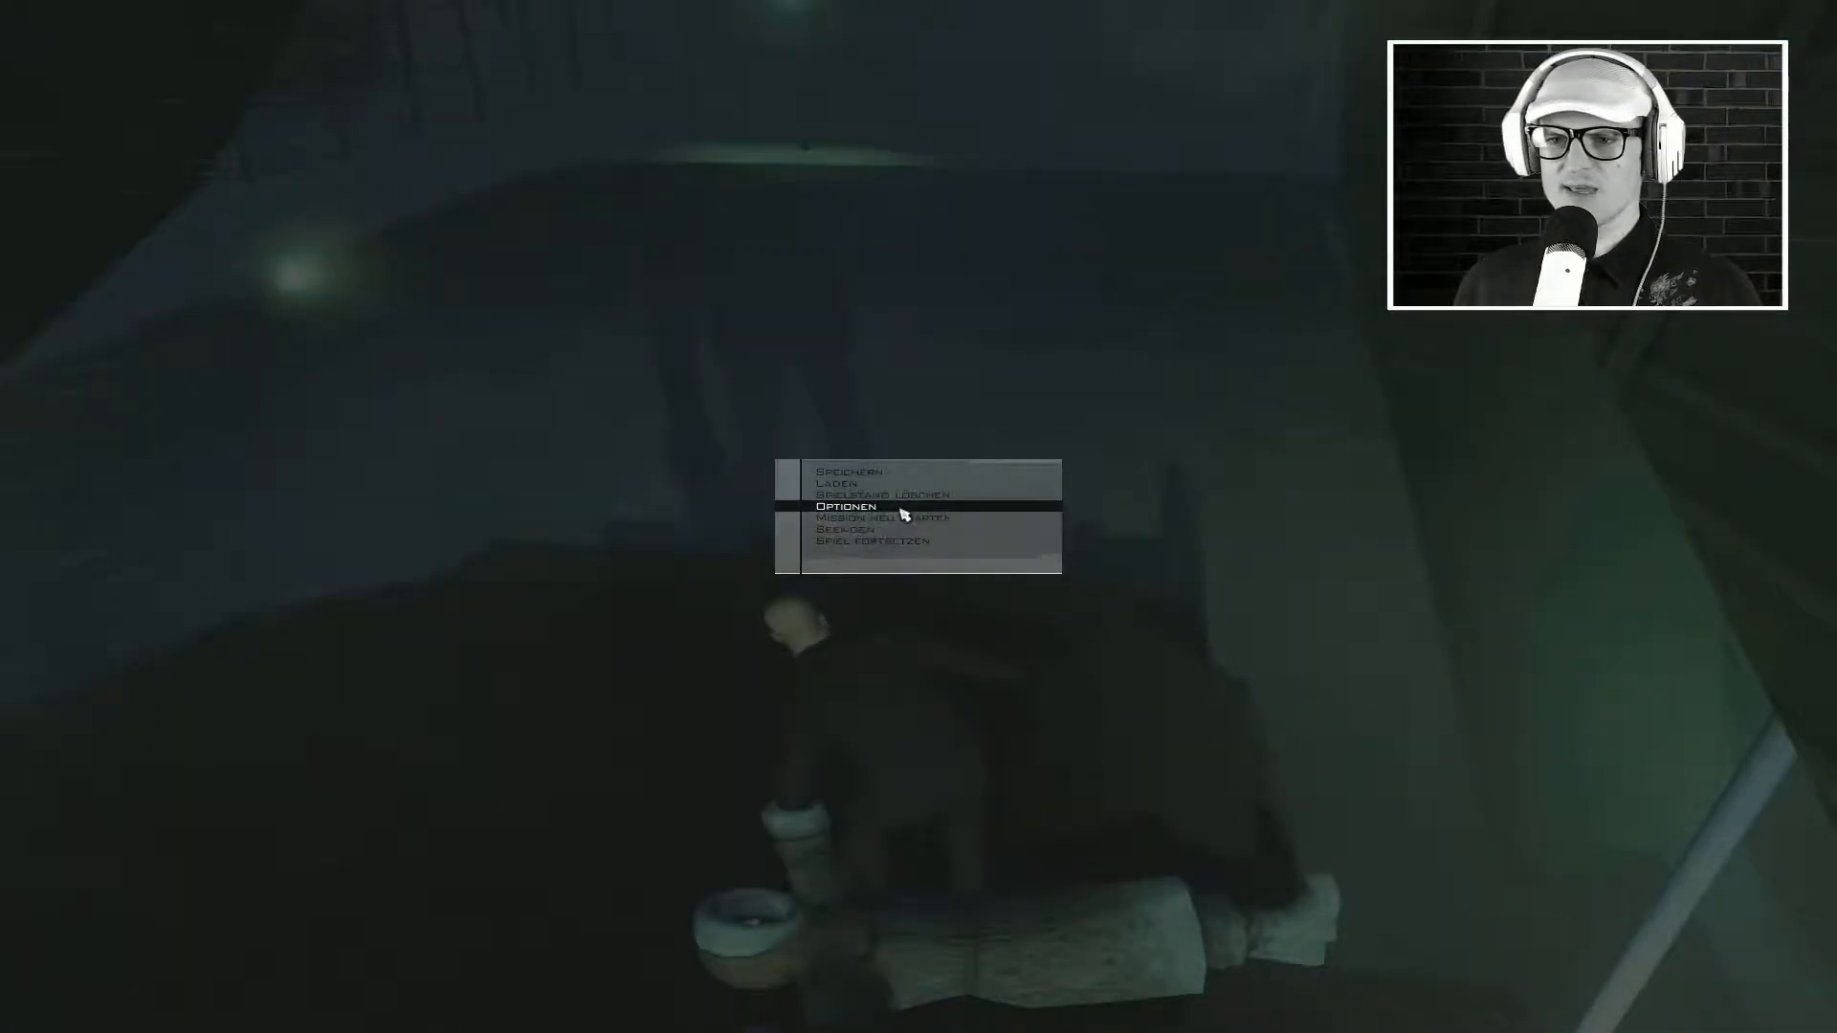
# Step: Pick a pause-menu entry and answer Nein to the 'Sind Sie sicher?' progress-loss warning
pyautogui.click(878, 515)
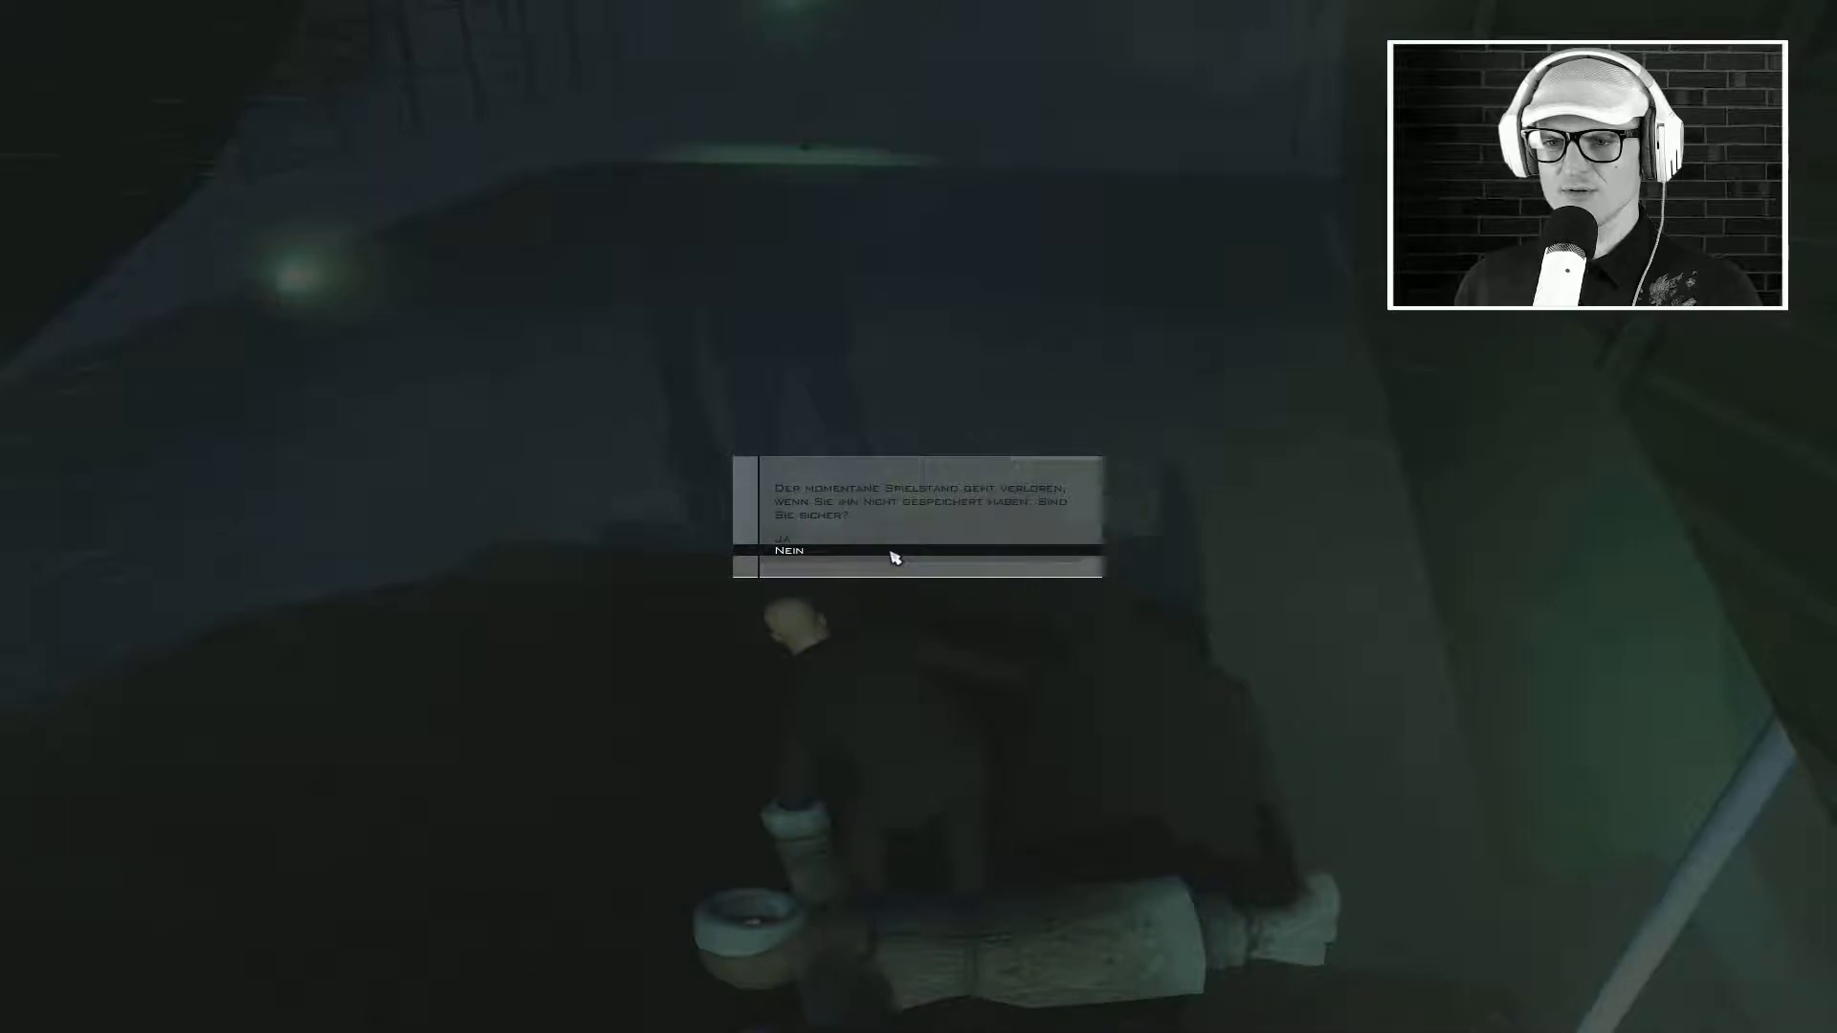
pyautogui.click(788, 551)
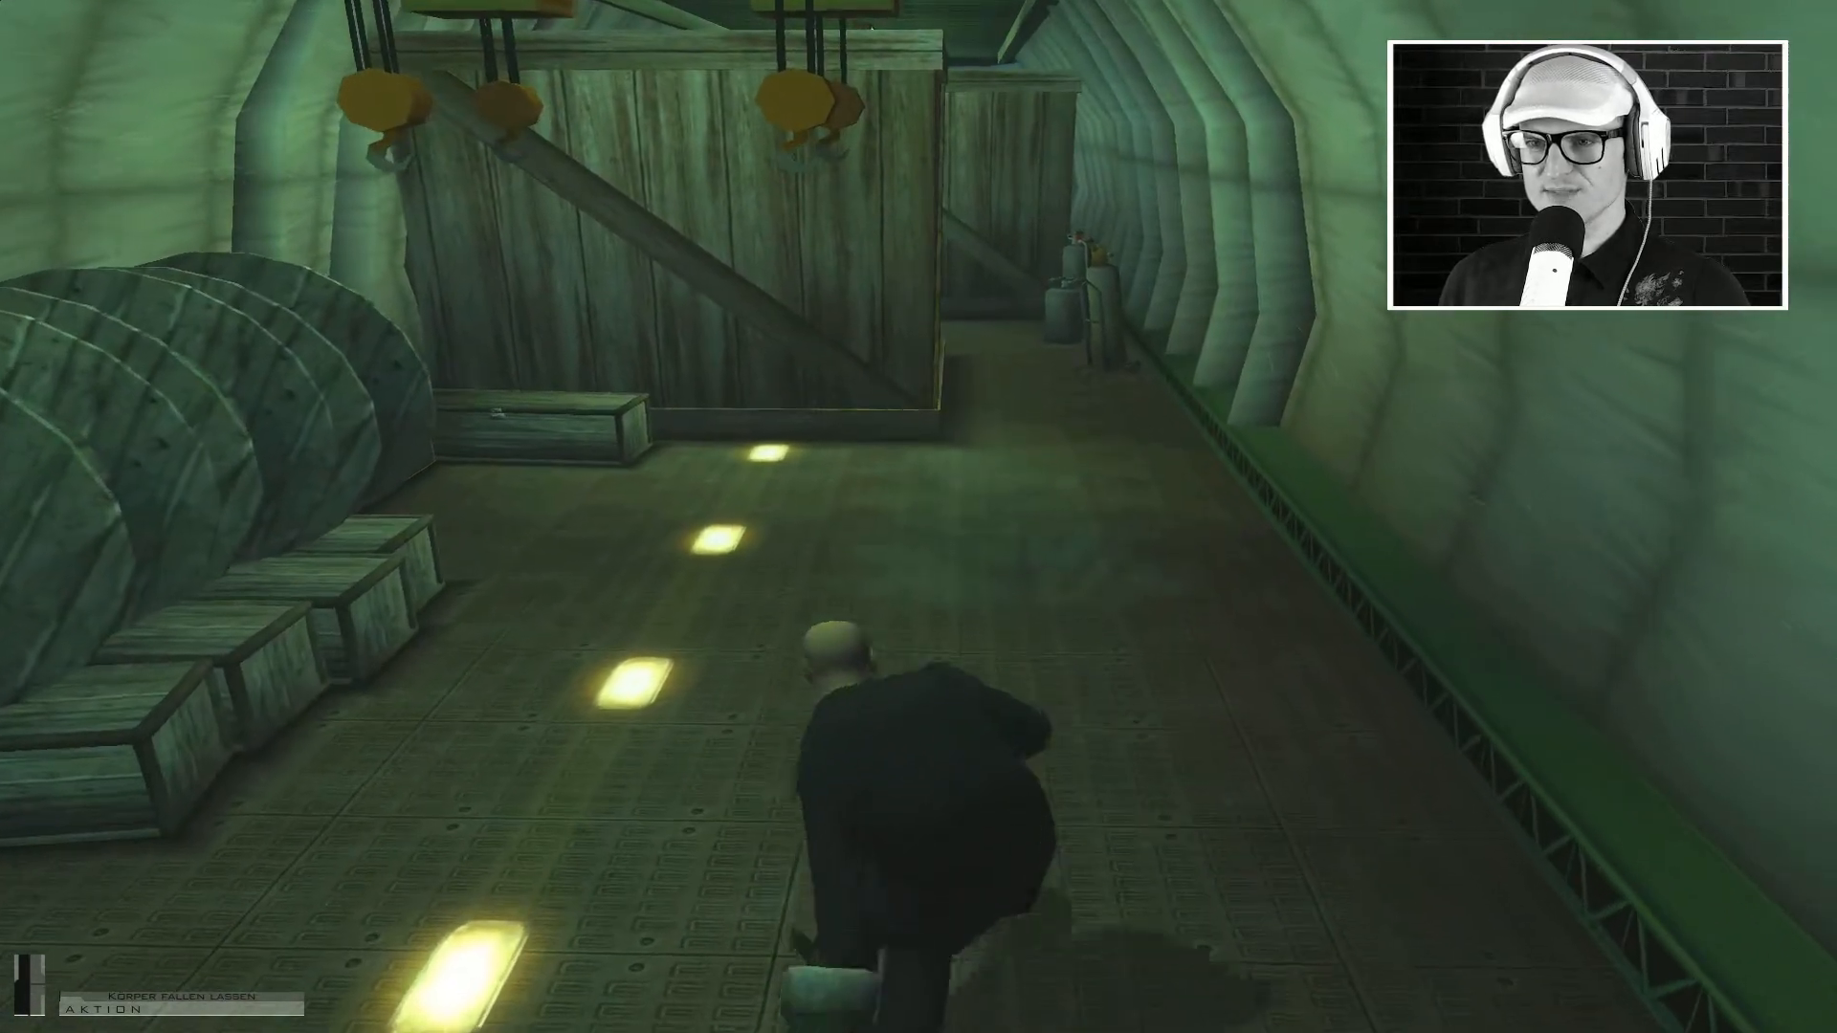
# Step: Carry the body deeper among the crates, then run back to the tunnel exit in the guard's coat
pyautogui.press('w')
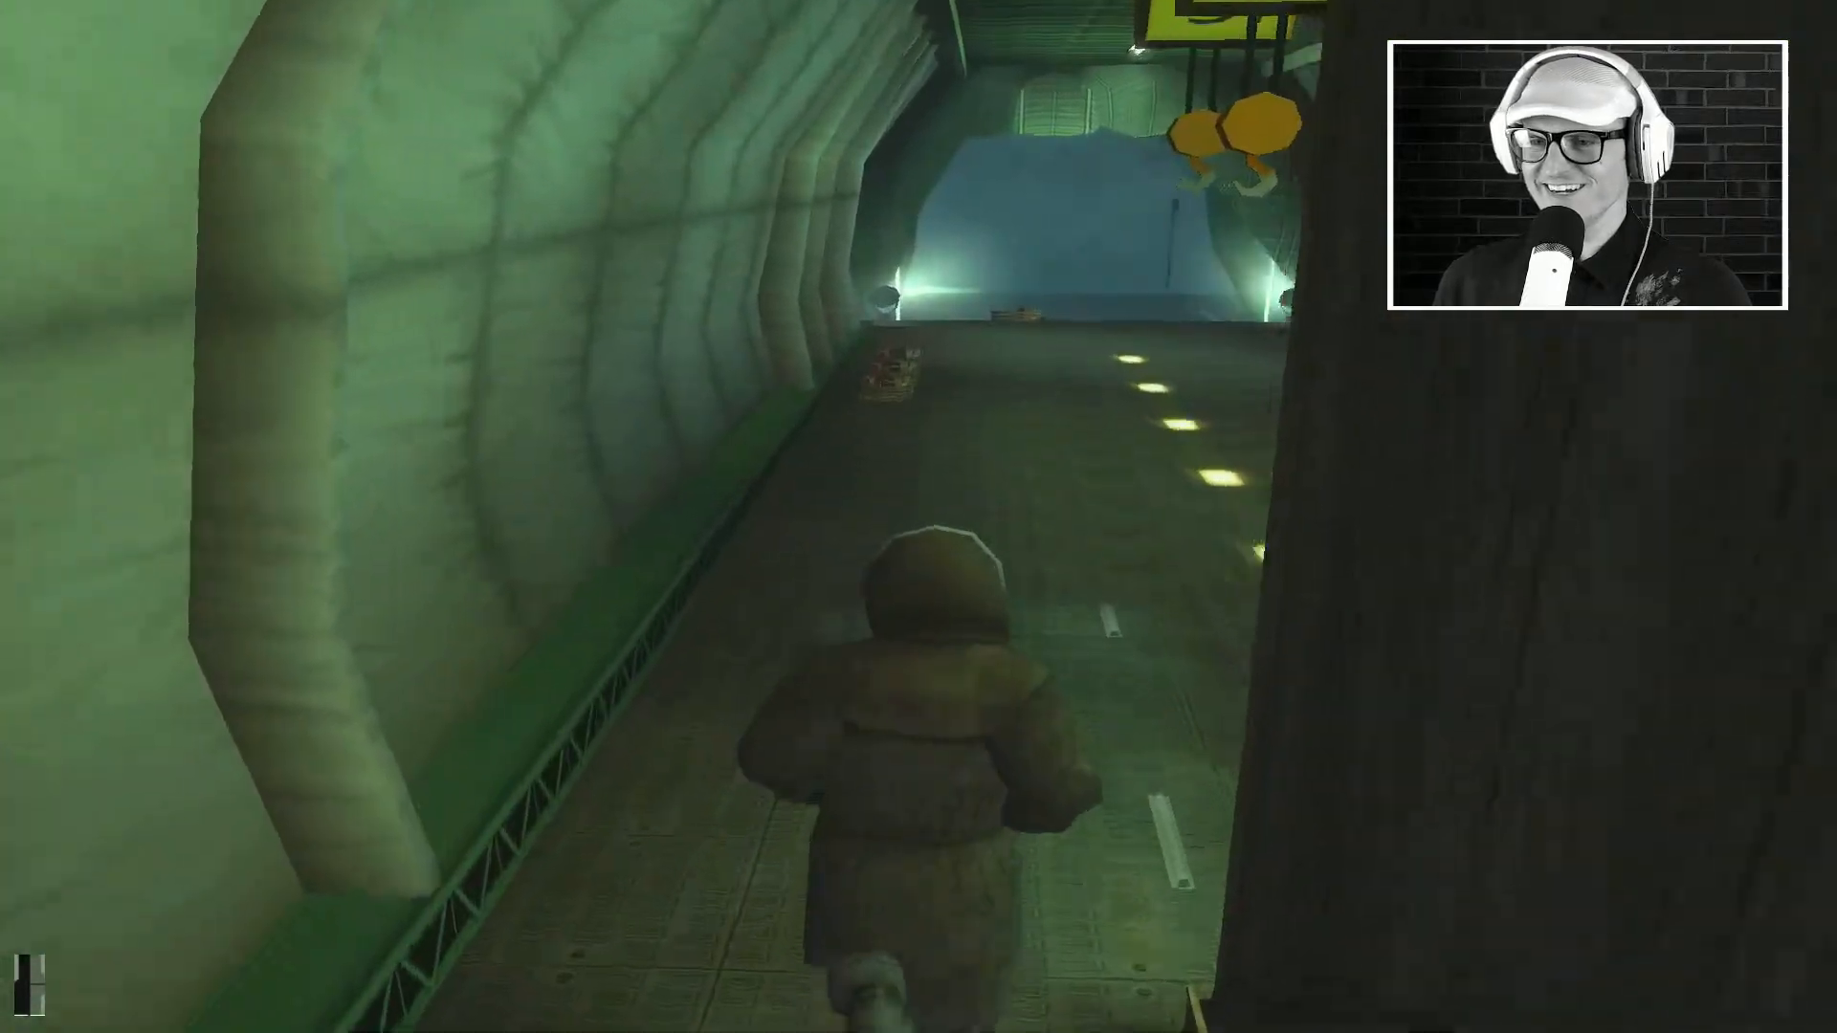
pyautogui.press('w')
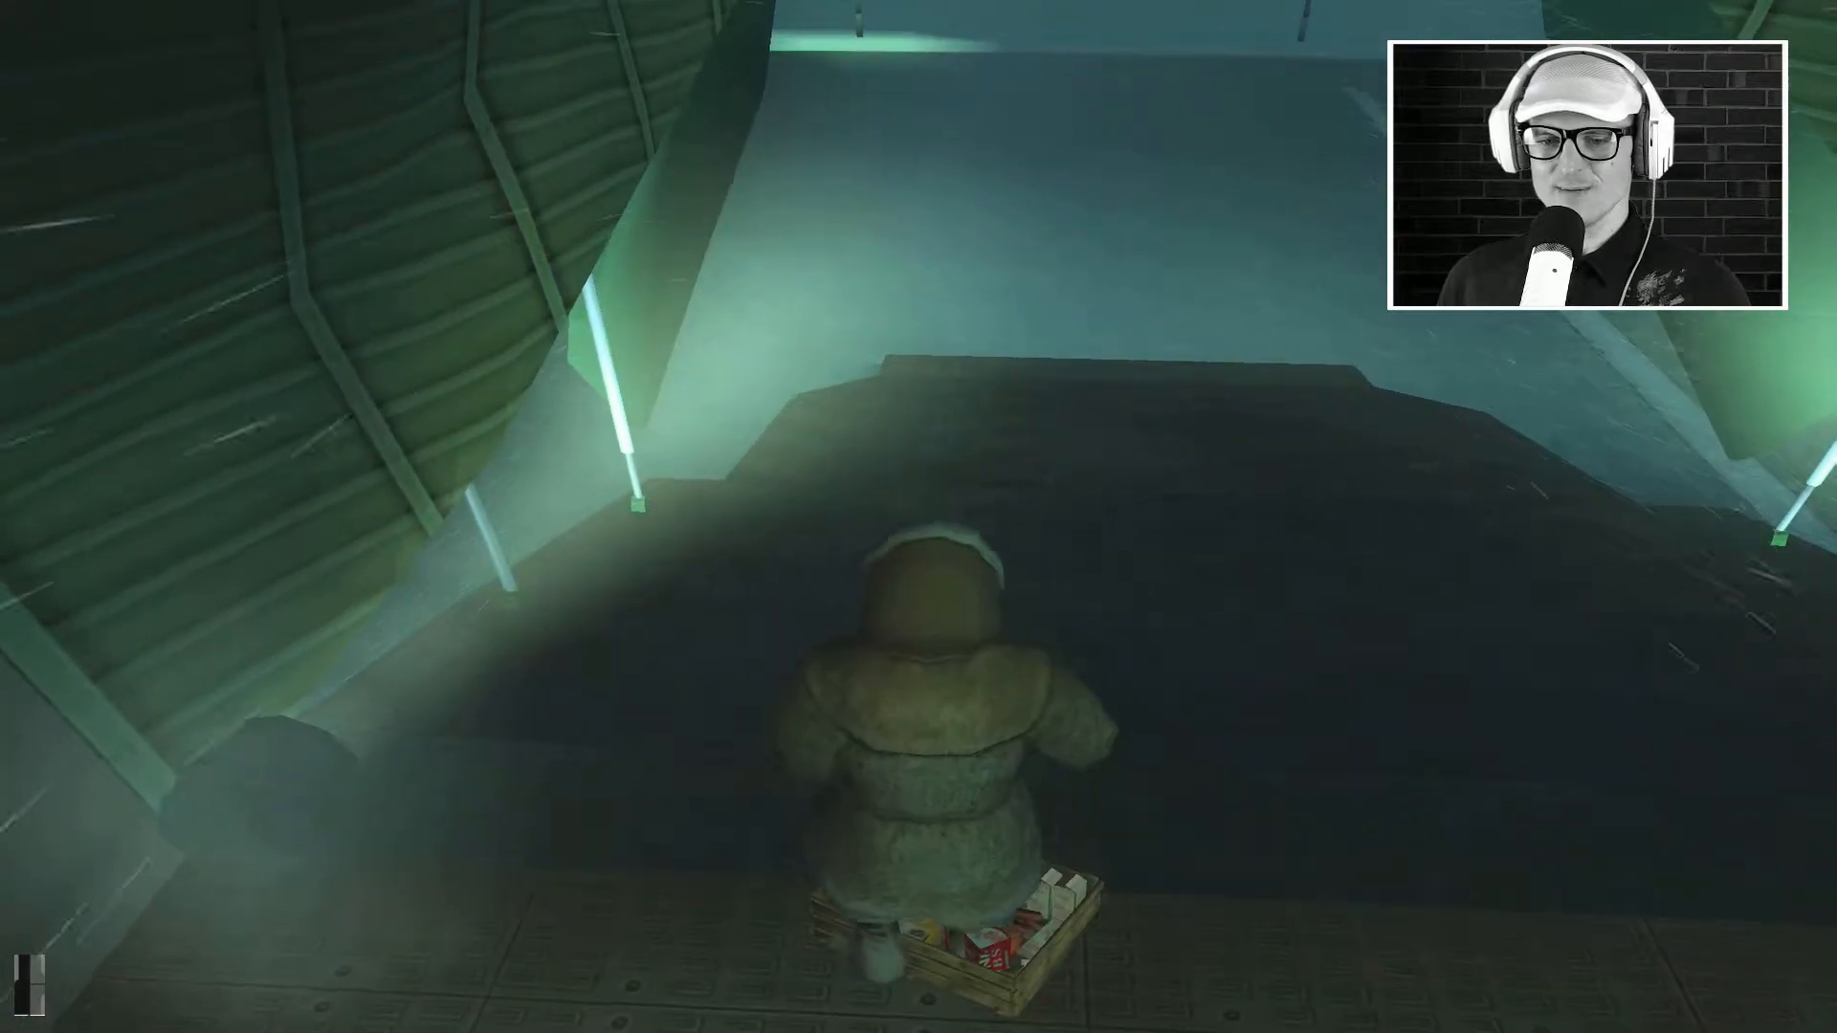
# Step: Leave the tunnel, walk past the armed guard by the lamp and into the building's kitchen
pyautogui.press('w')
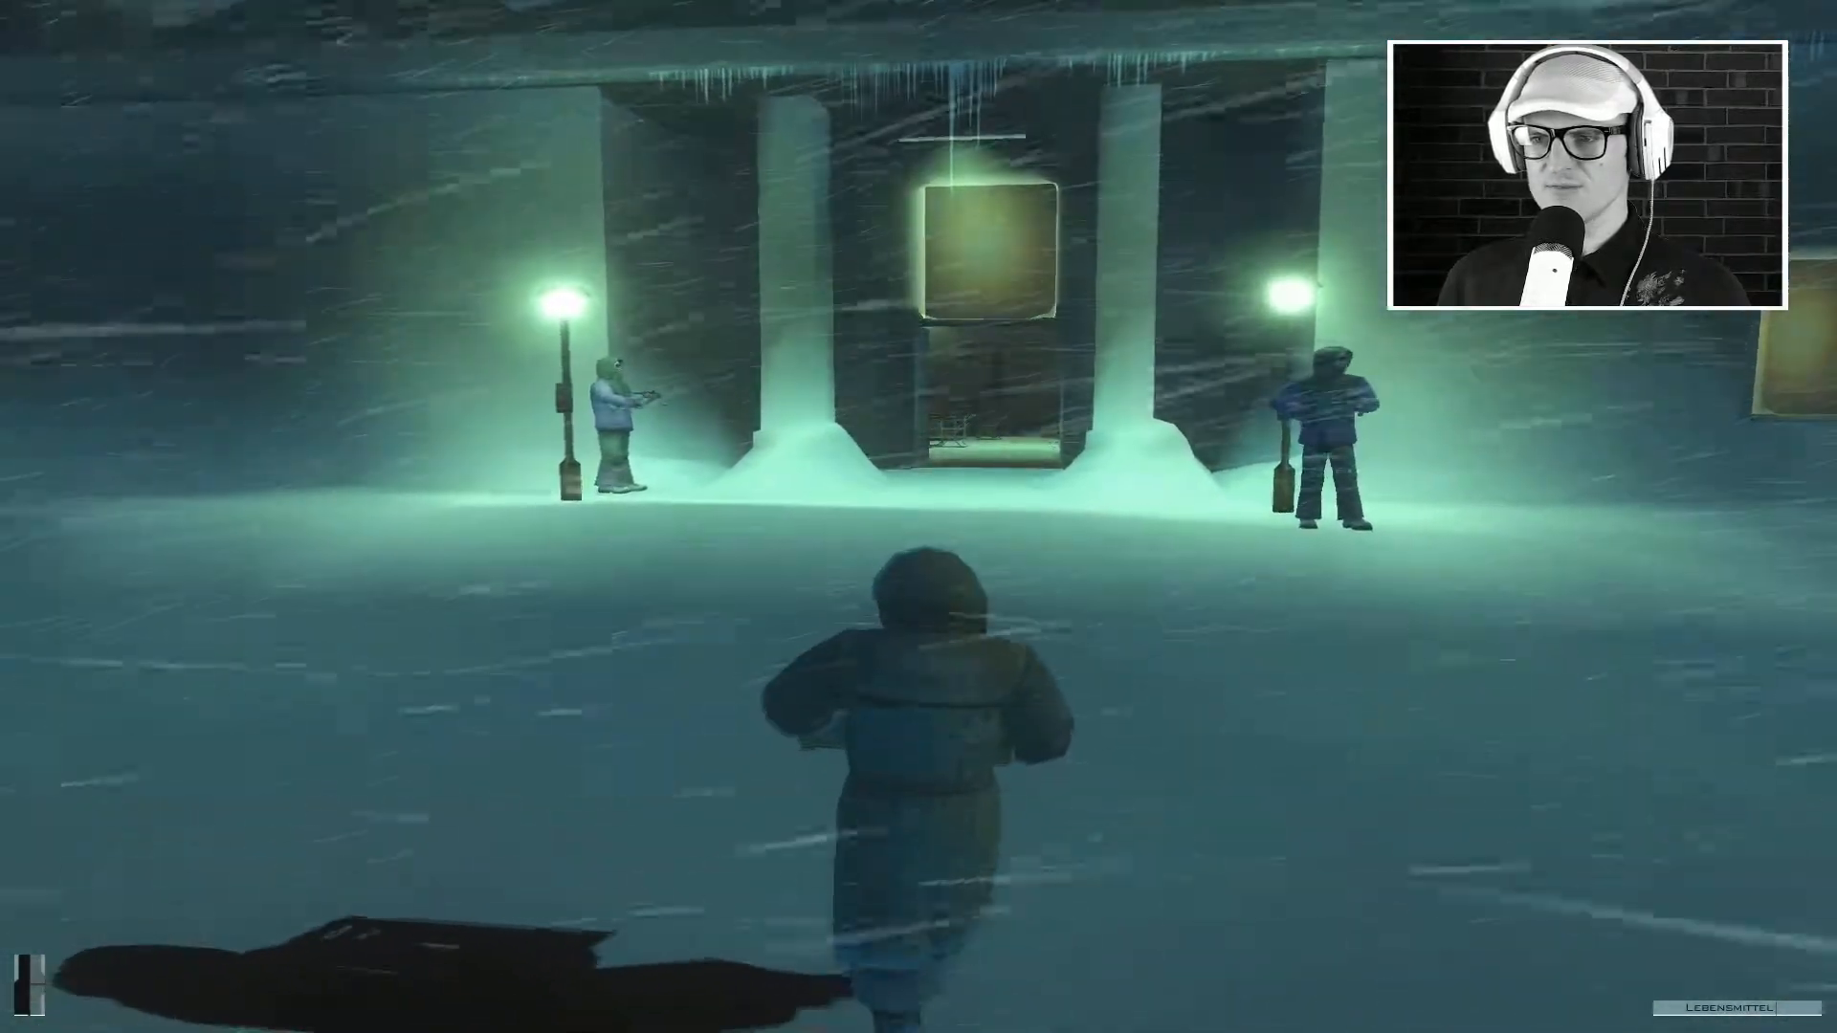
pyautogui.press('w')
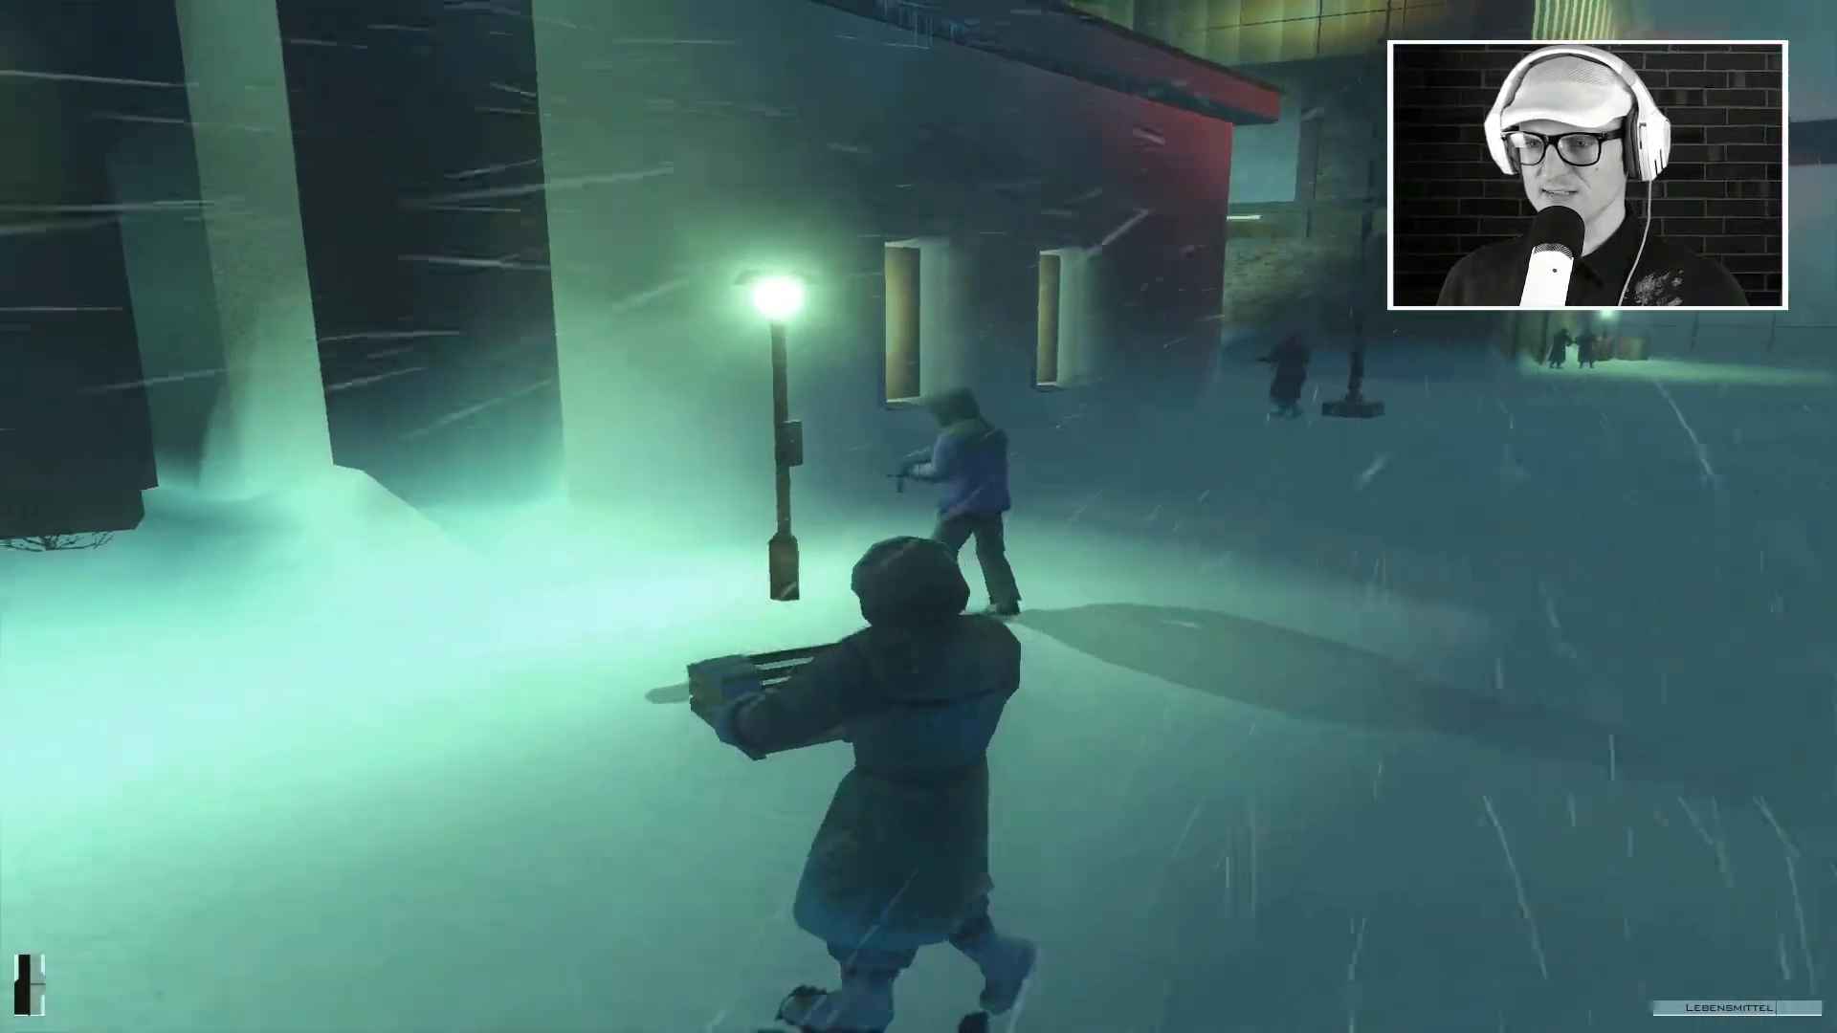
pyautogui.press('w')
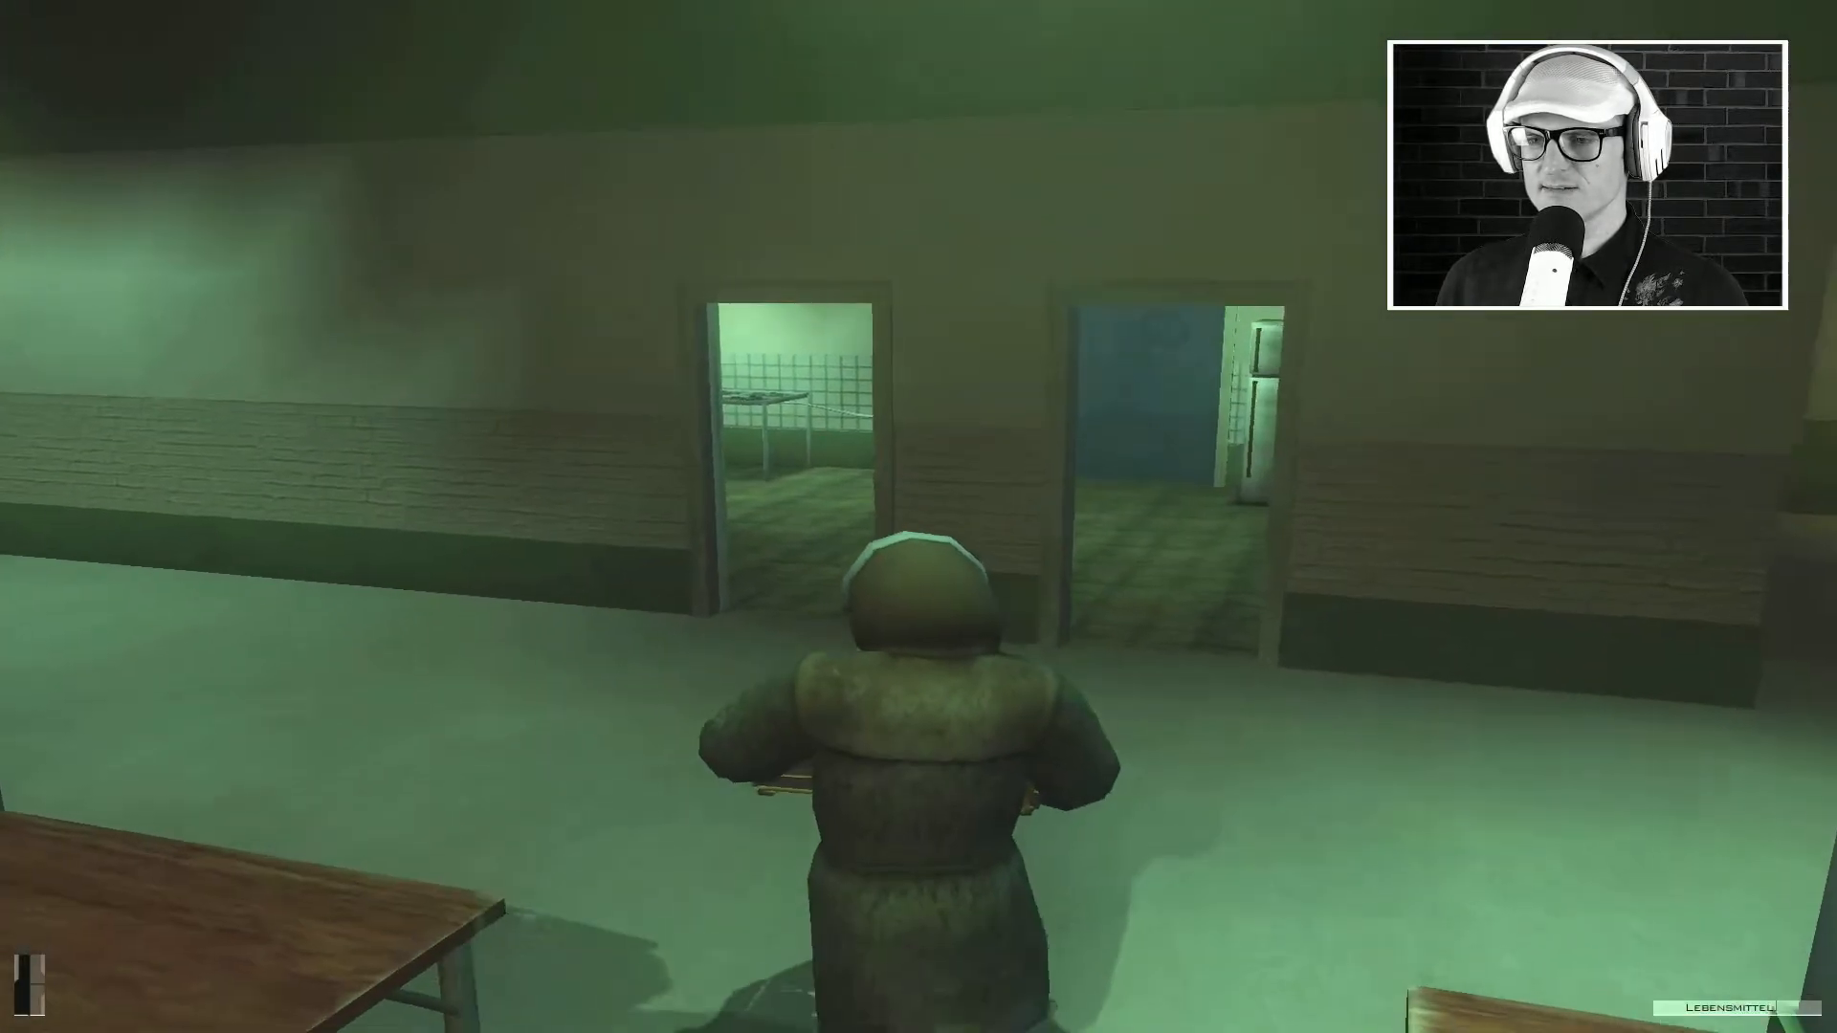
pyautogui.press('w')
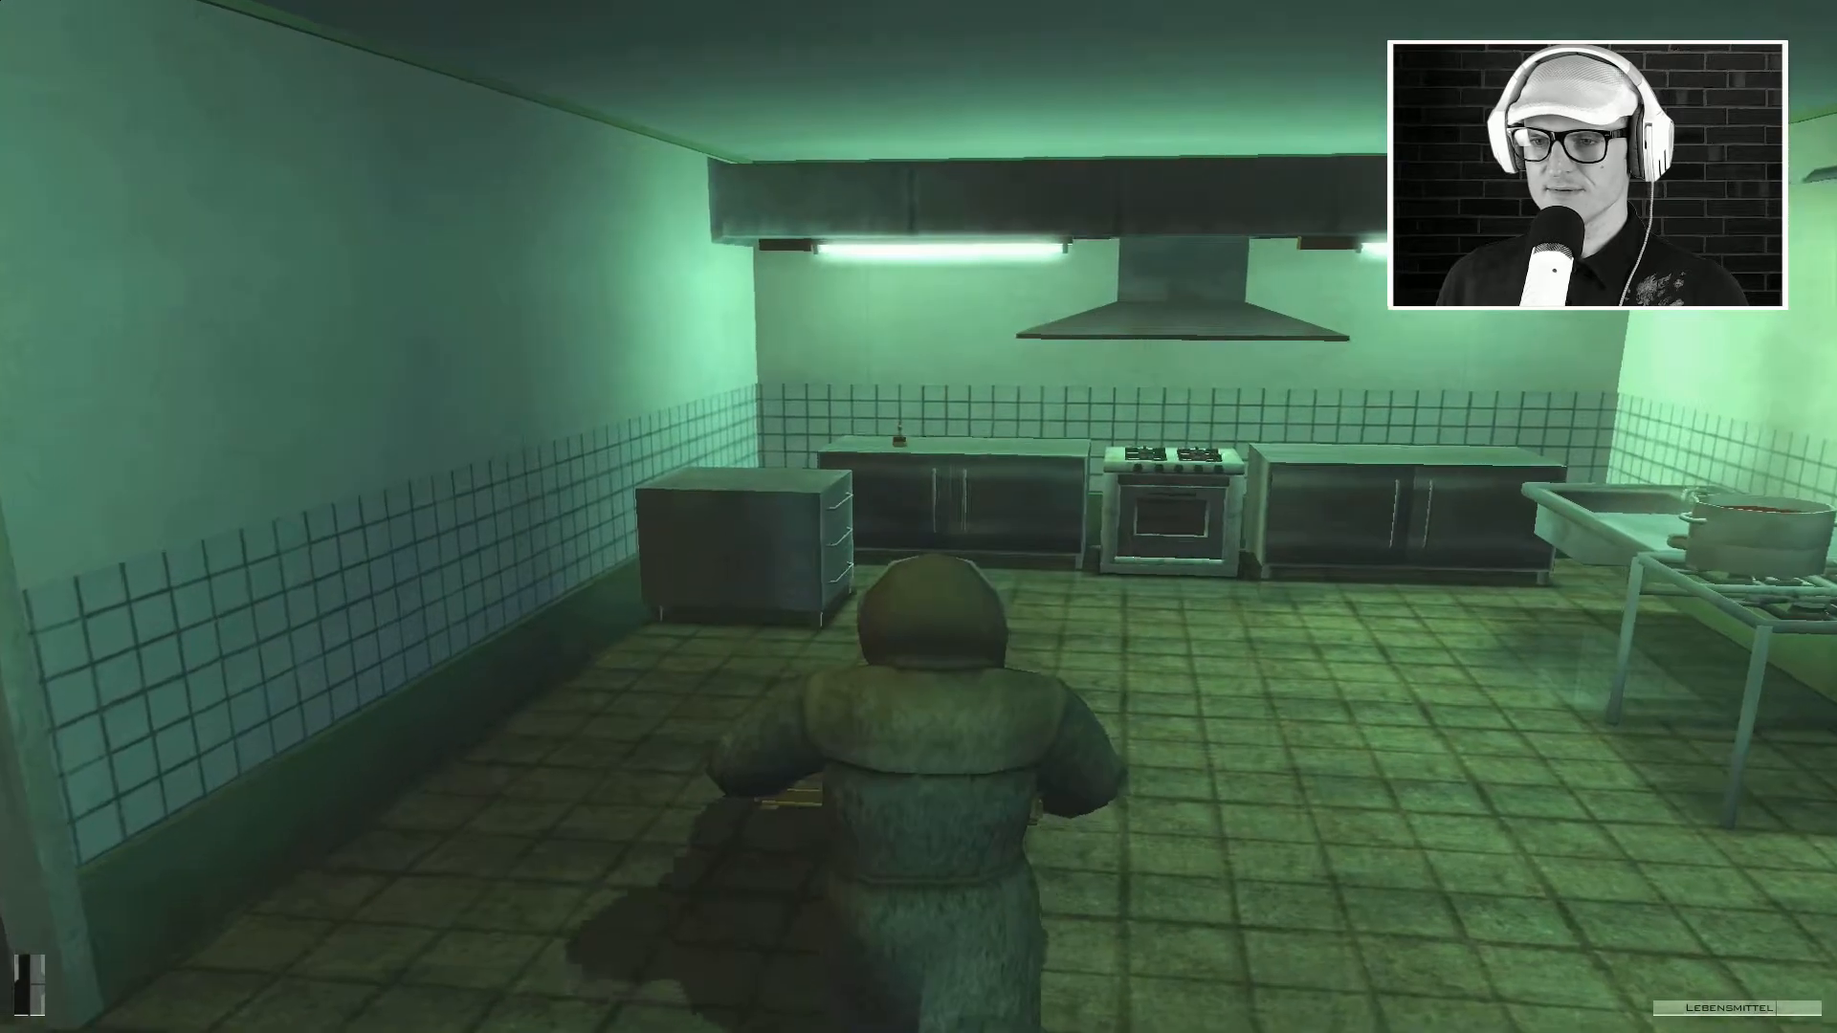
pyautogui.press('w')
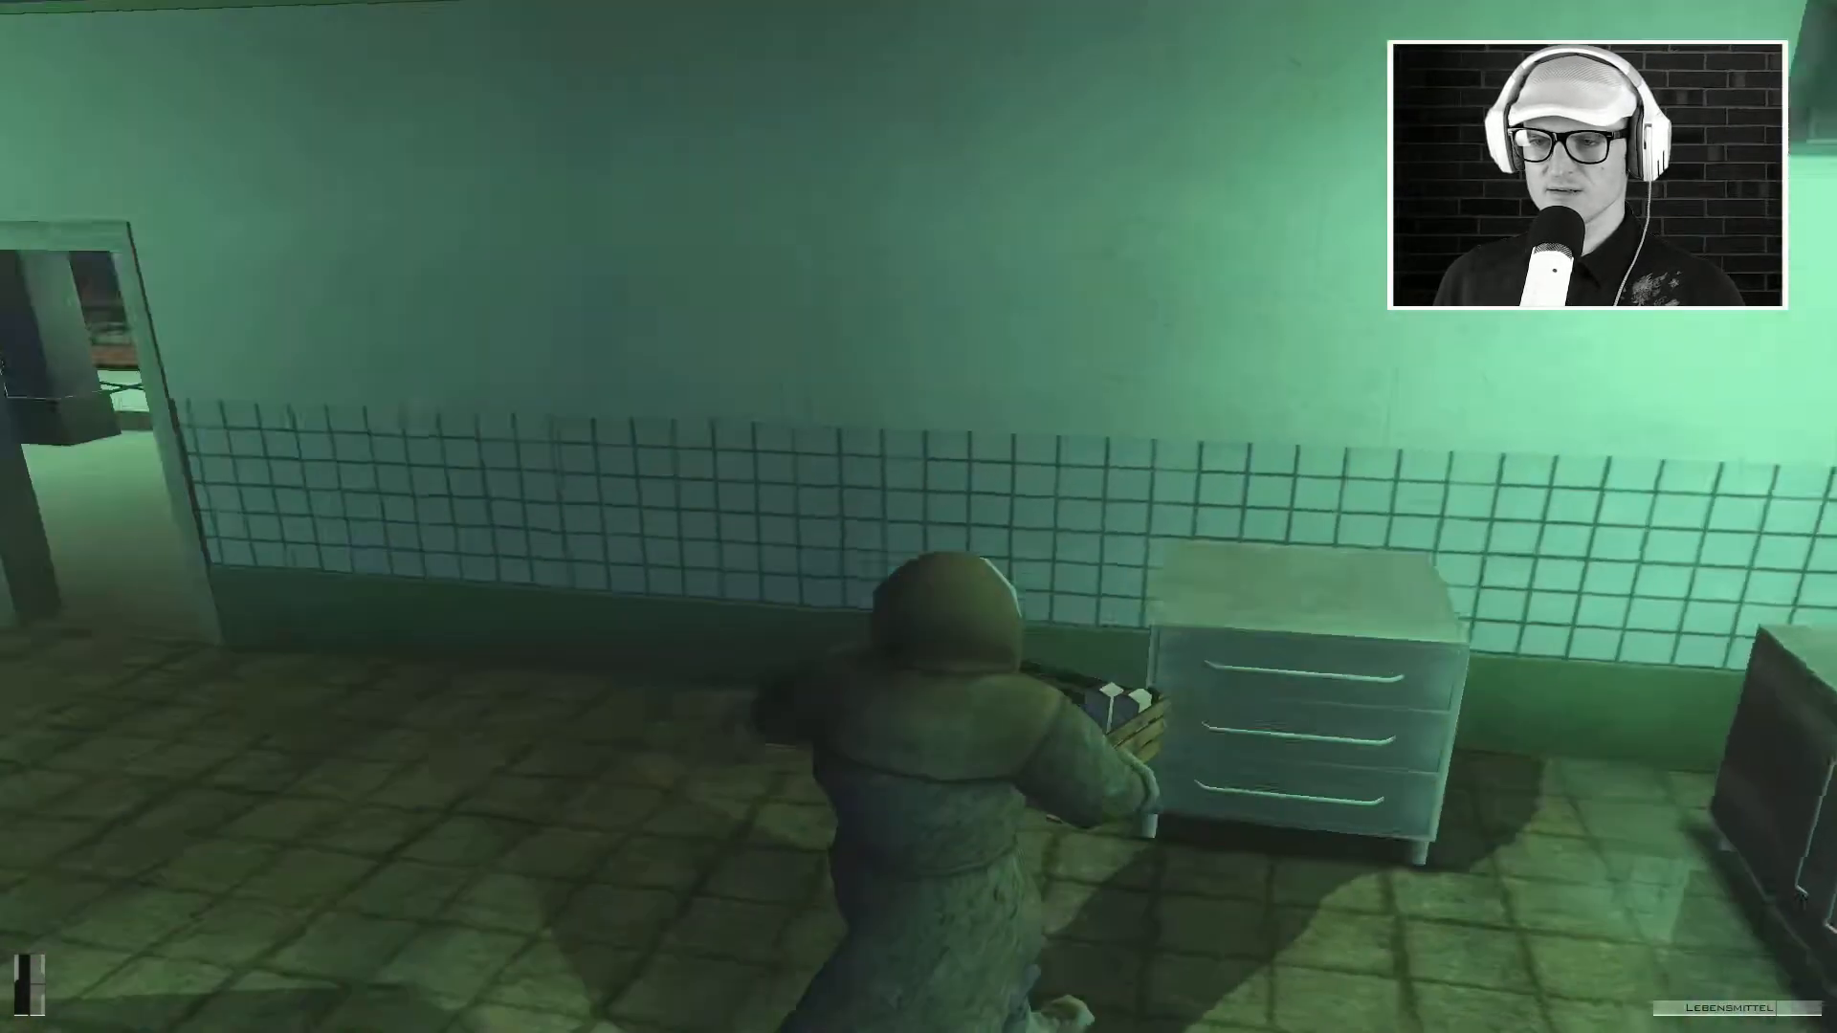
# Step: Load a previously saved game from the pause menu and set off again on foot
pyautogui.press('Escape')
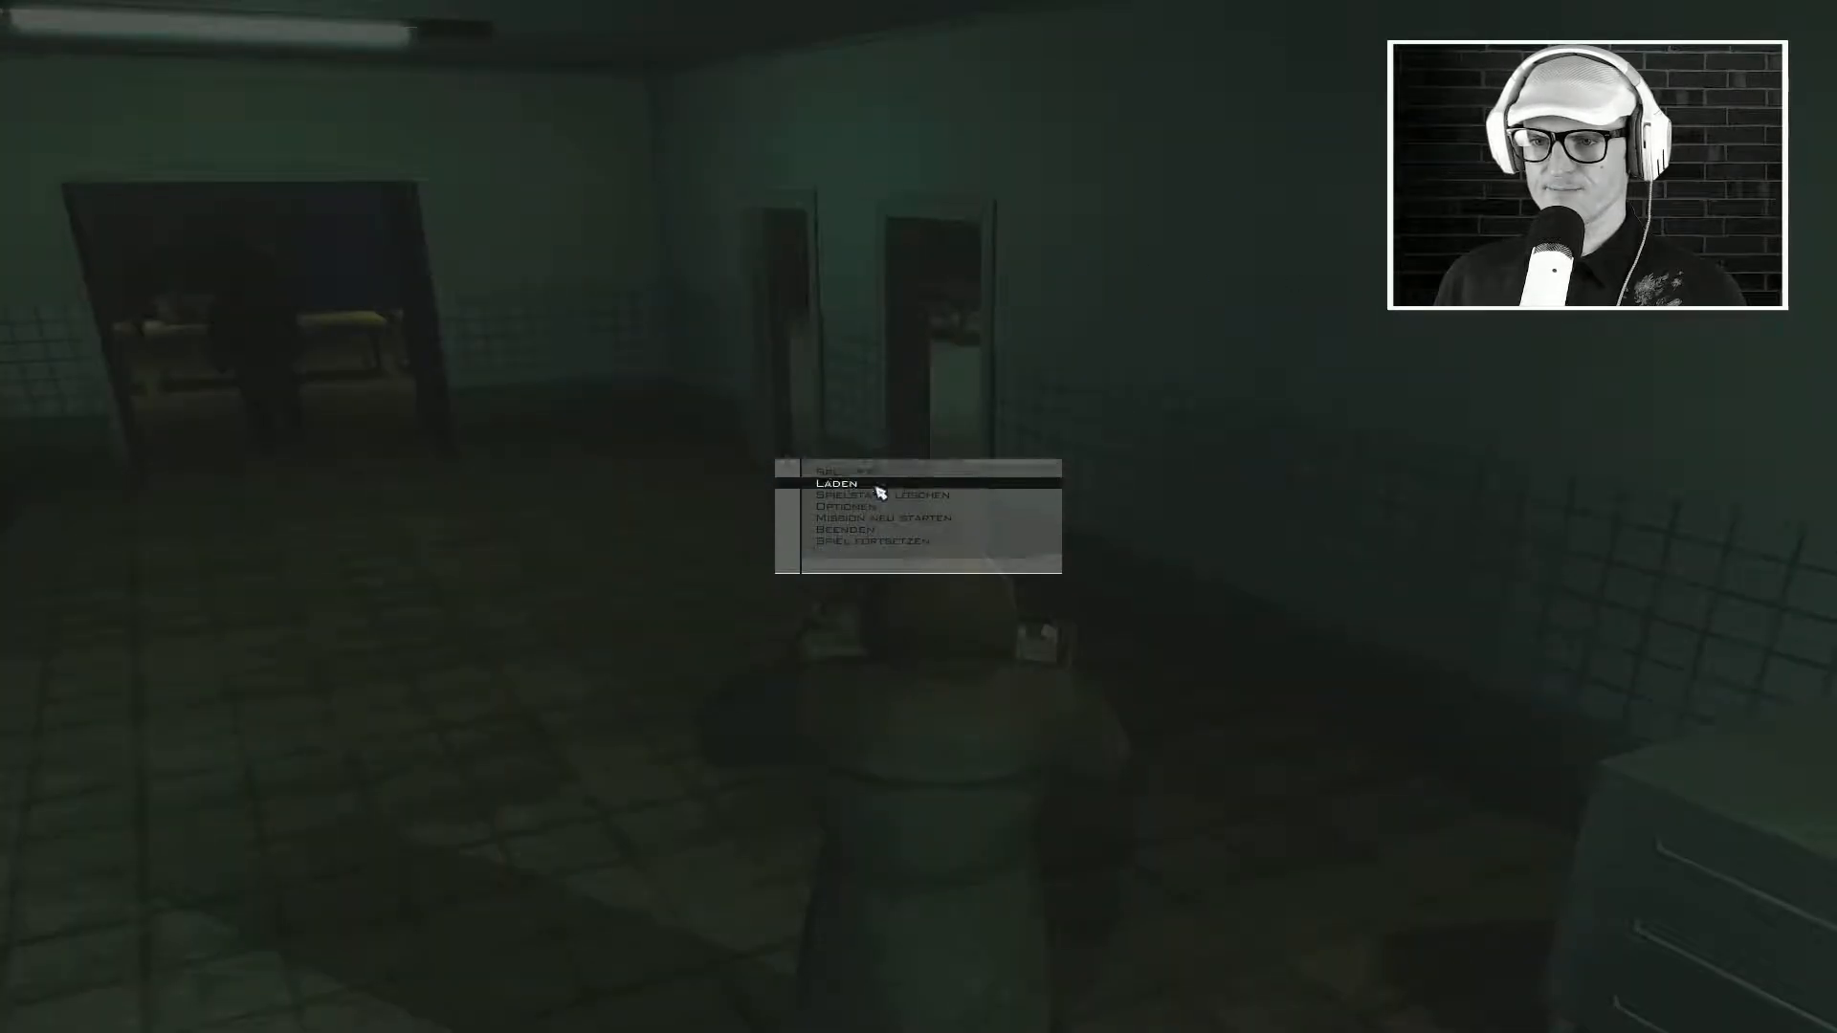
pyautogui.click(836, 482)
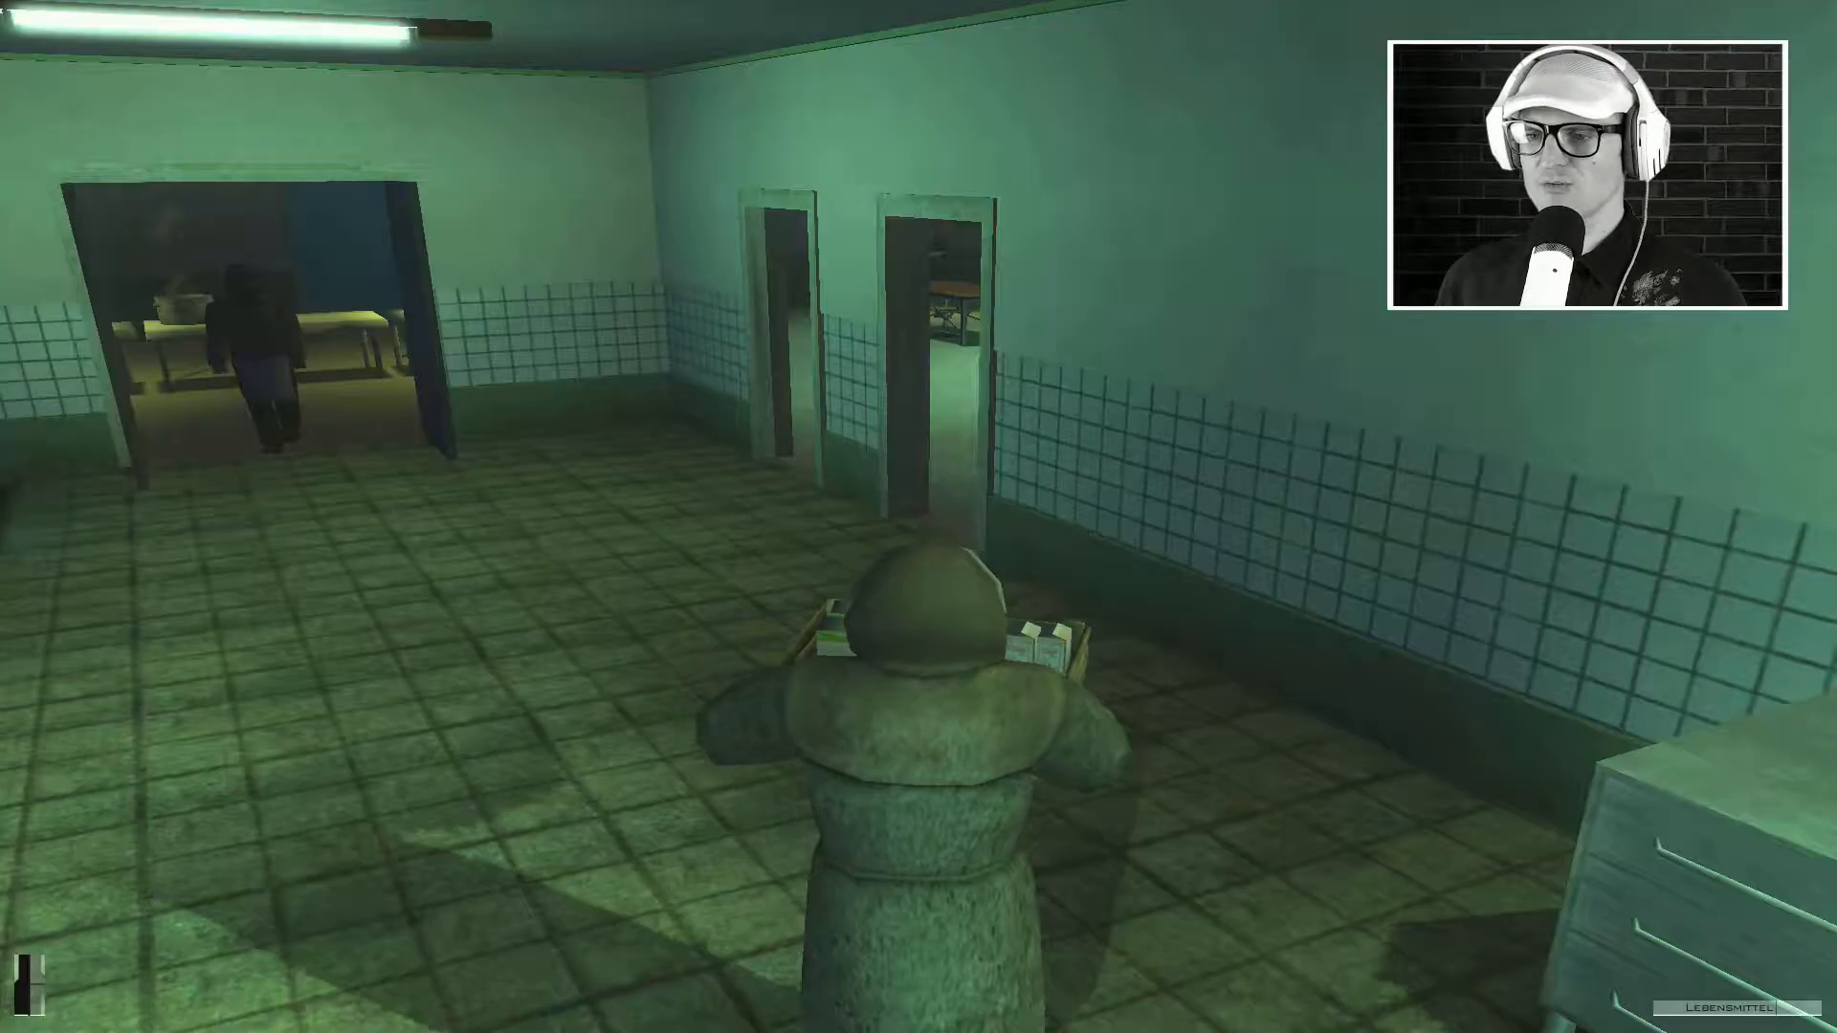
pyautogui.moveTo(918, 516)
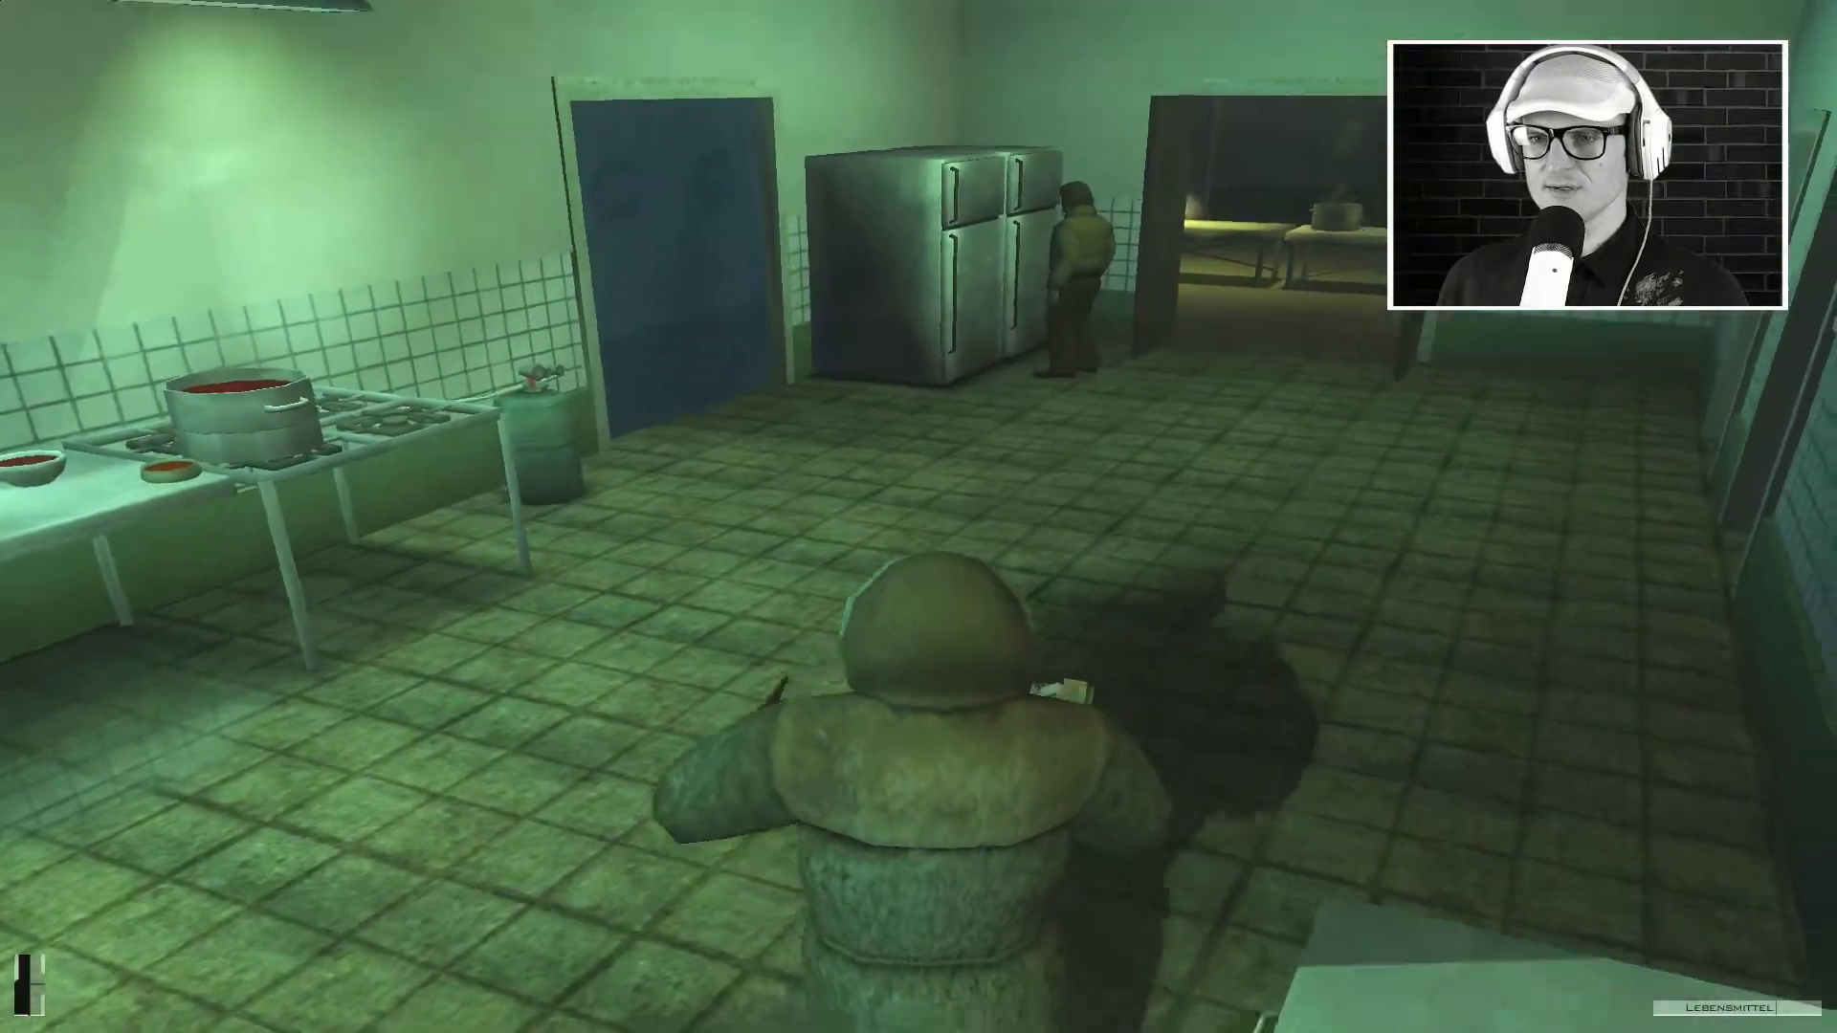
pyautogui.press('w')
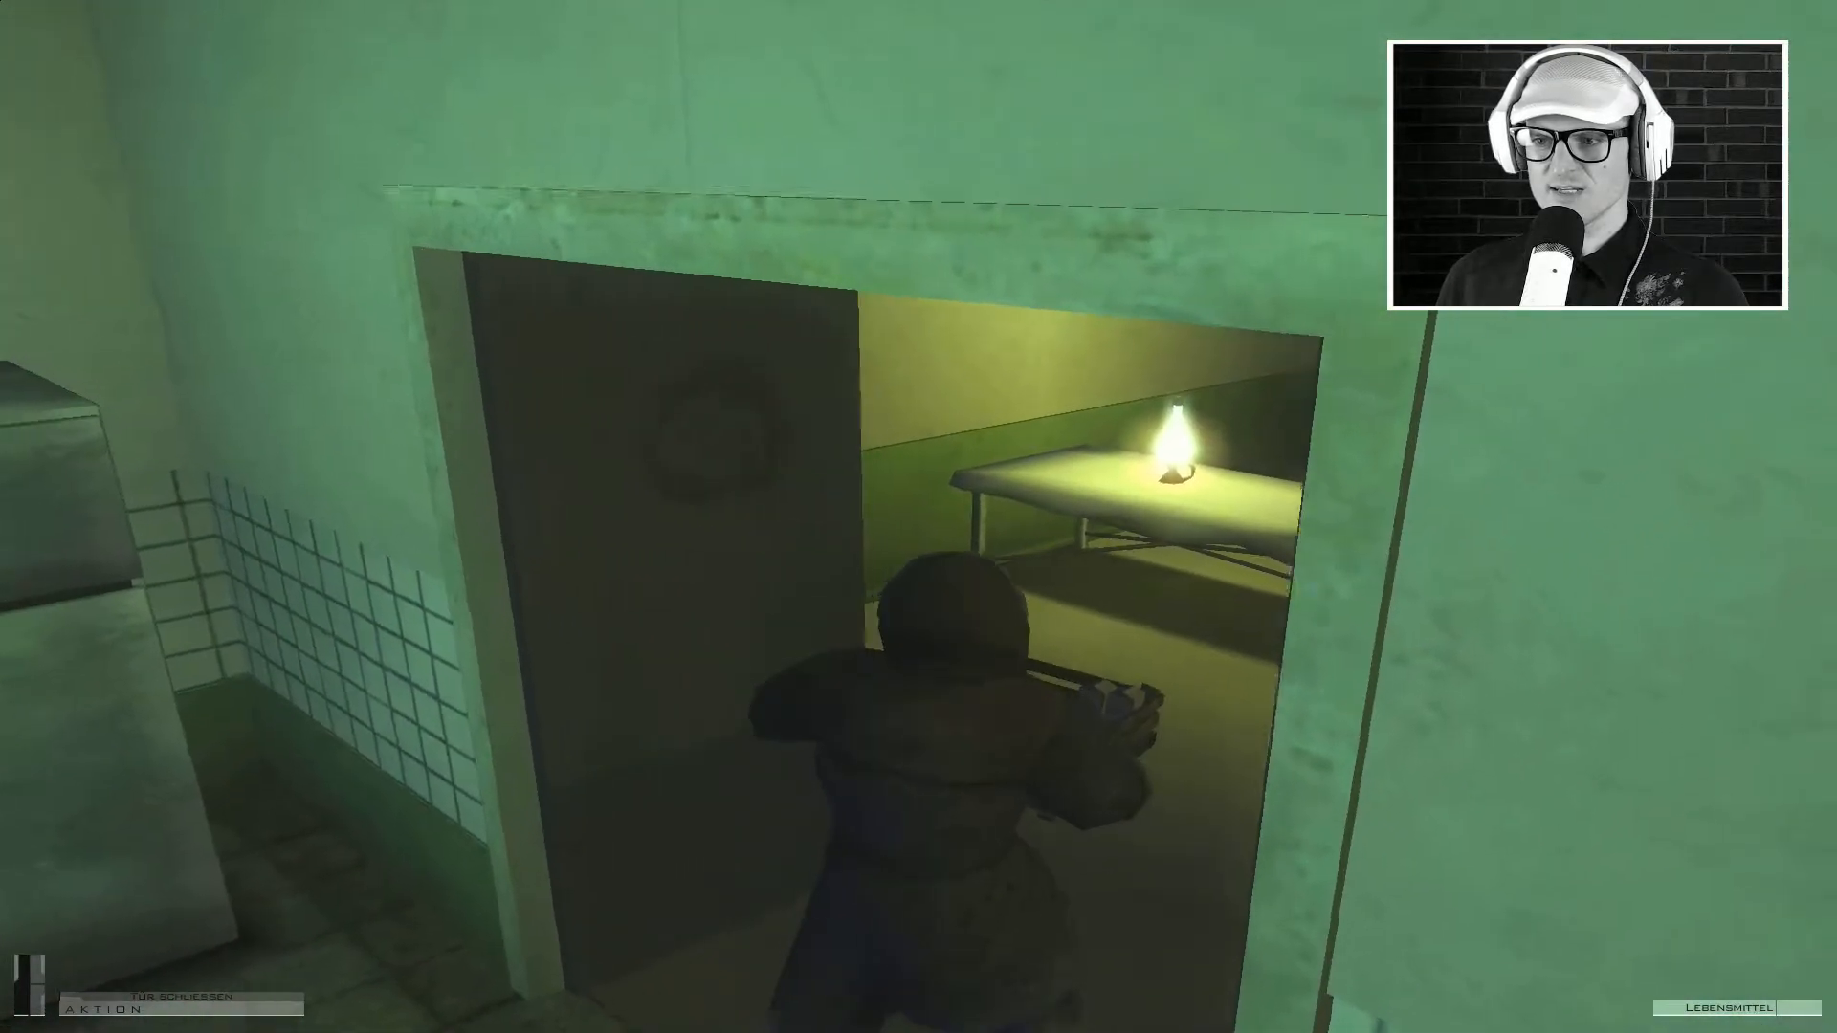
pyautogui.press('w')
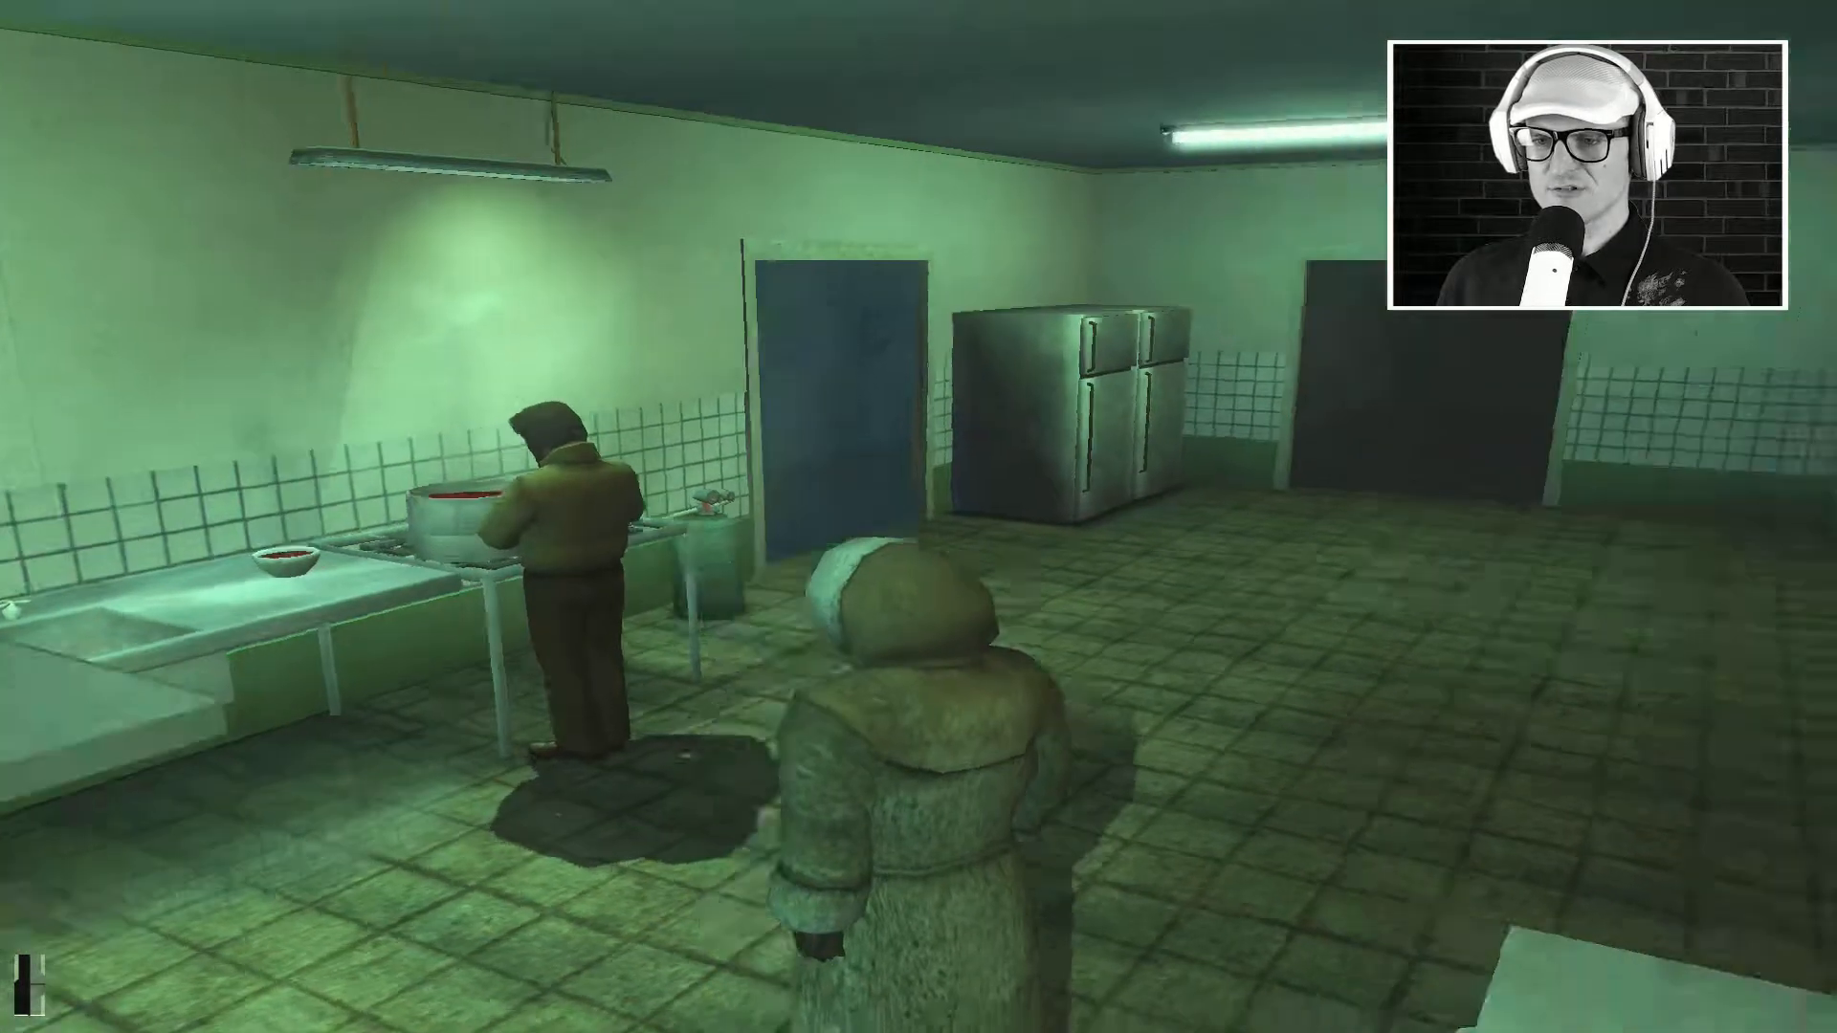
pyautogui.press('w')
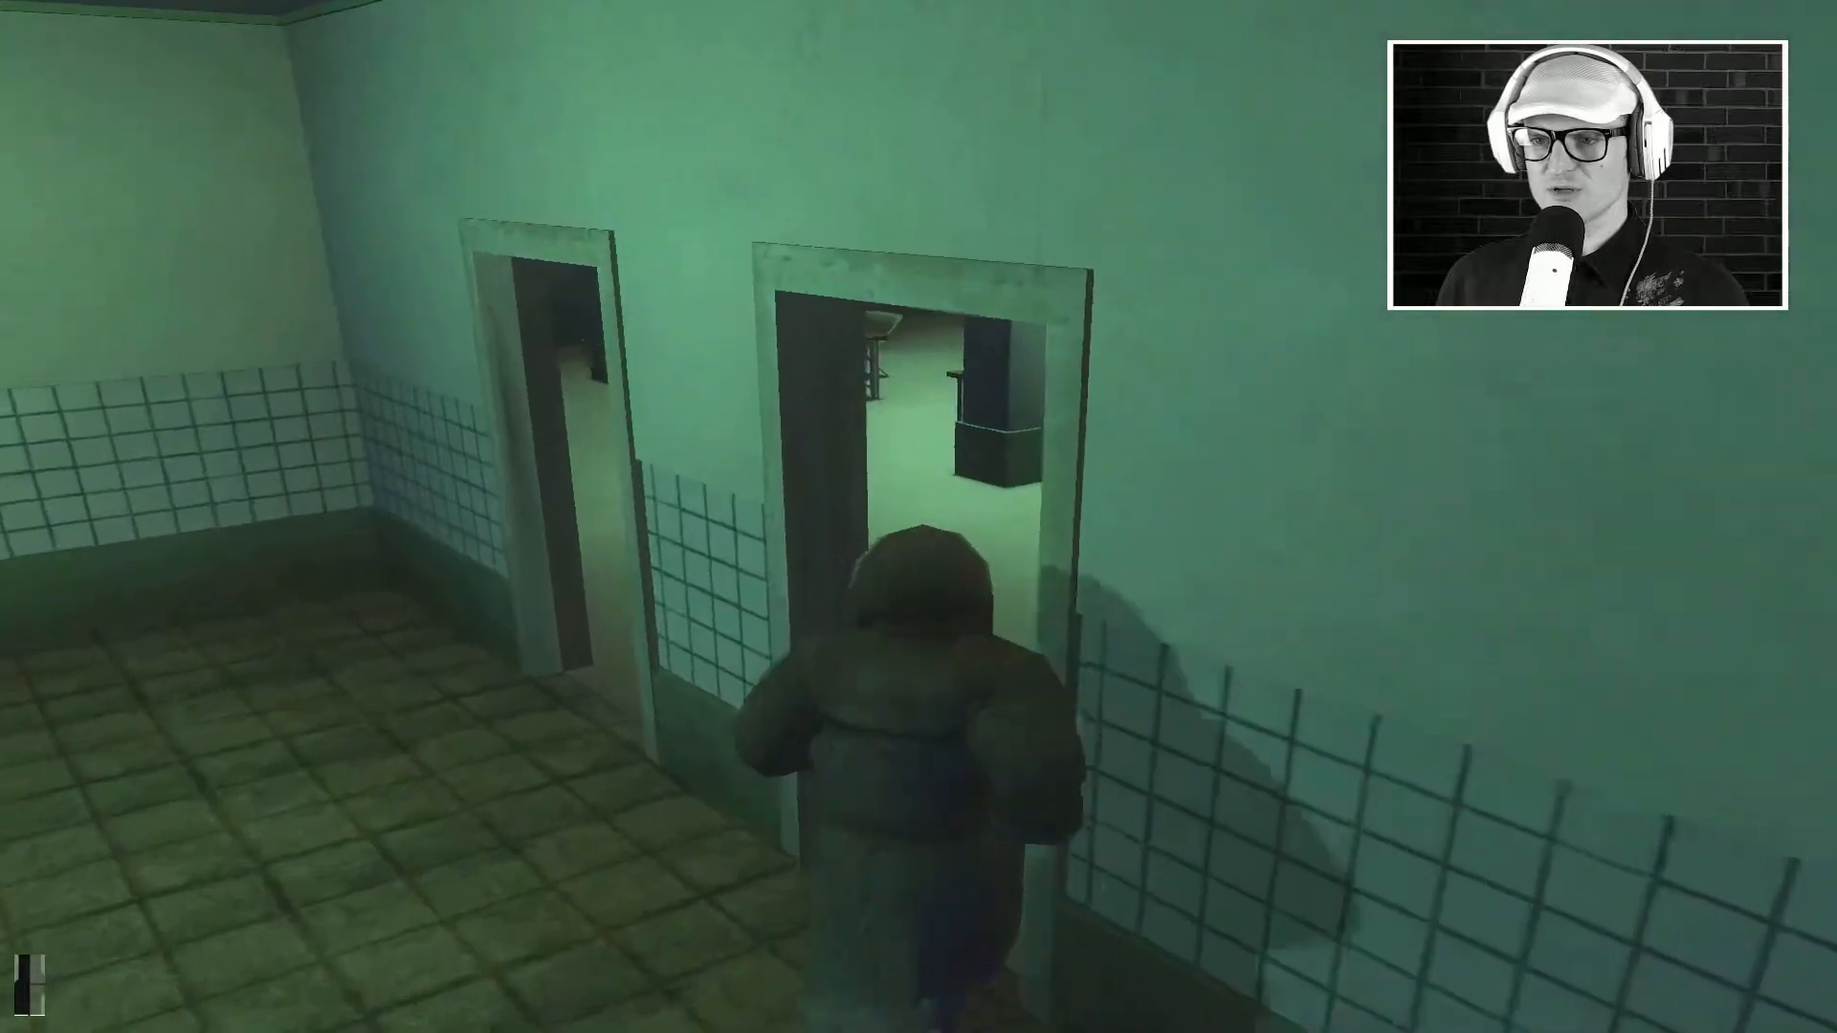
pyautogui.press('w')
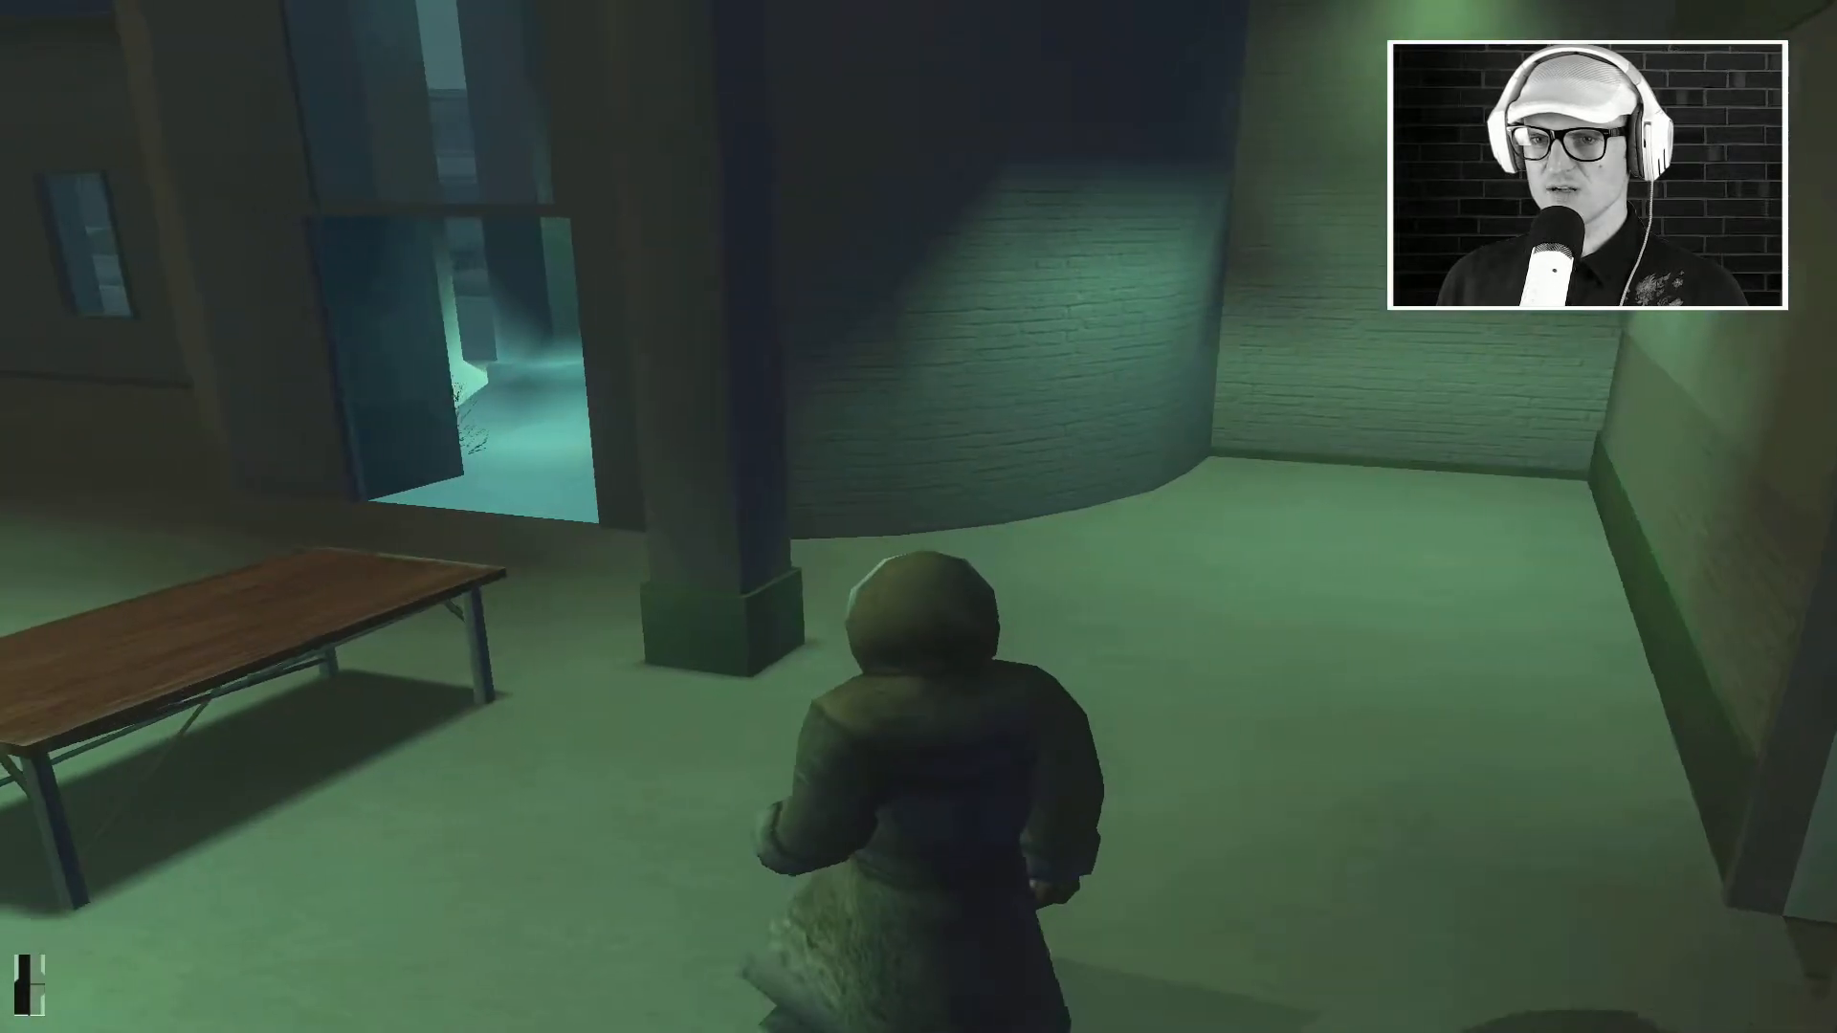
pyautogui.moveTo(919, 517)
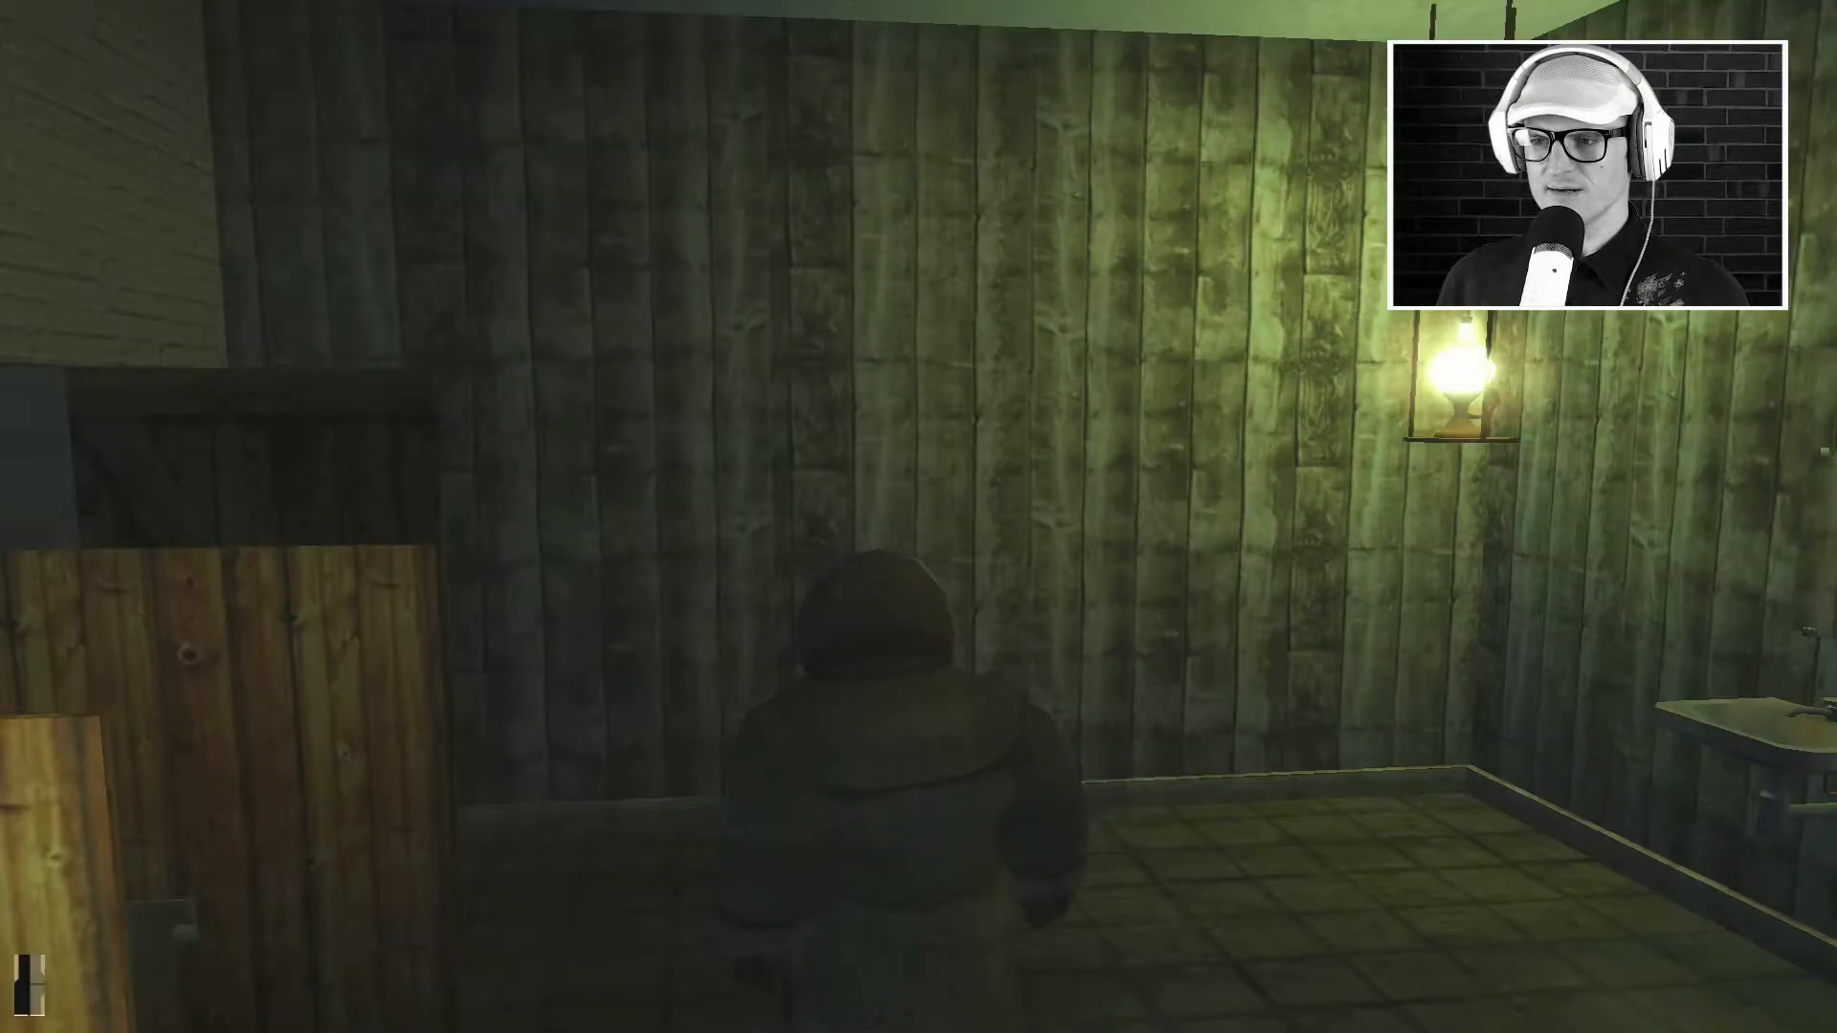
pyautogui.moveTo(919, 516)
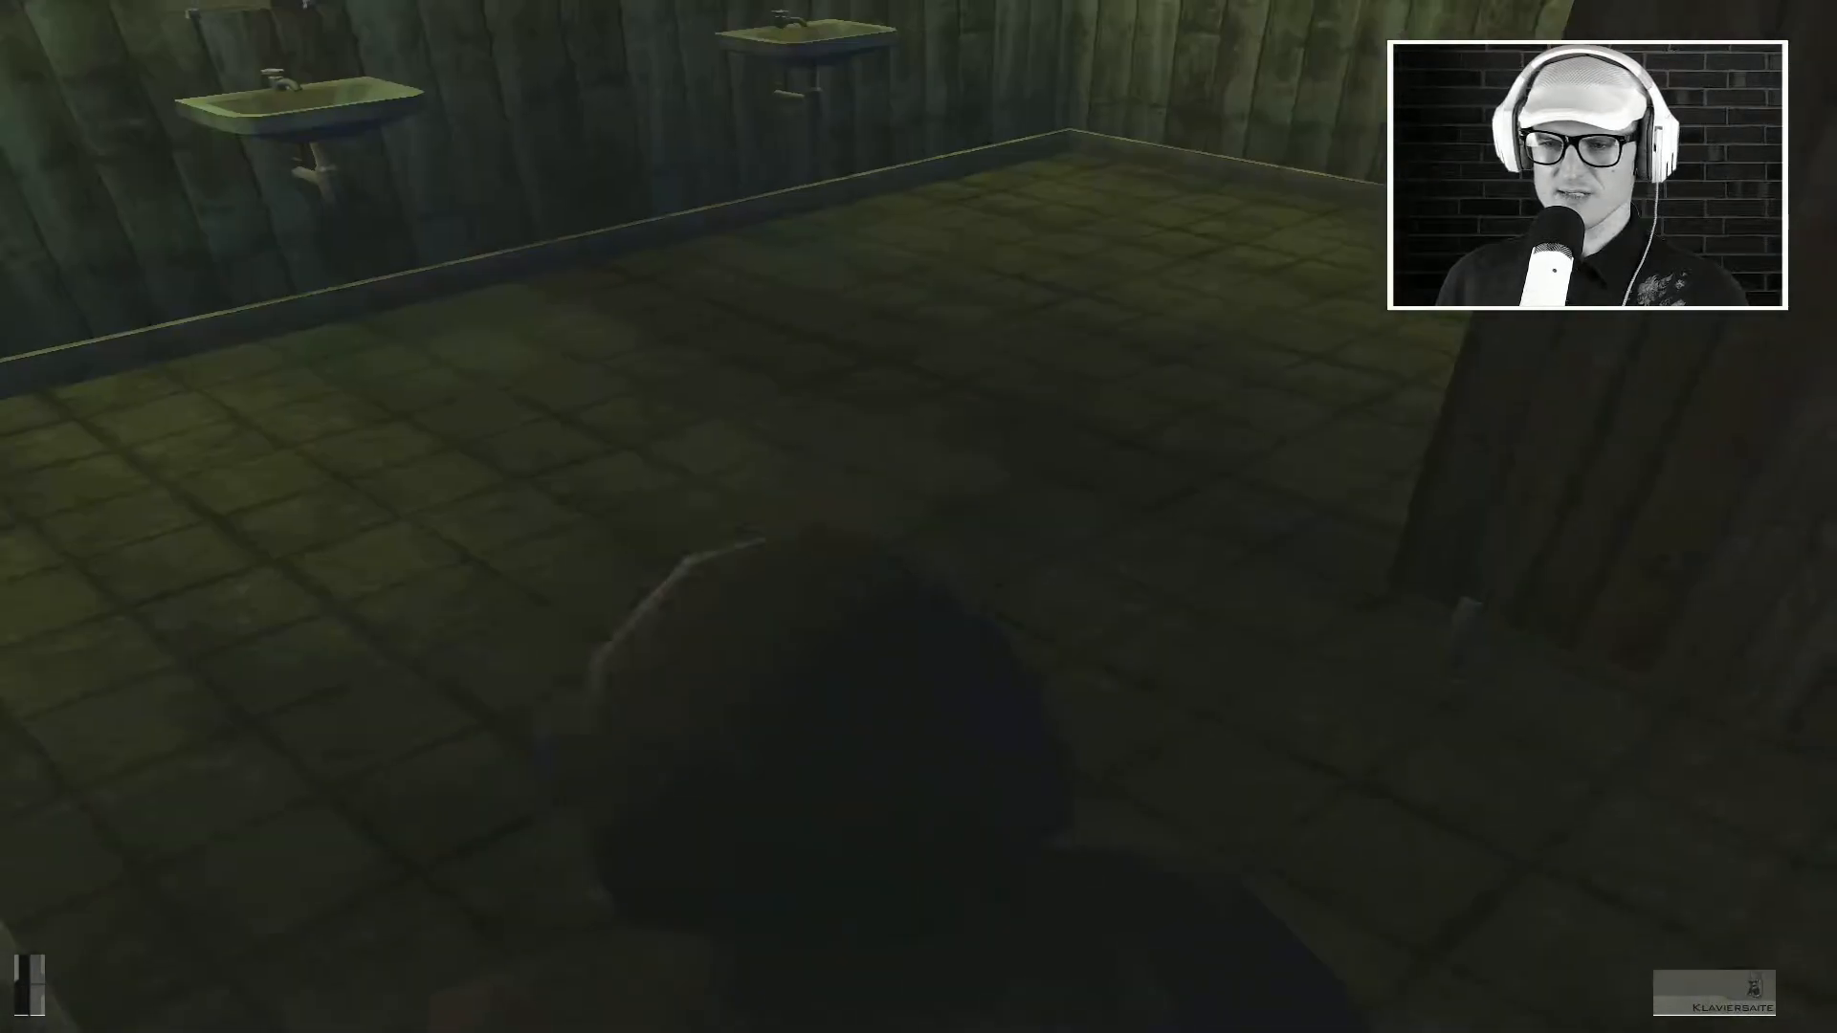
pyautogui.moveTo(918, 516)
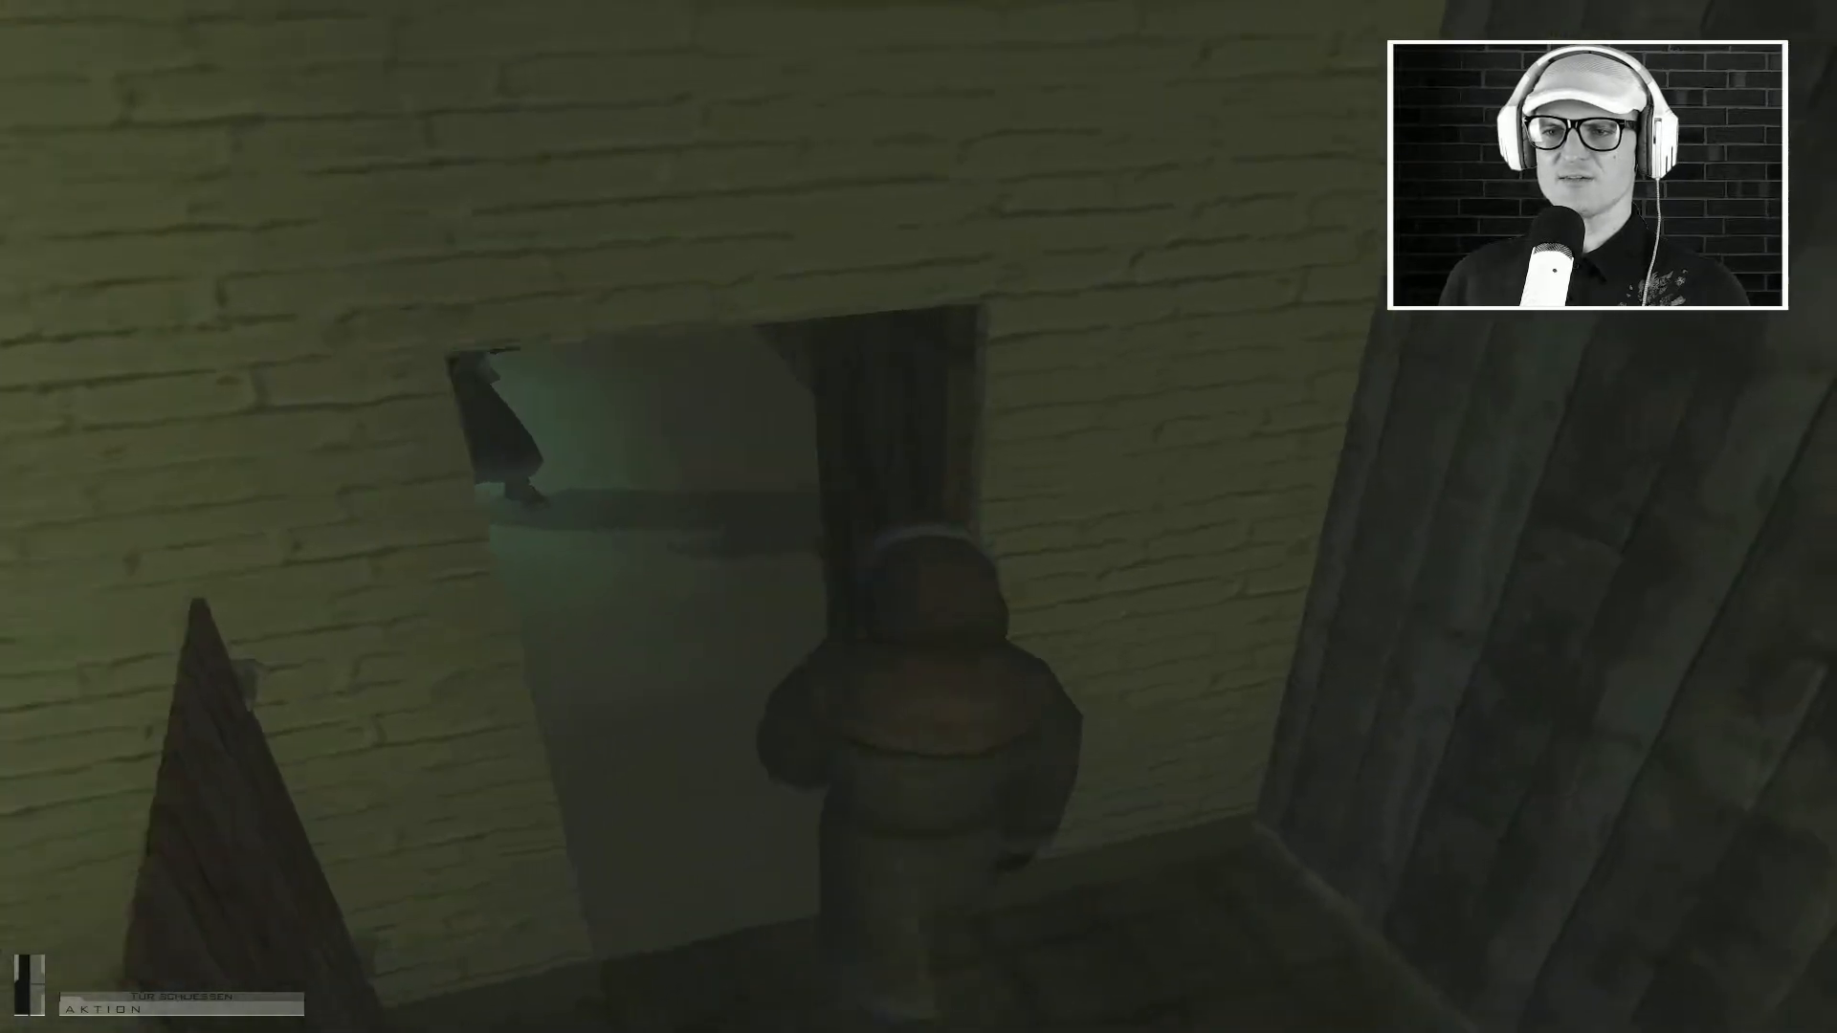
pyautogui.moveTo(919, 517)
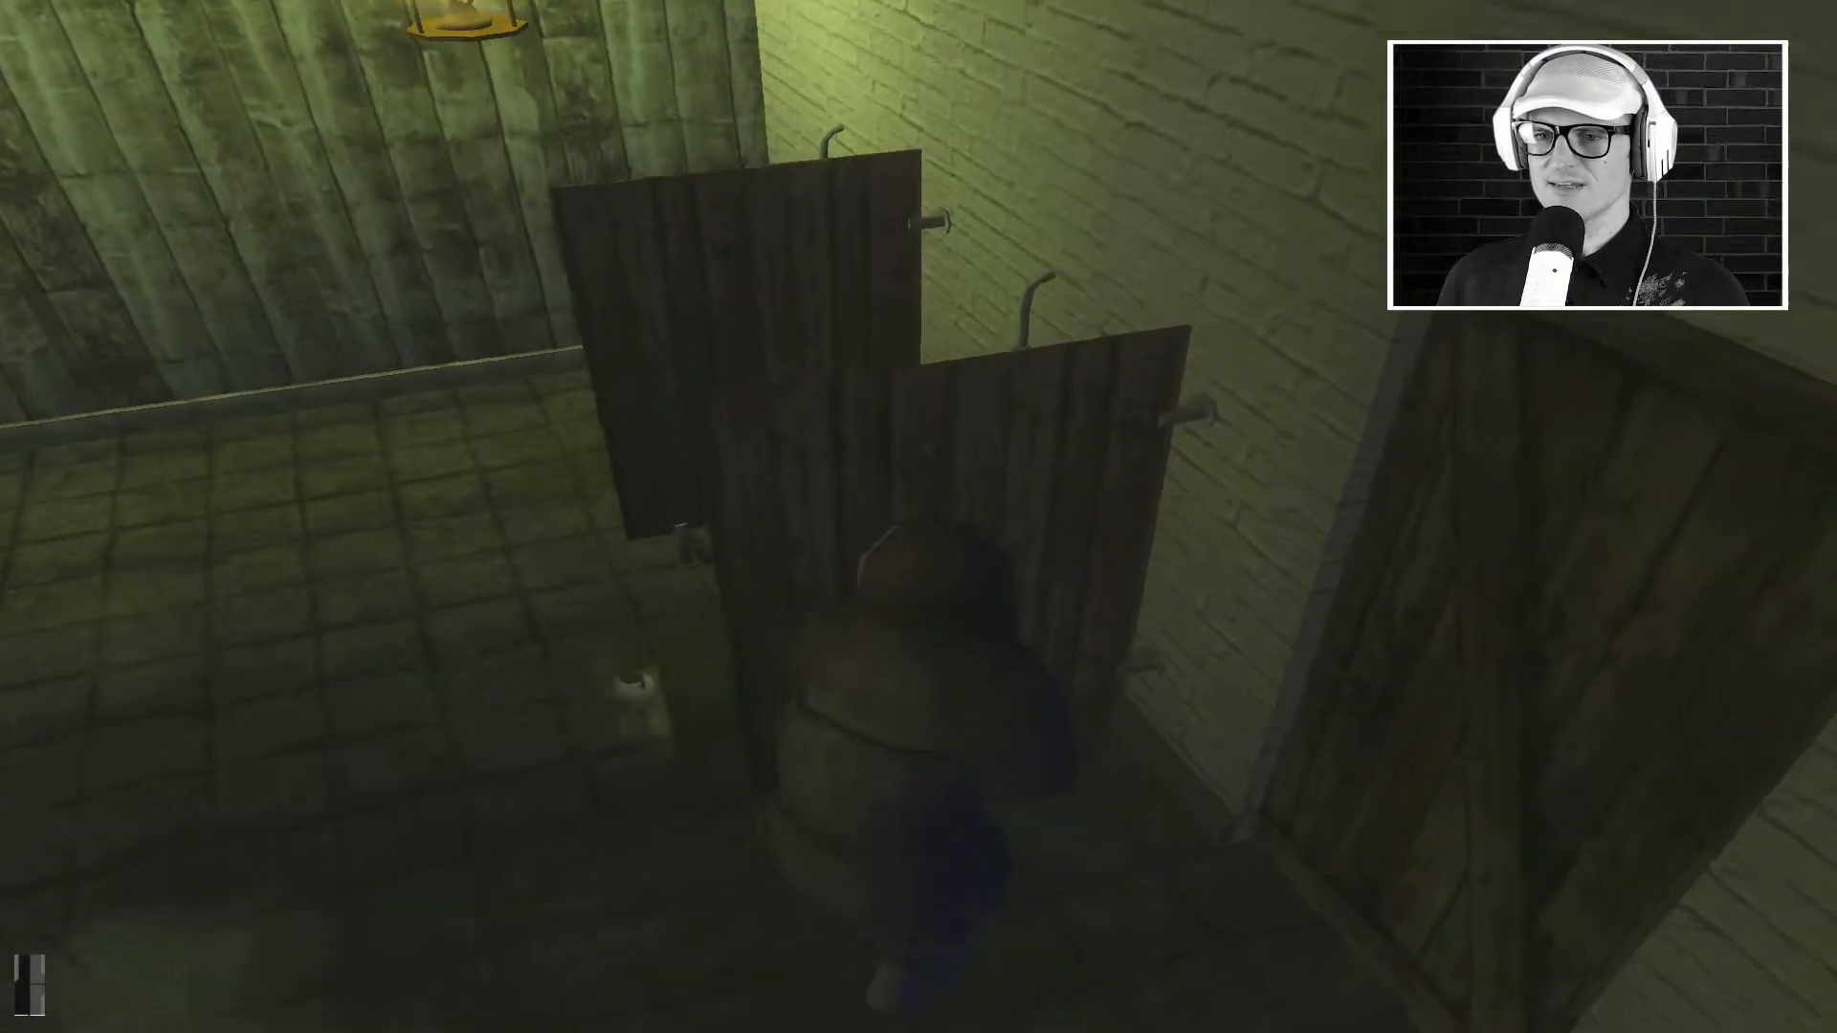
pyautogui.moveTo(918, 516)
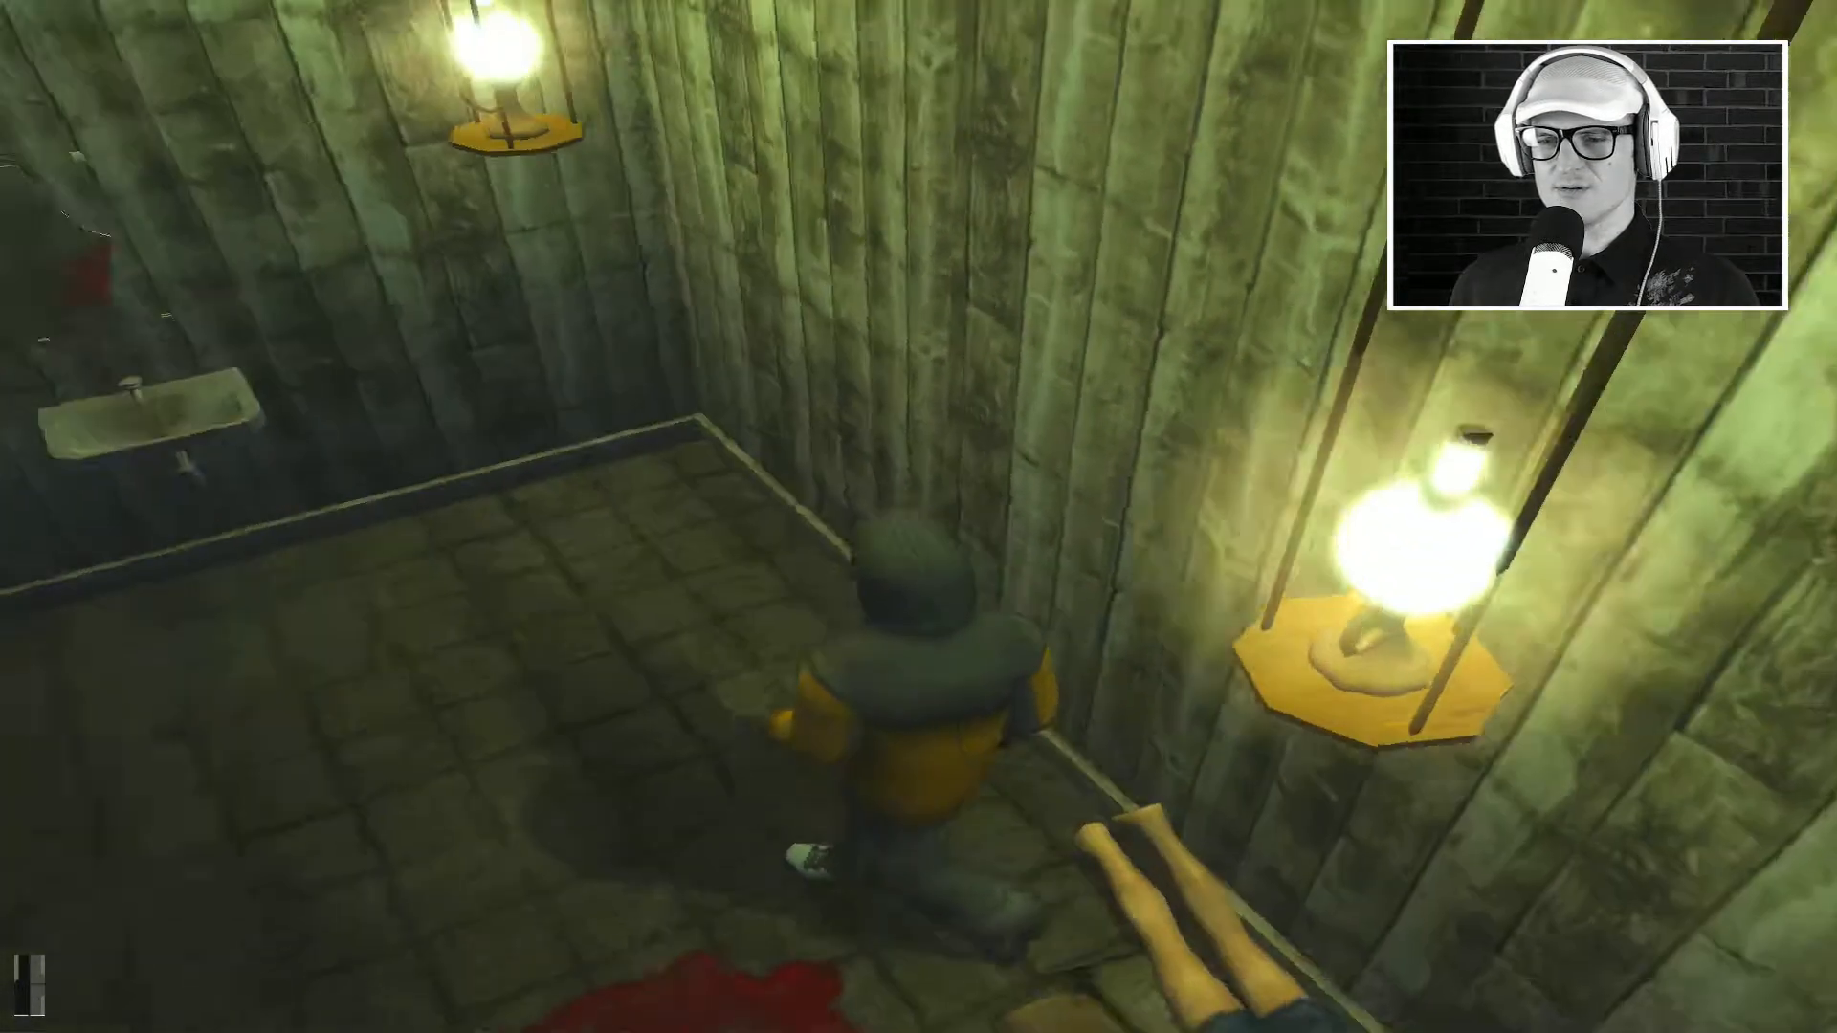
pyautogui.moveTo(918, 517)
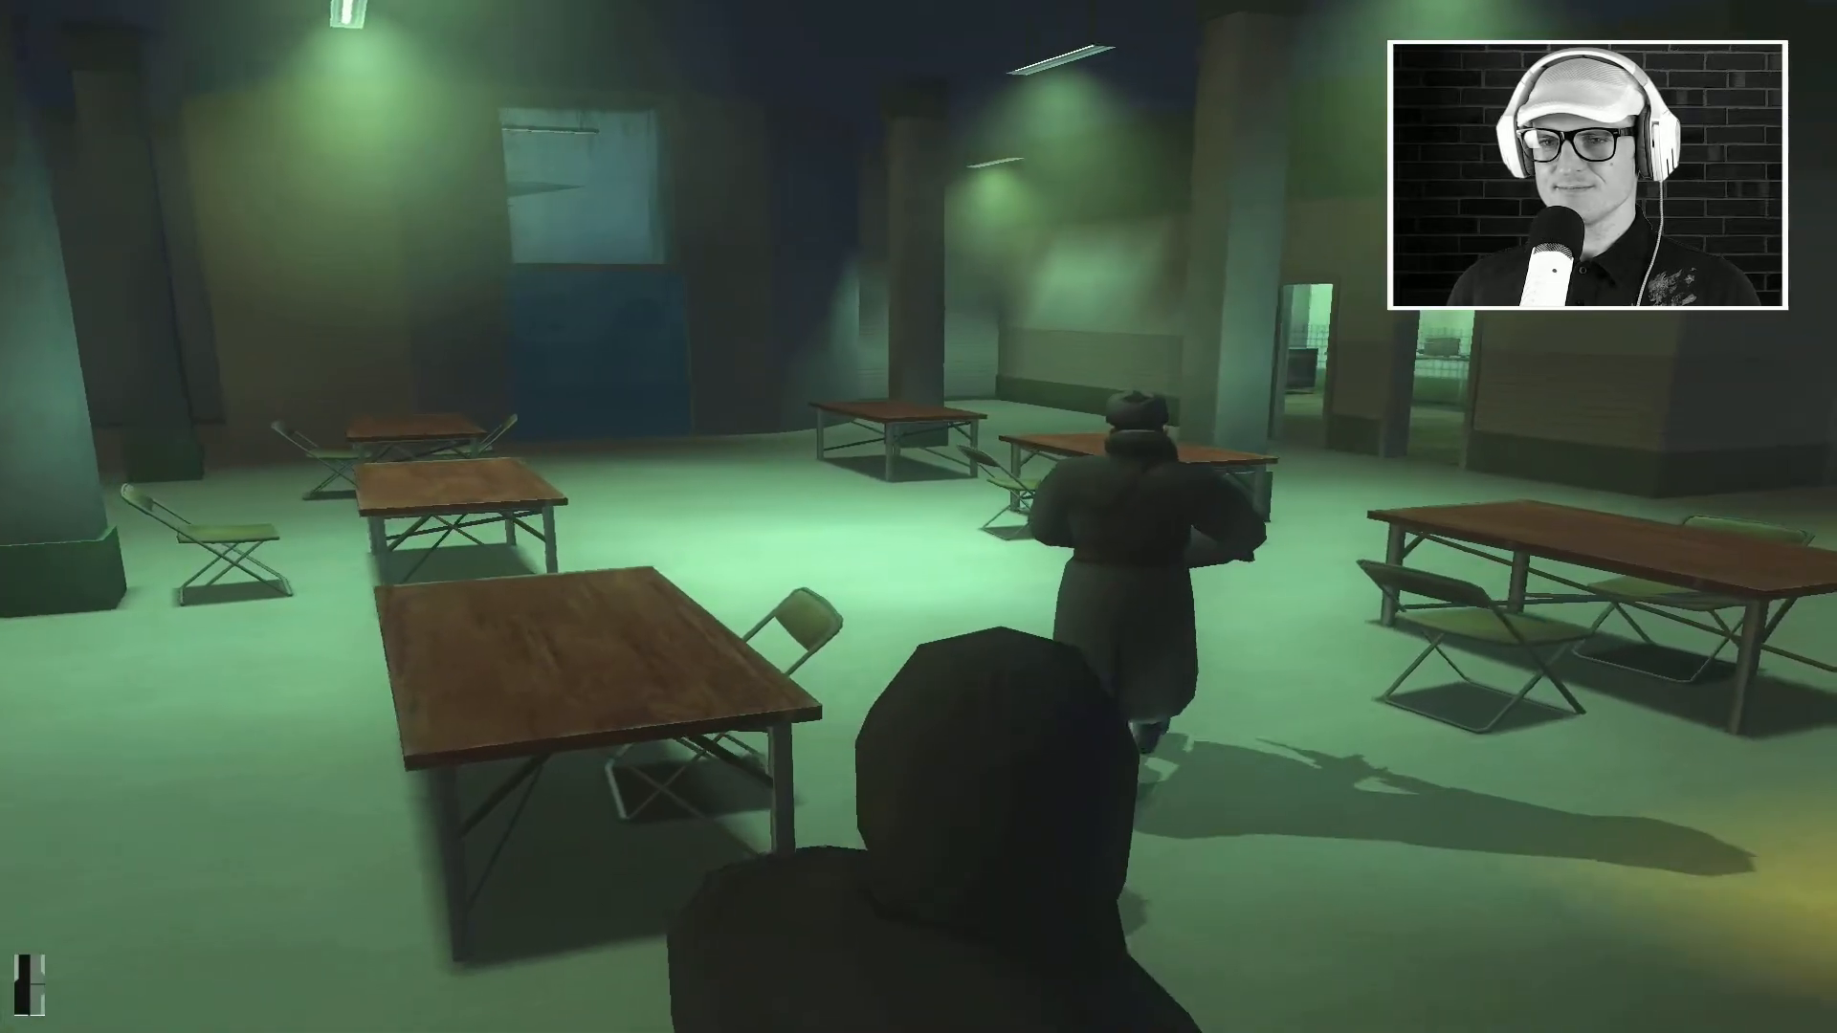
# Step: Cross the airfield to the lit lamp post and walk past the guards along the wooden checkpoint deck
pyautogui.press('w')
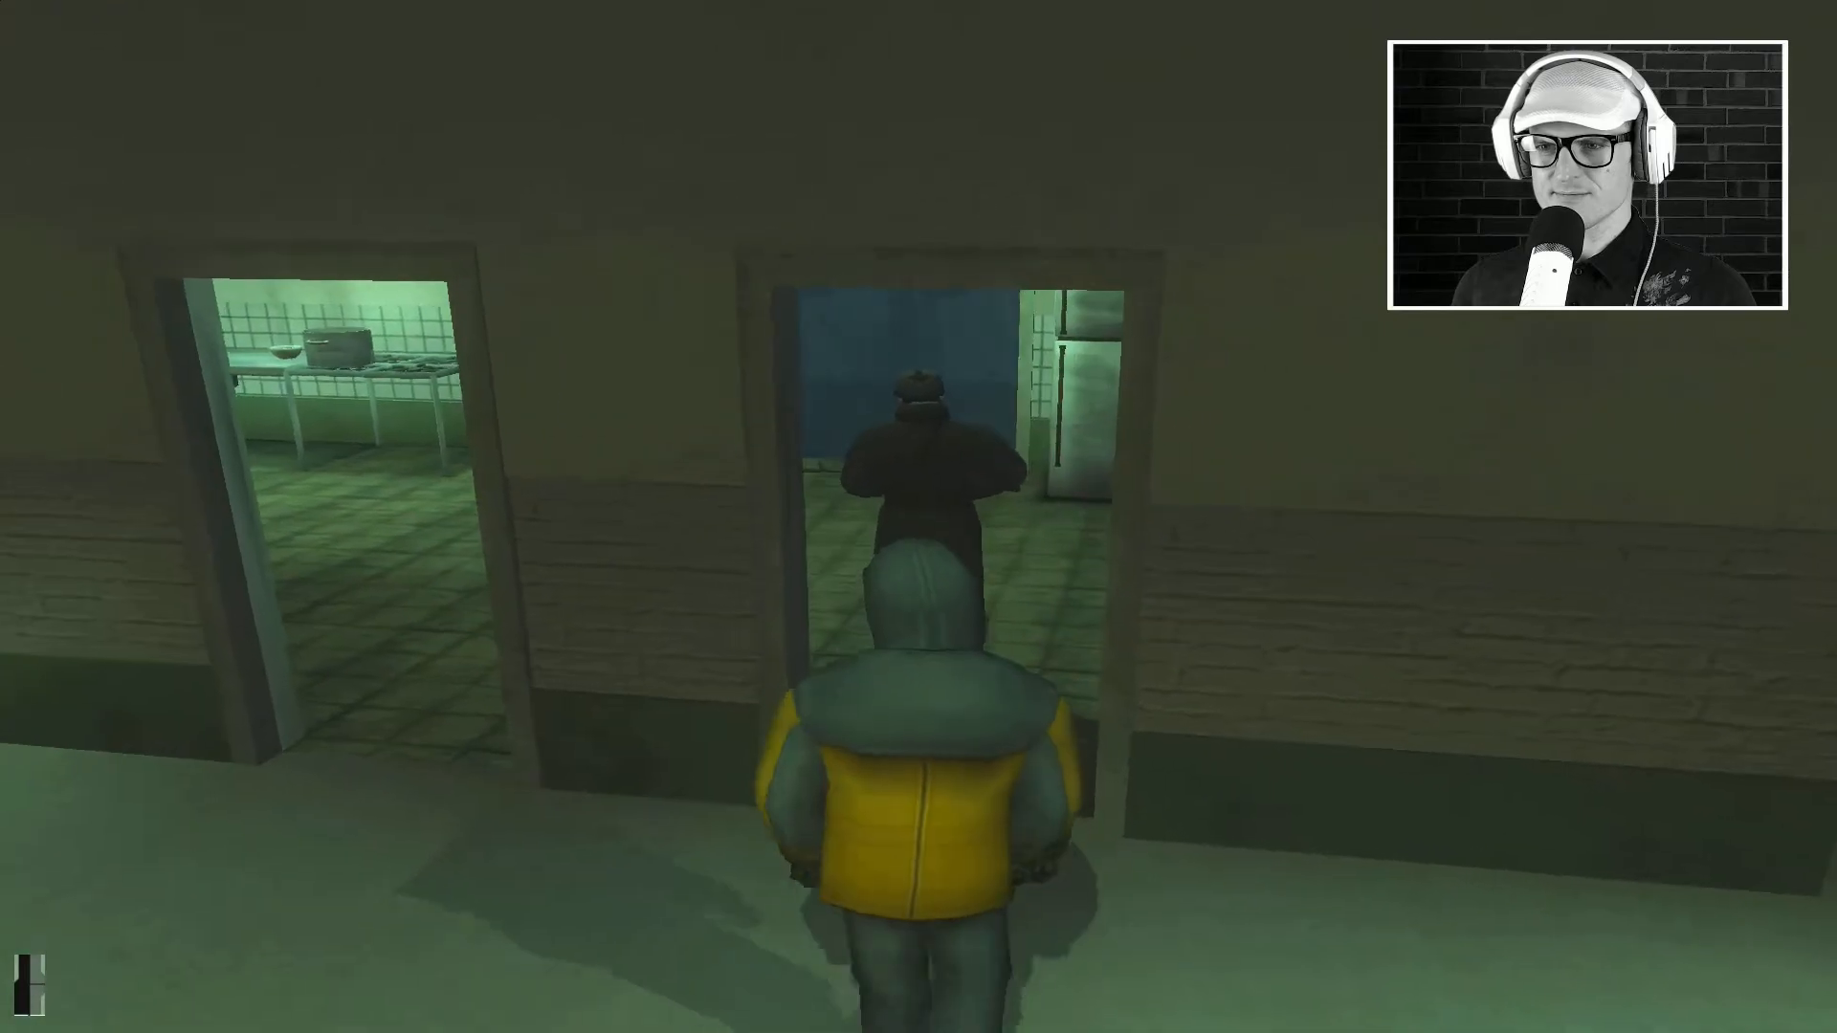
pyautogui.press('w')
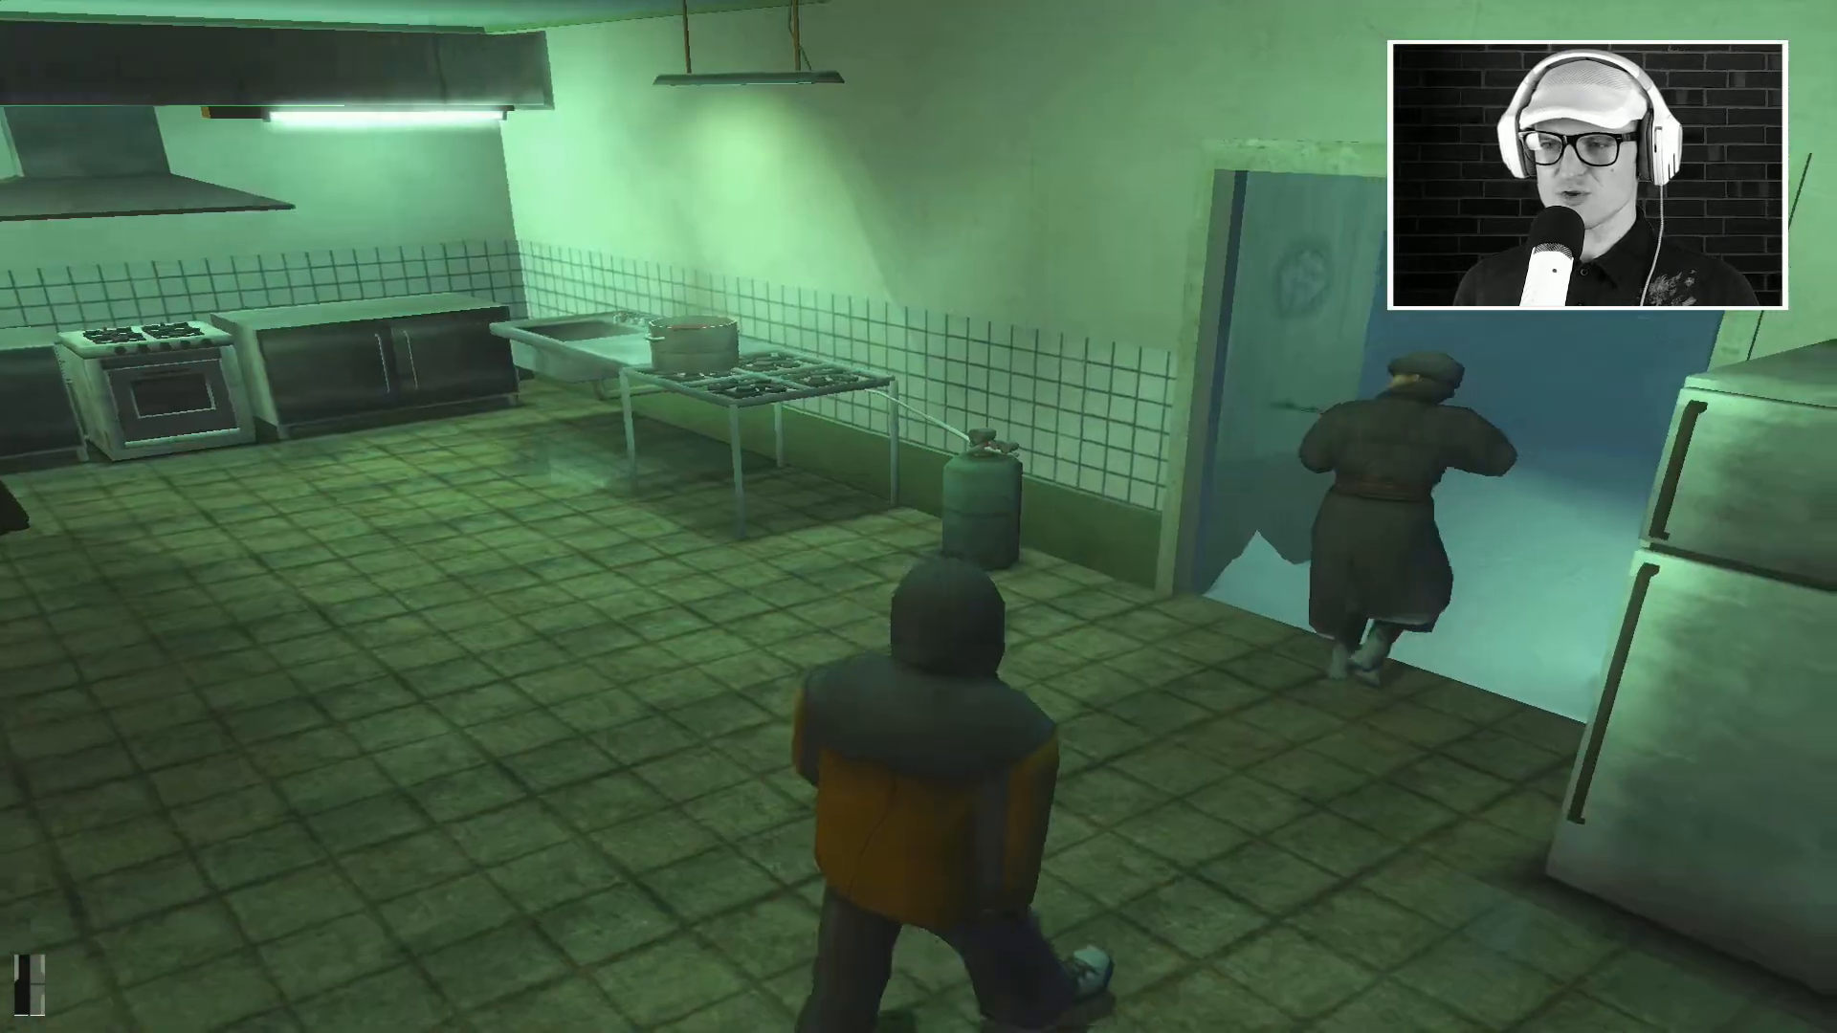
pyautogui.press('w')
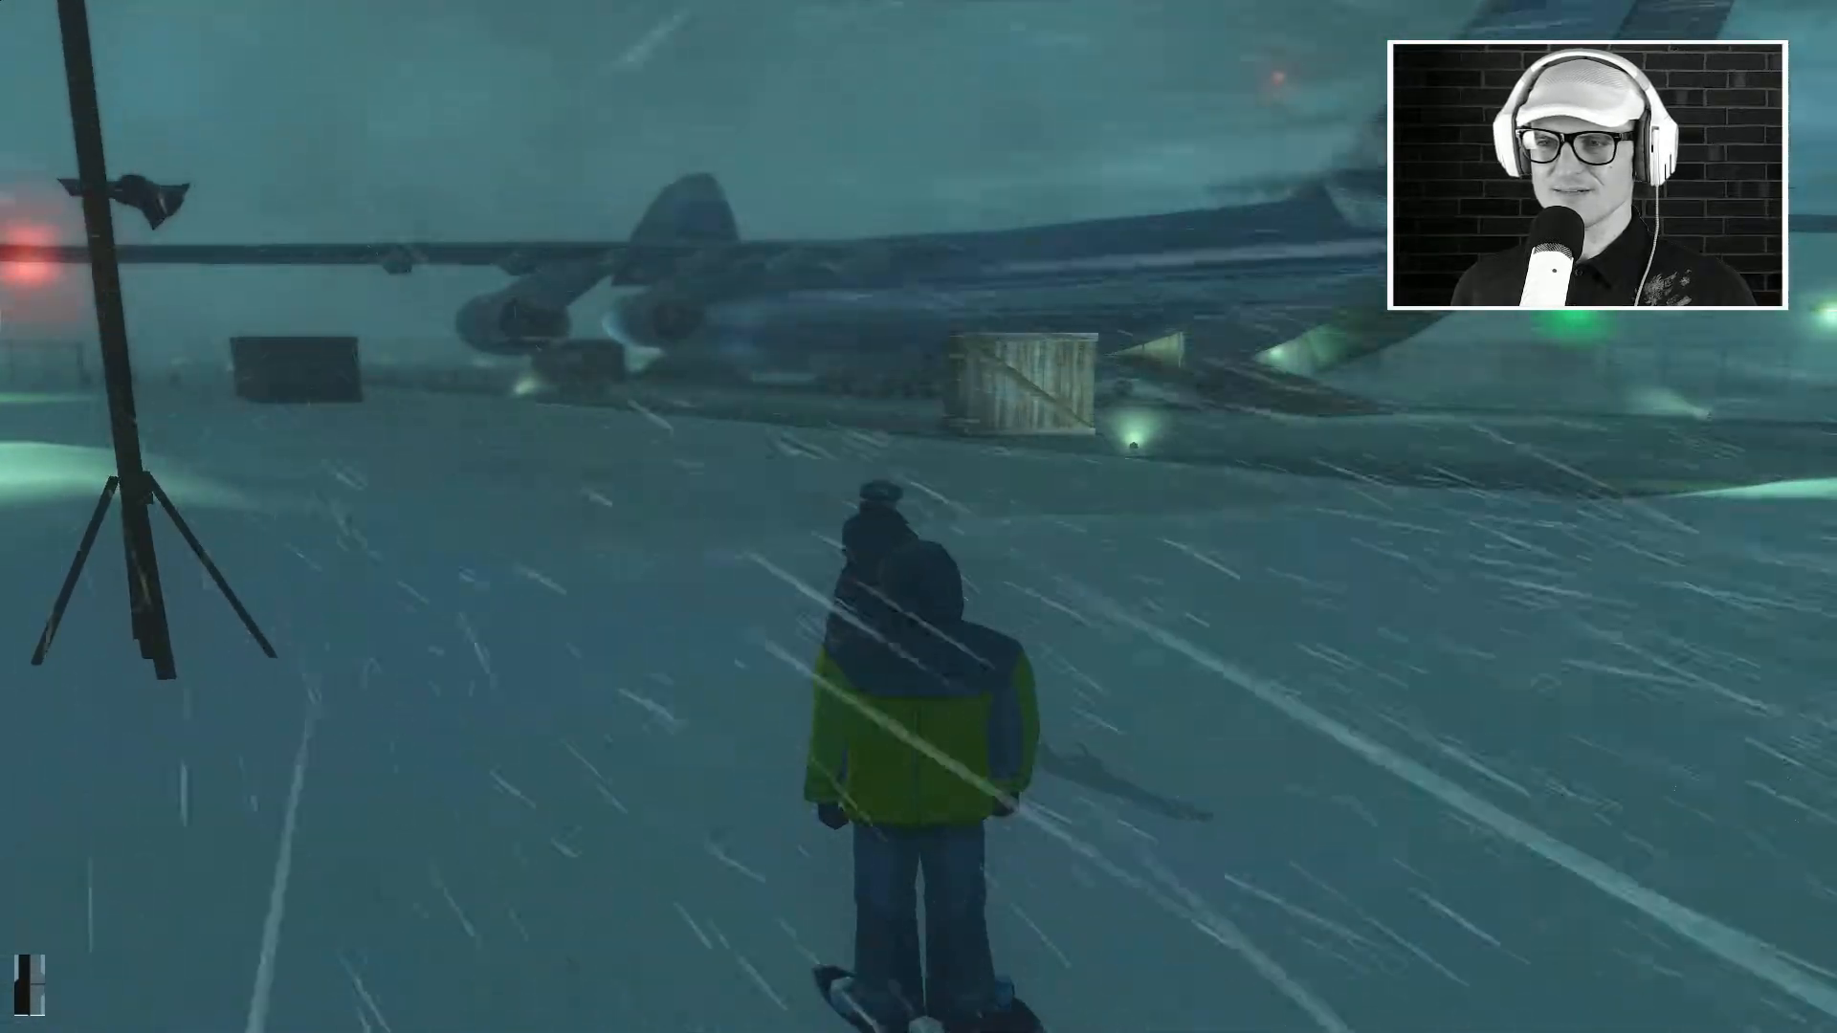
pyautogui.press('w')
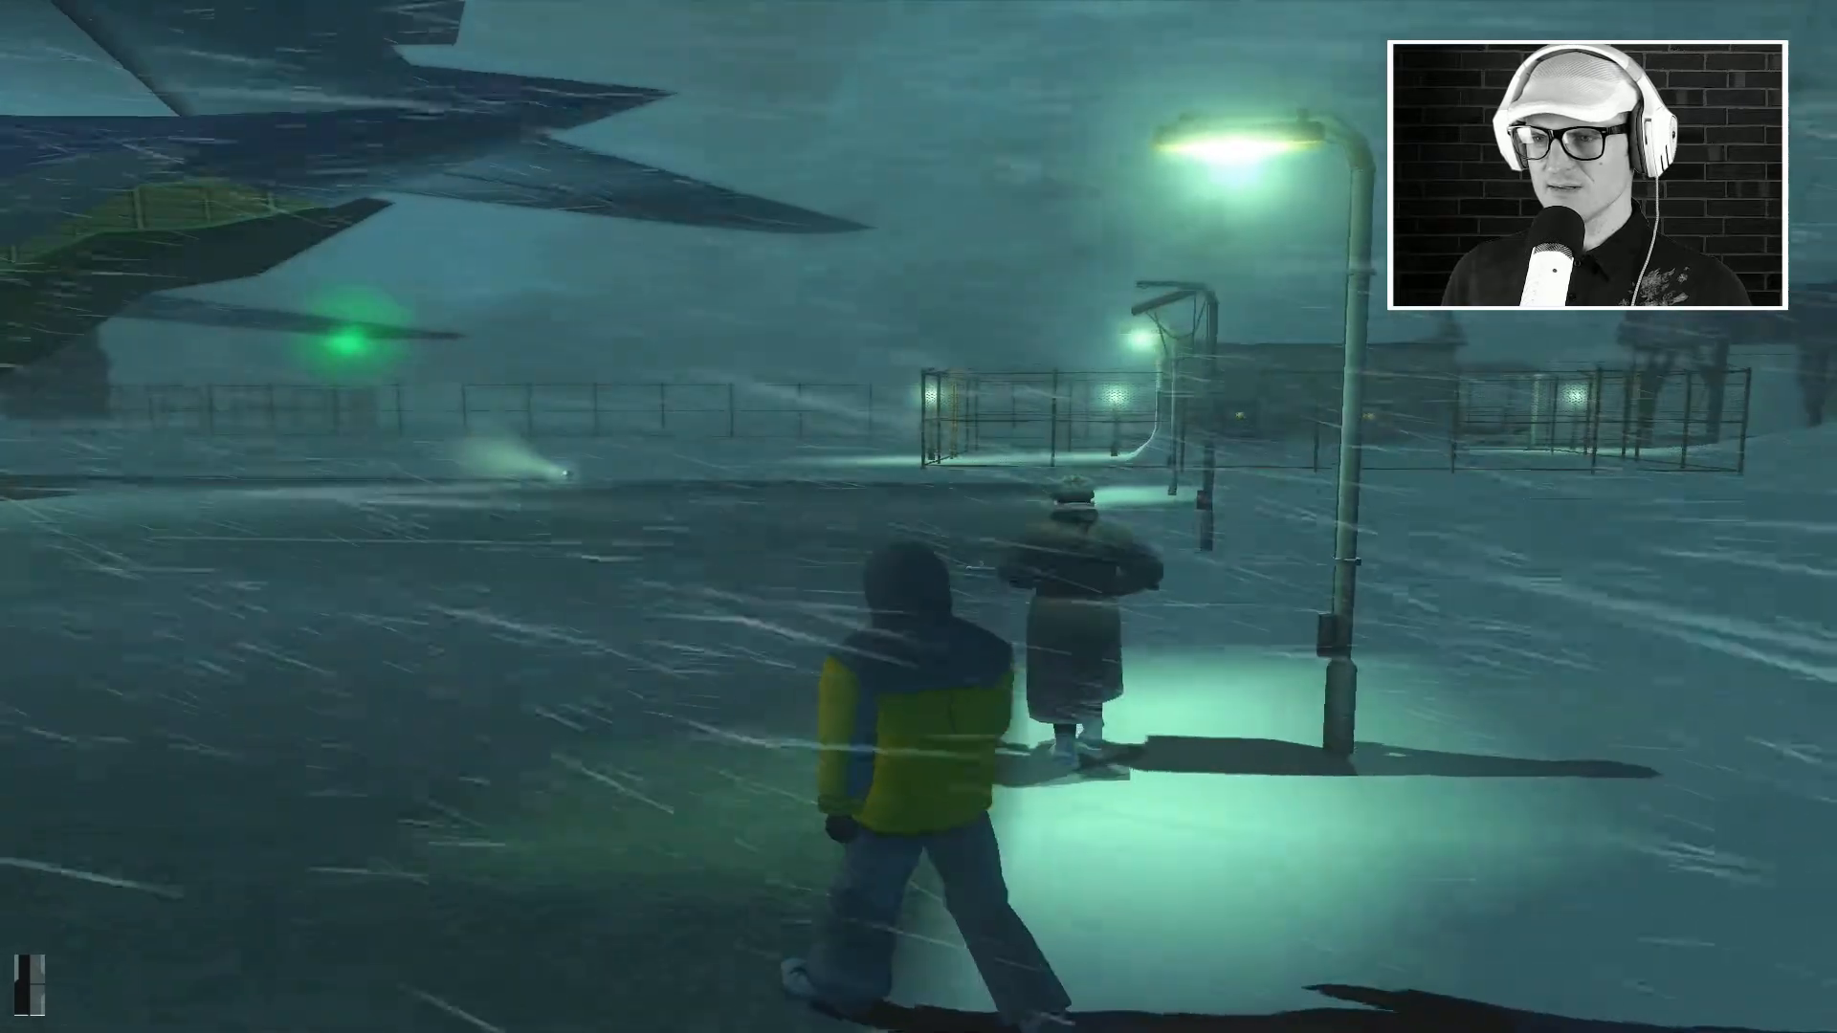
pyautogui.press('w')
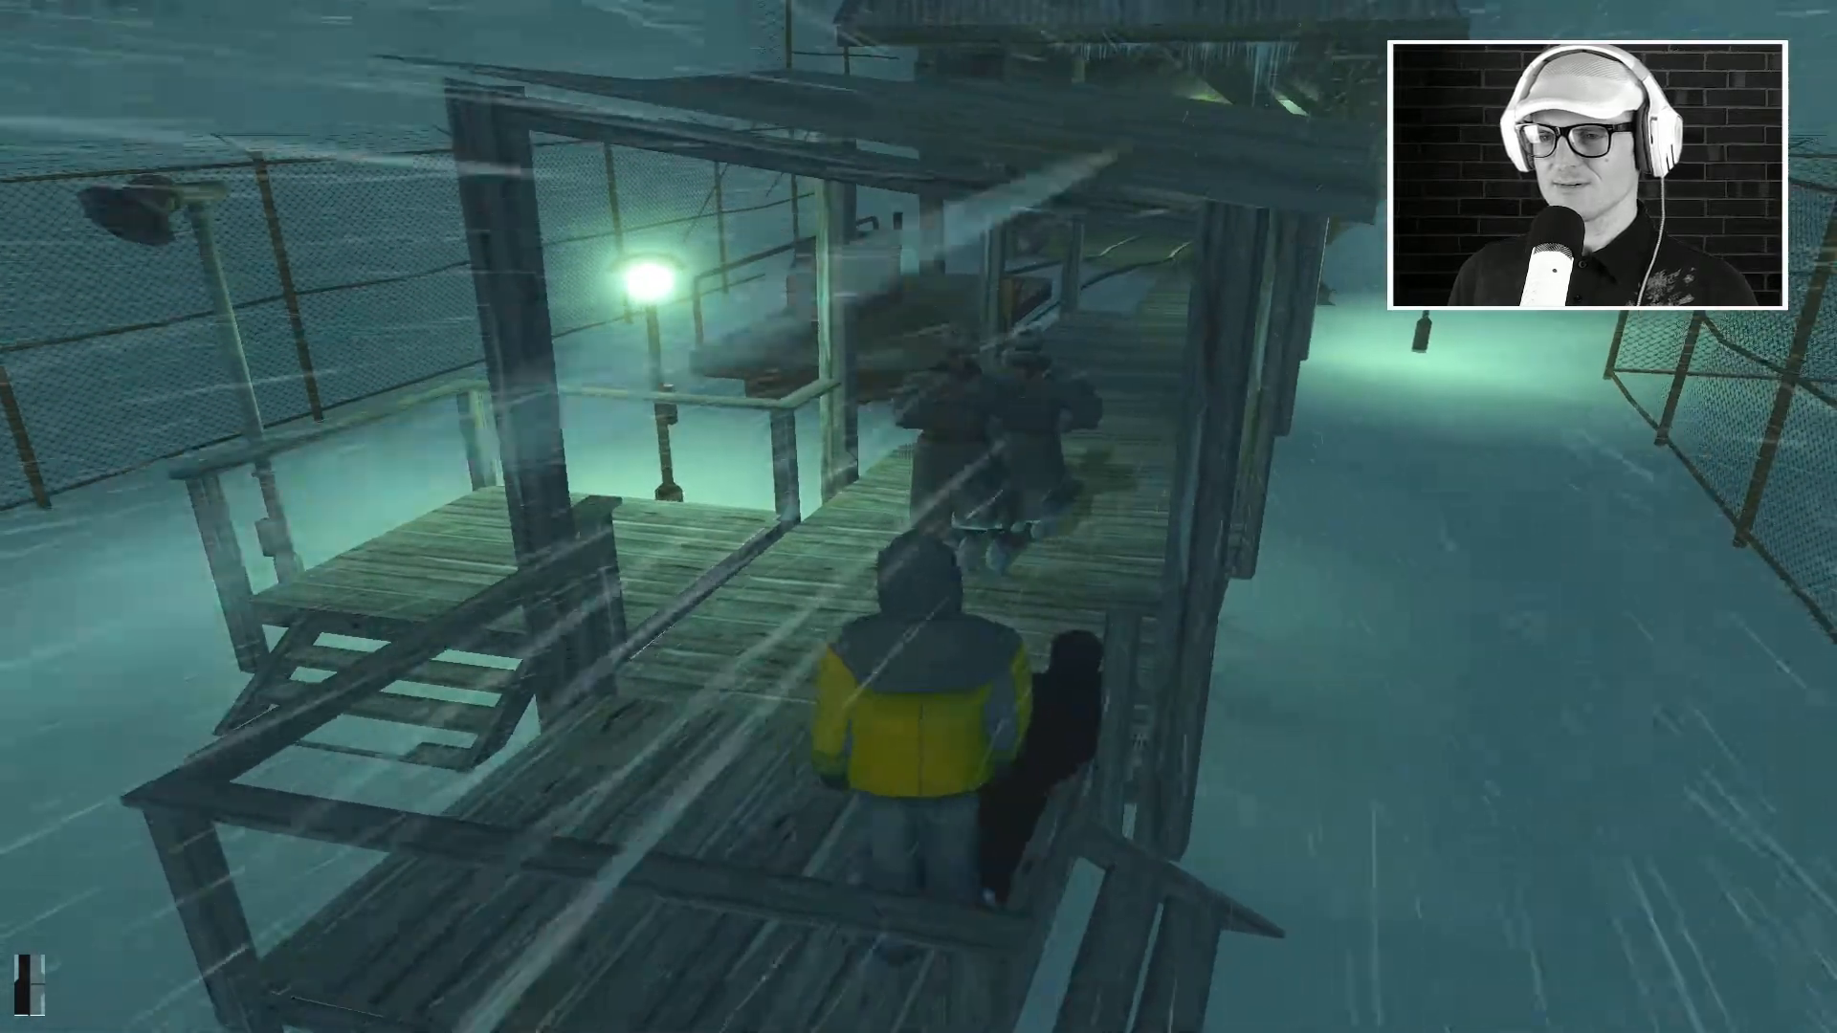
pyautogui.press('w')
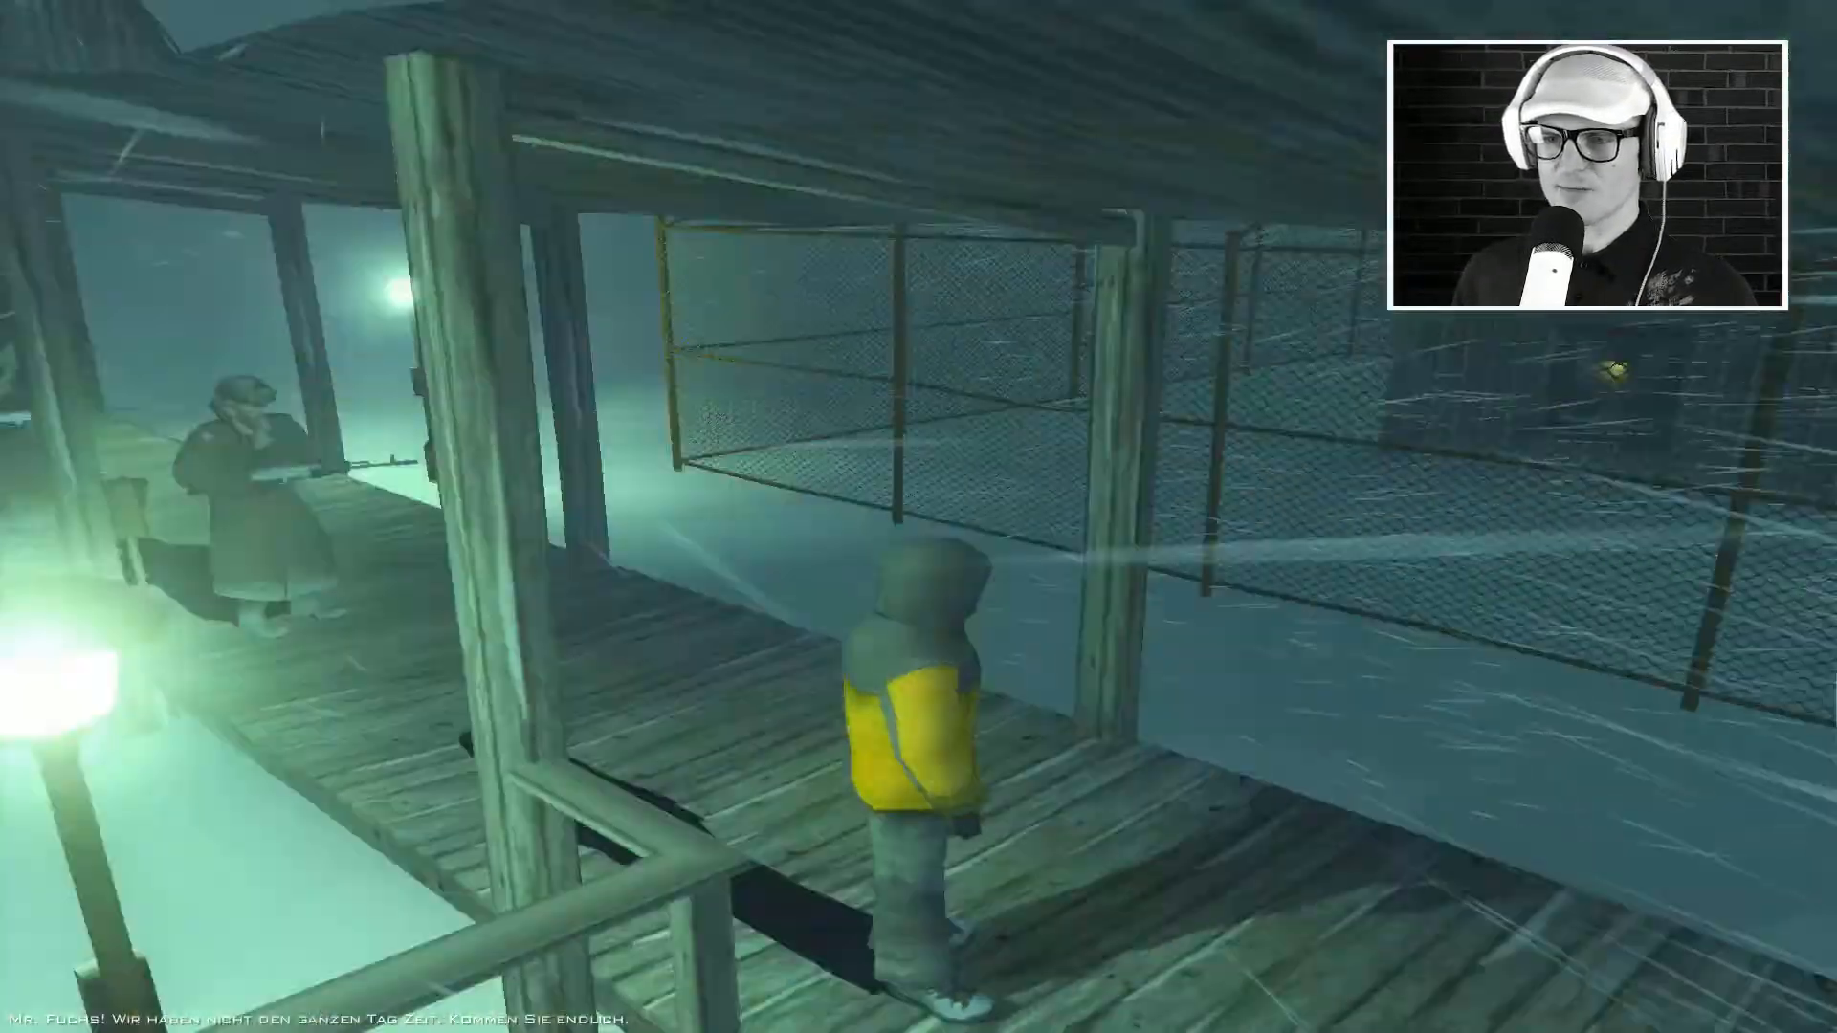
pyautogui.moveTo(918, 517)
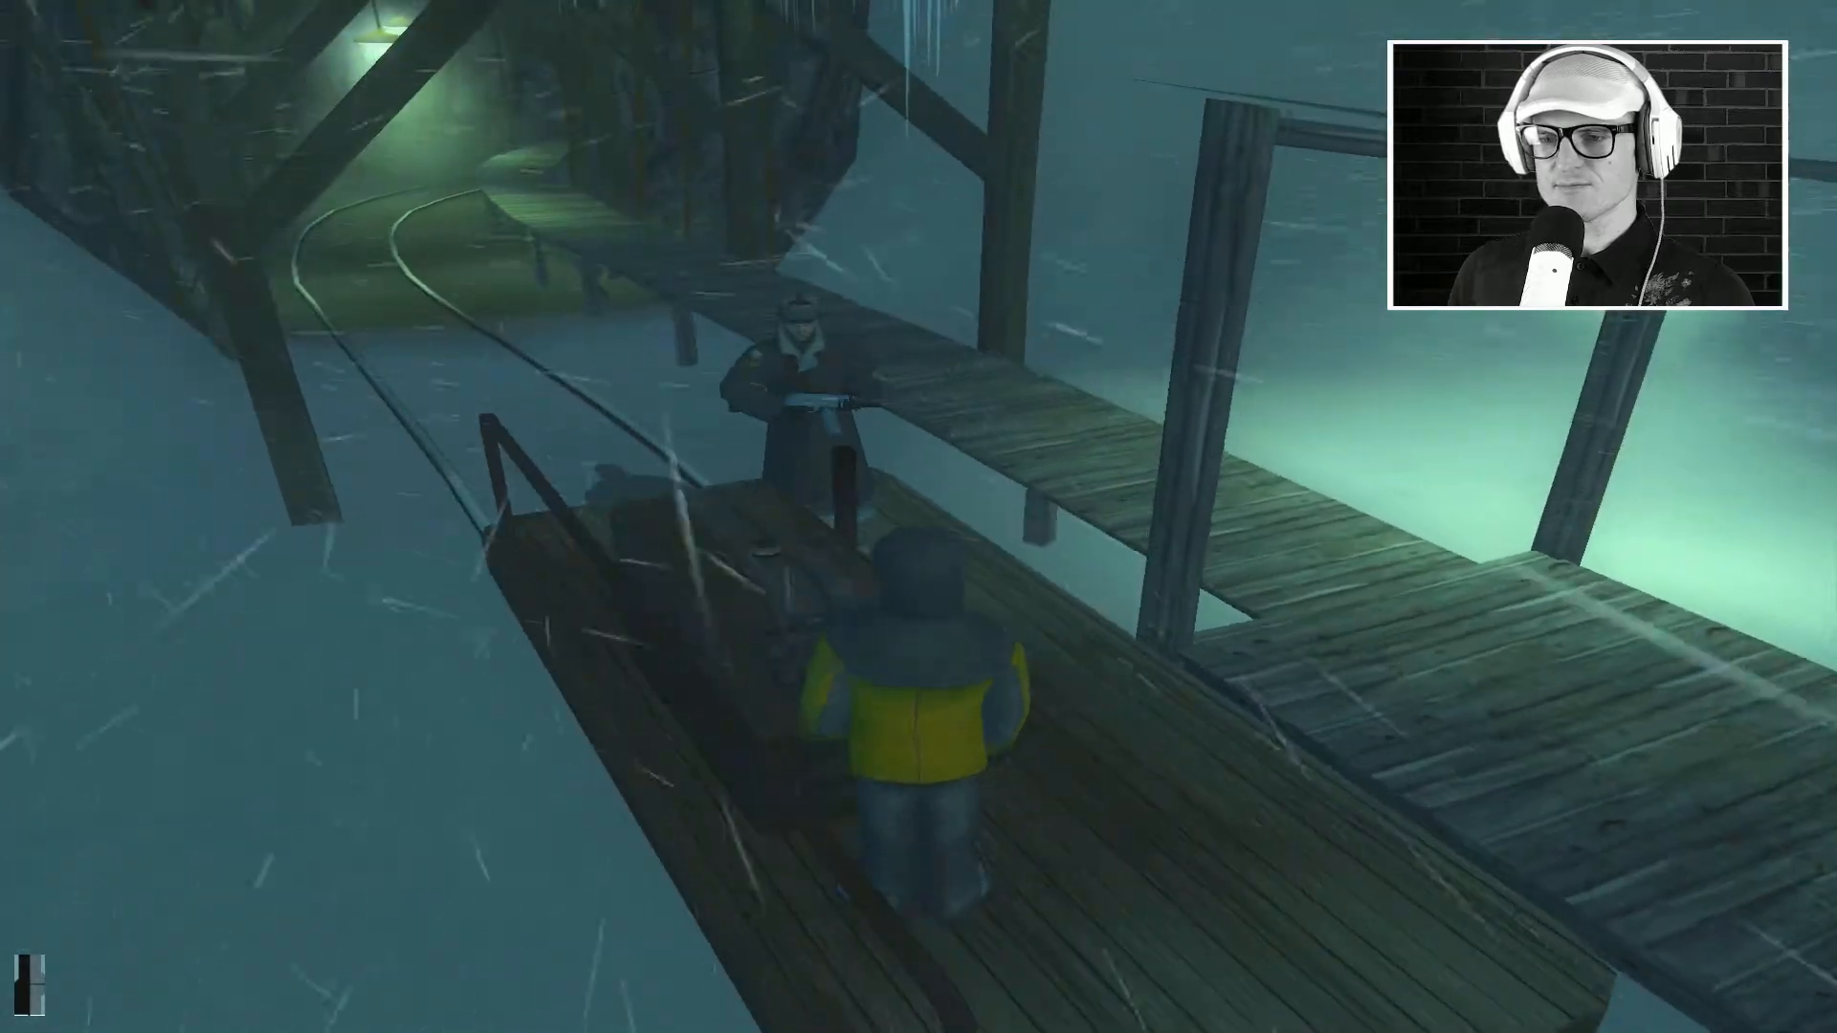
# Step: Head down from the platform and follow the rails deep into the lamp-lit mine tunnel
pyautogui.press('w')
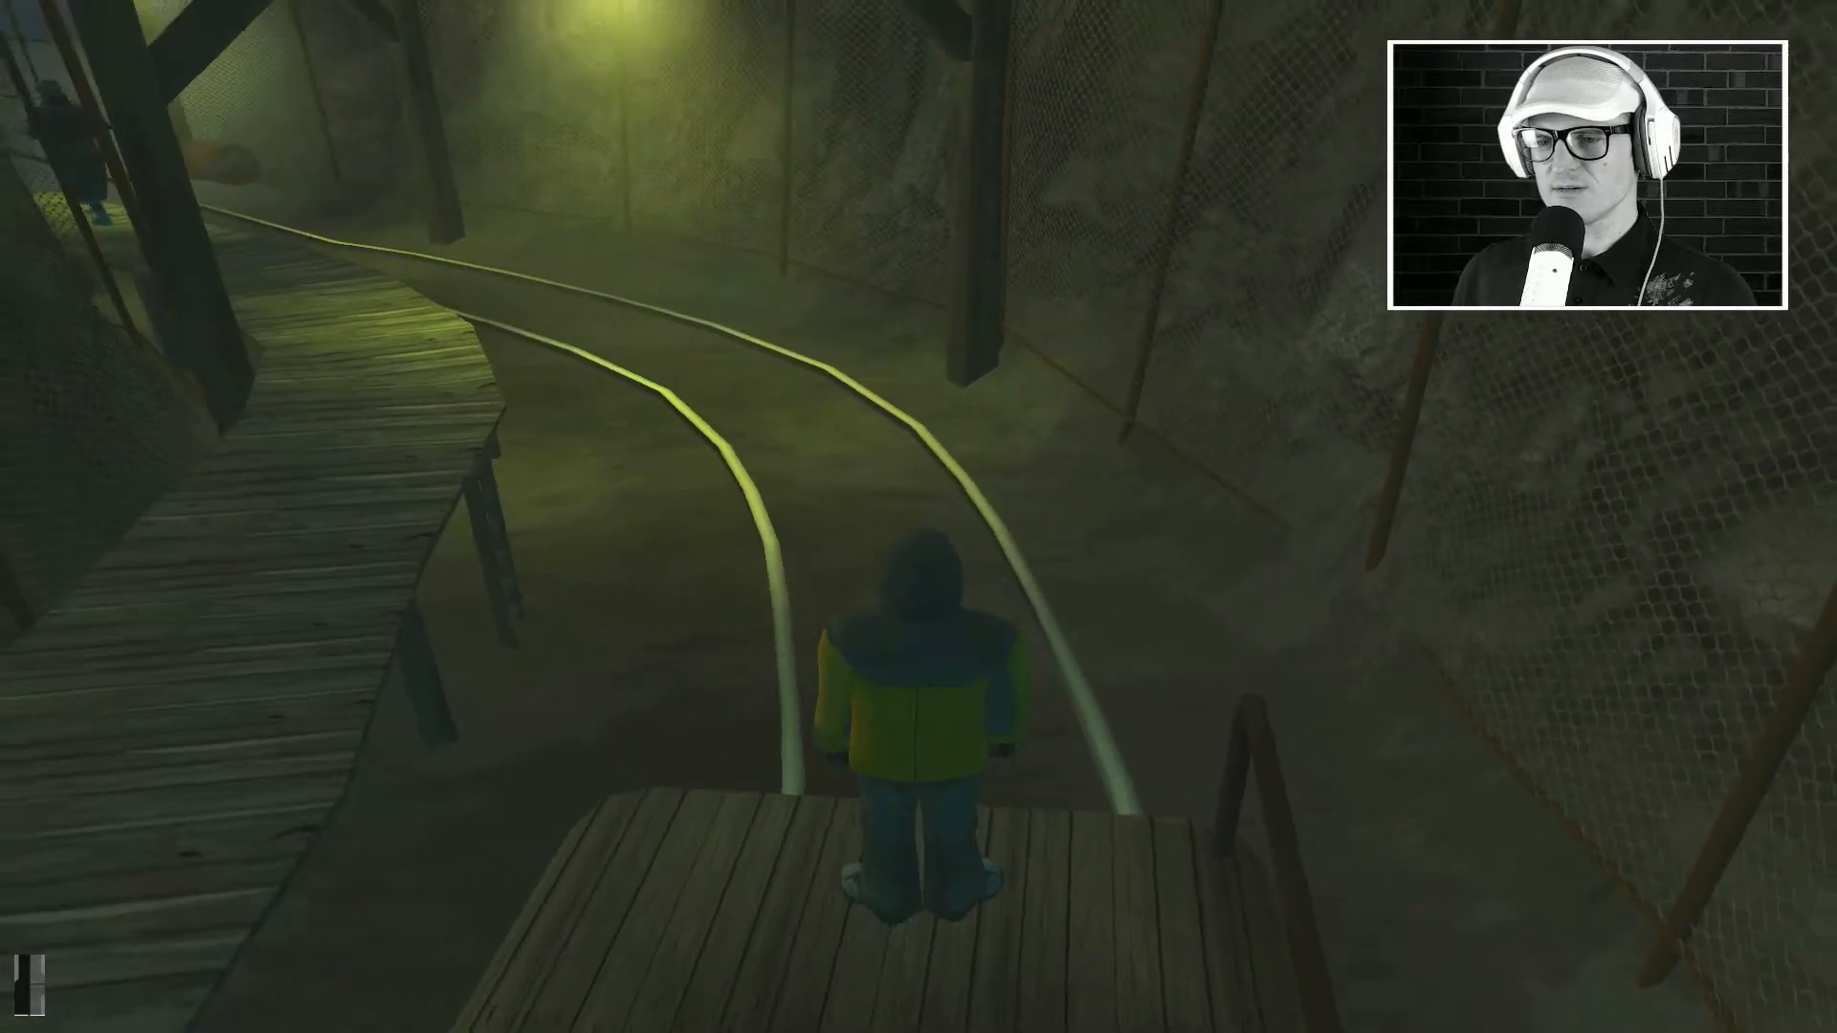
pyautogui.press('w')
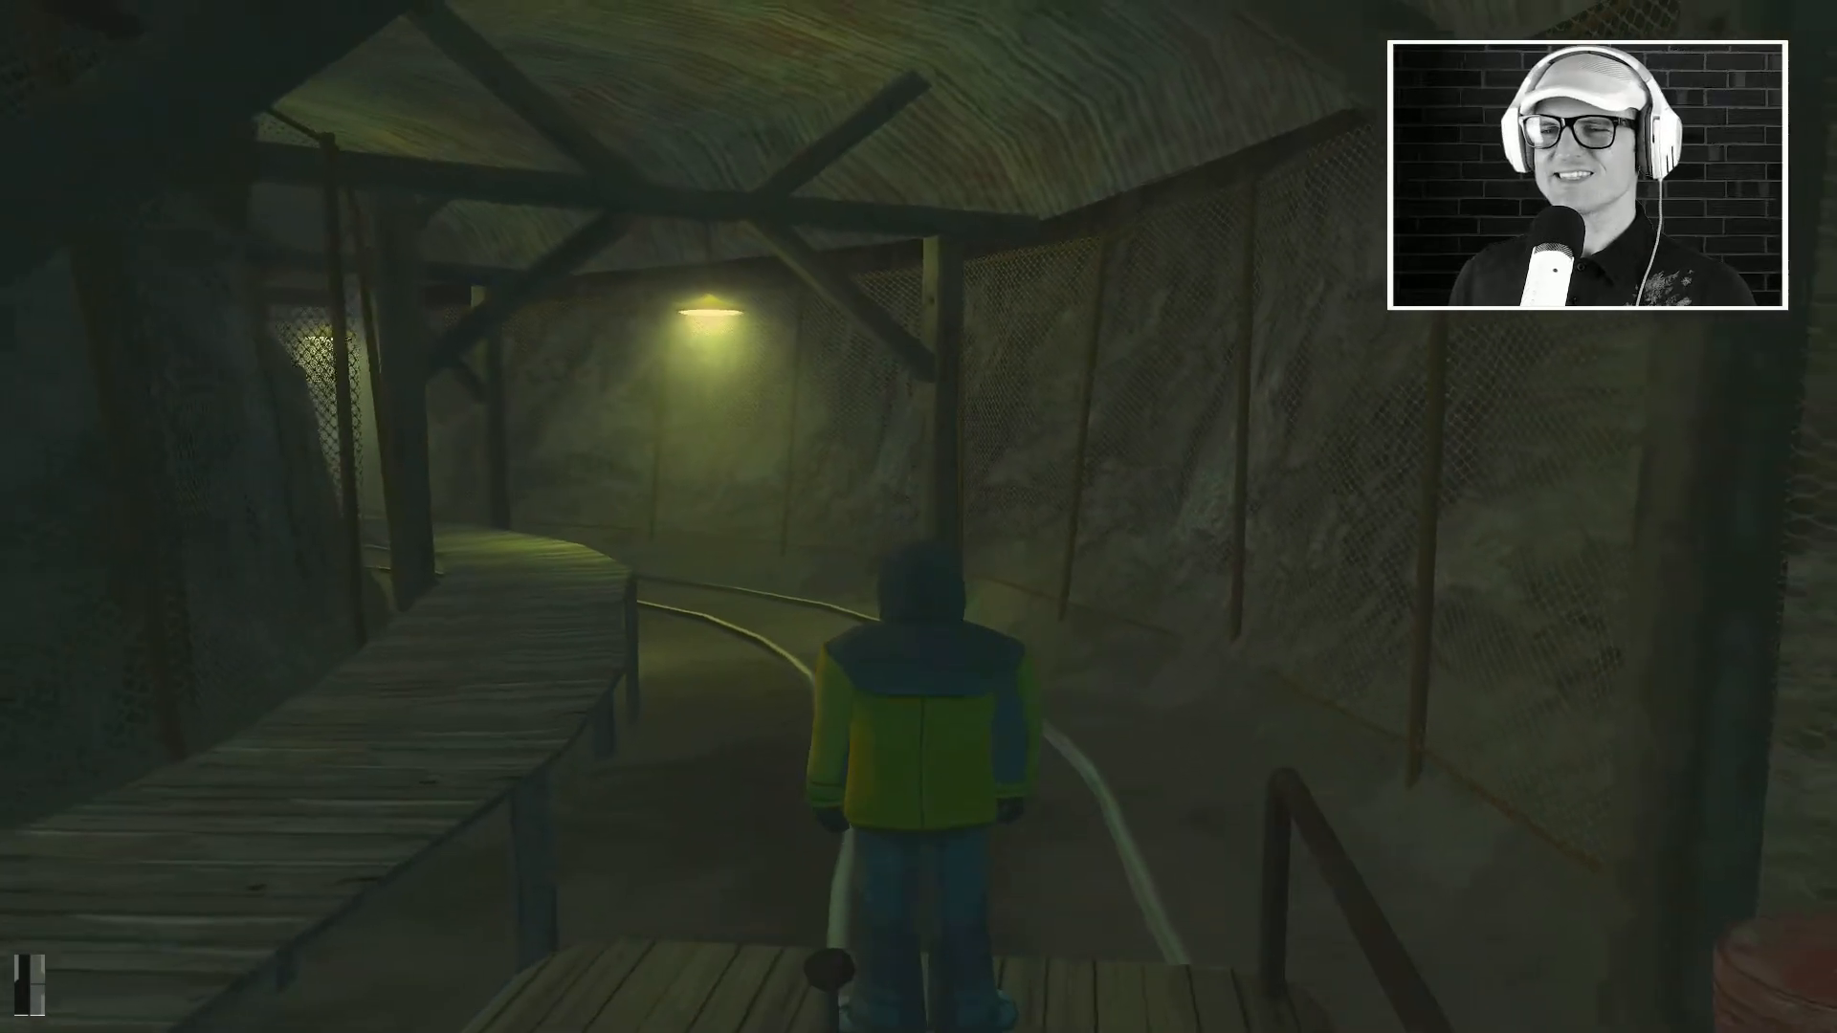
pyautogui.press('w')
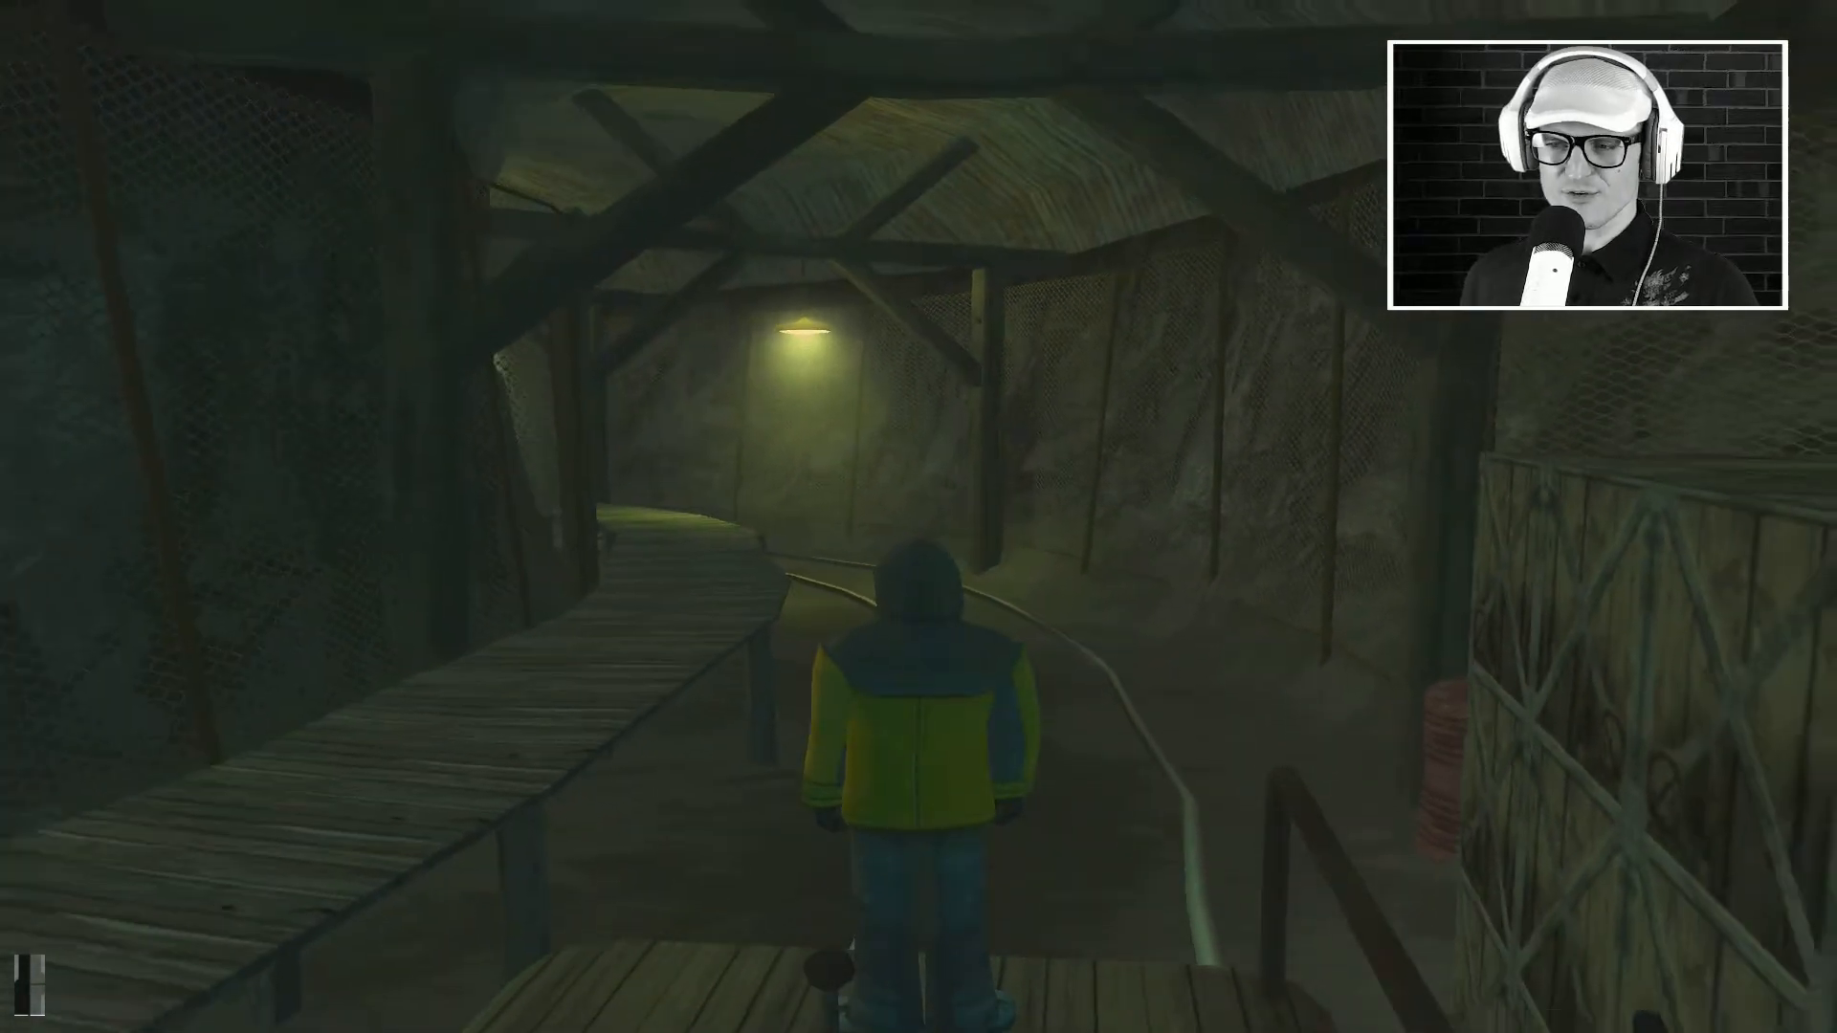
pyautogui.press('w')
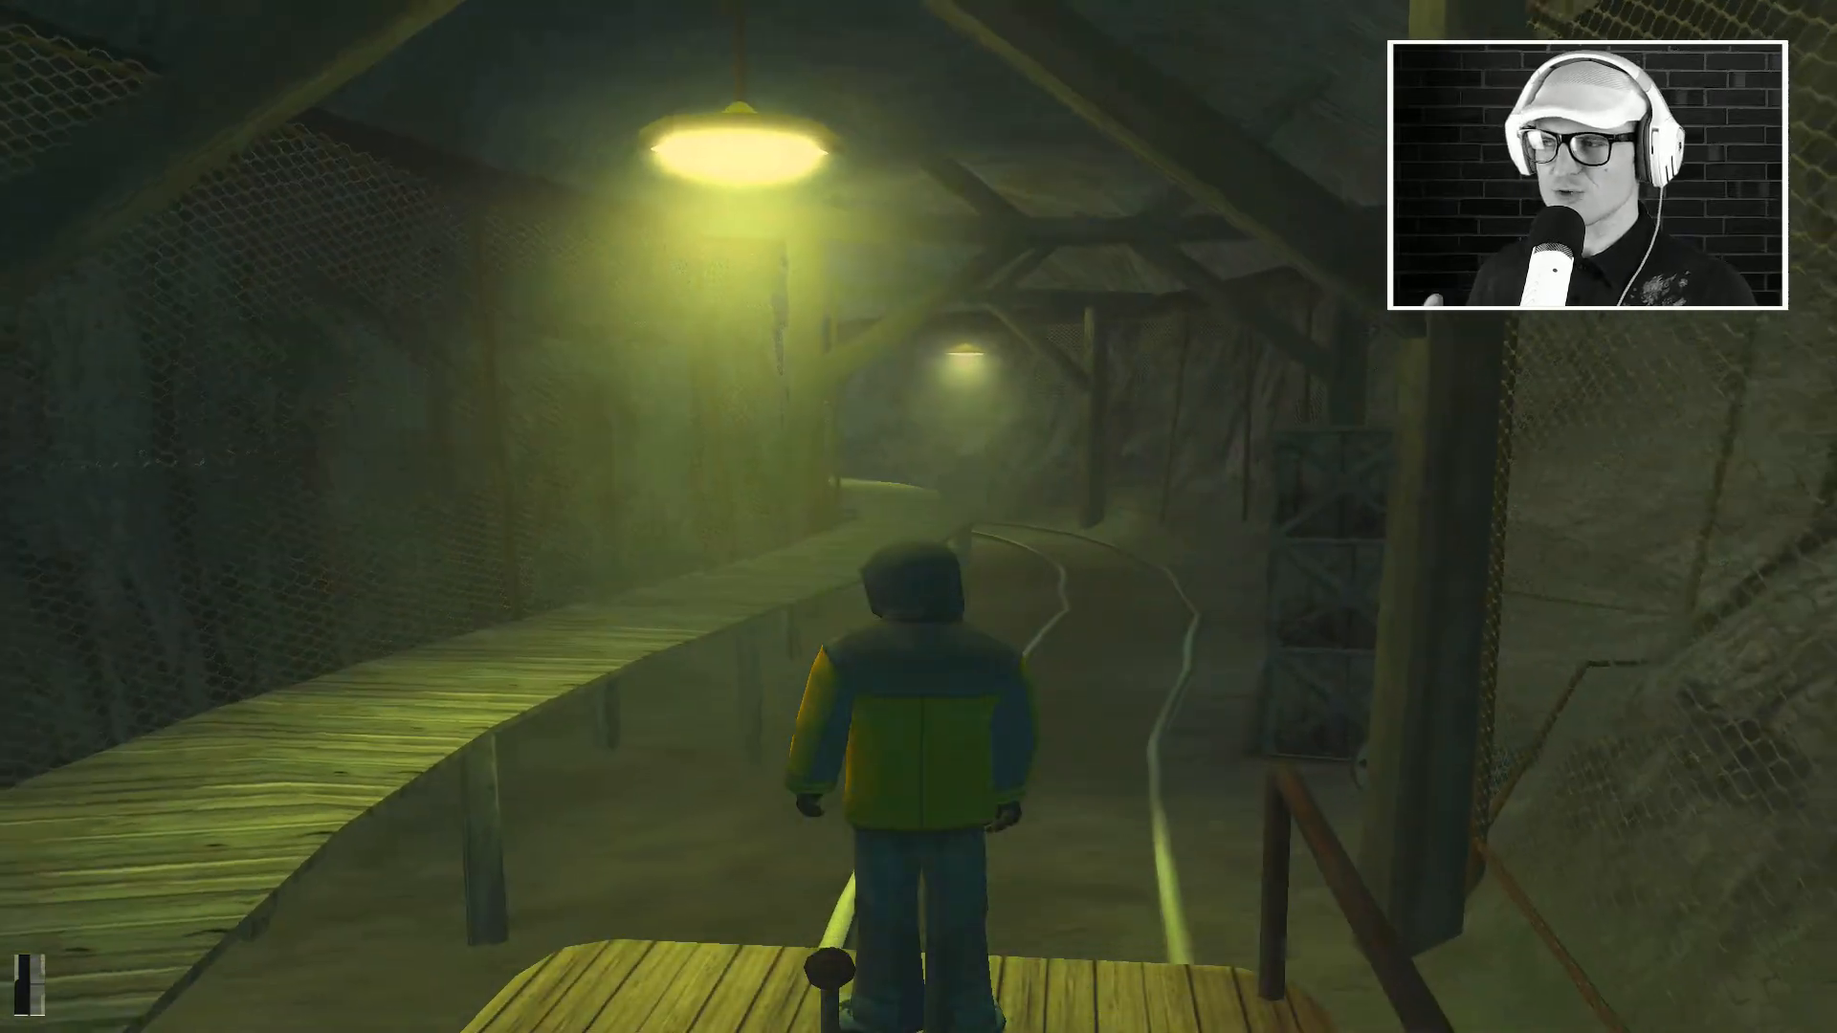
pyautogui.press('w')
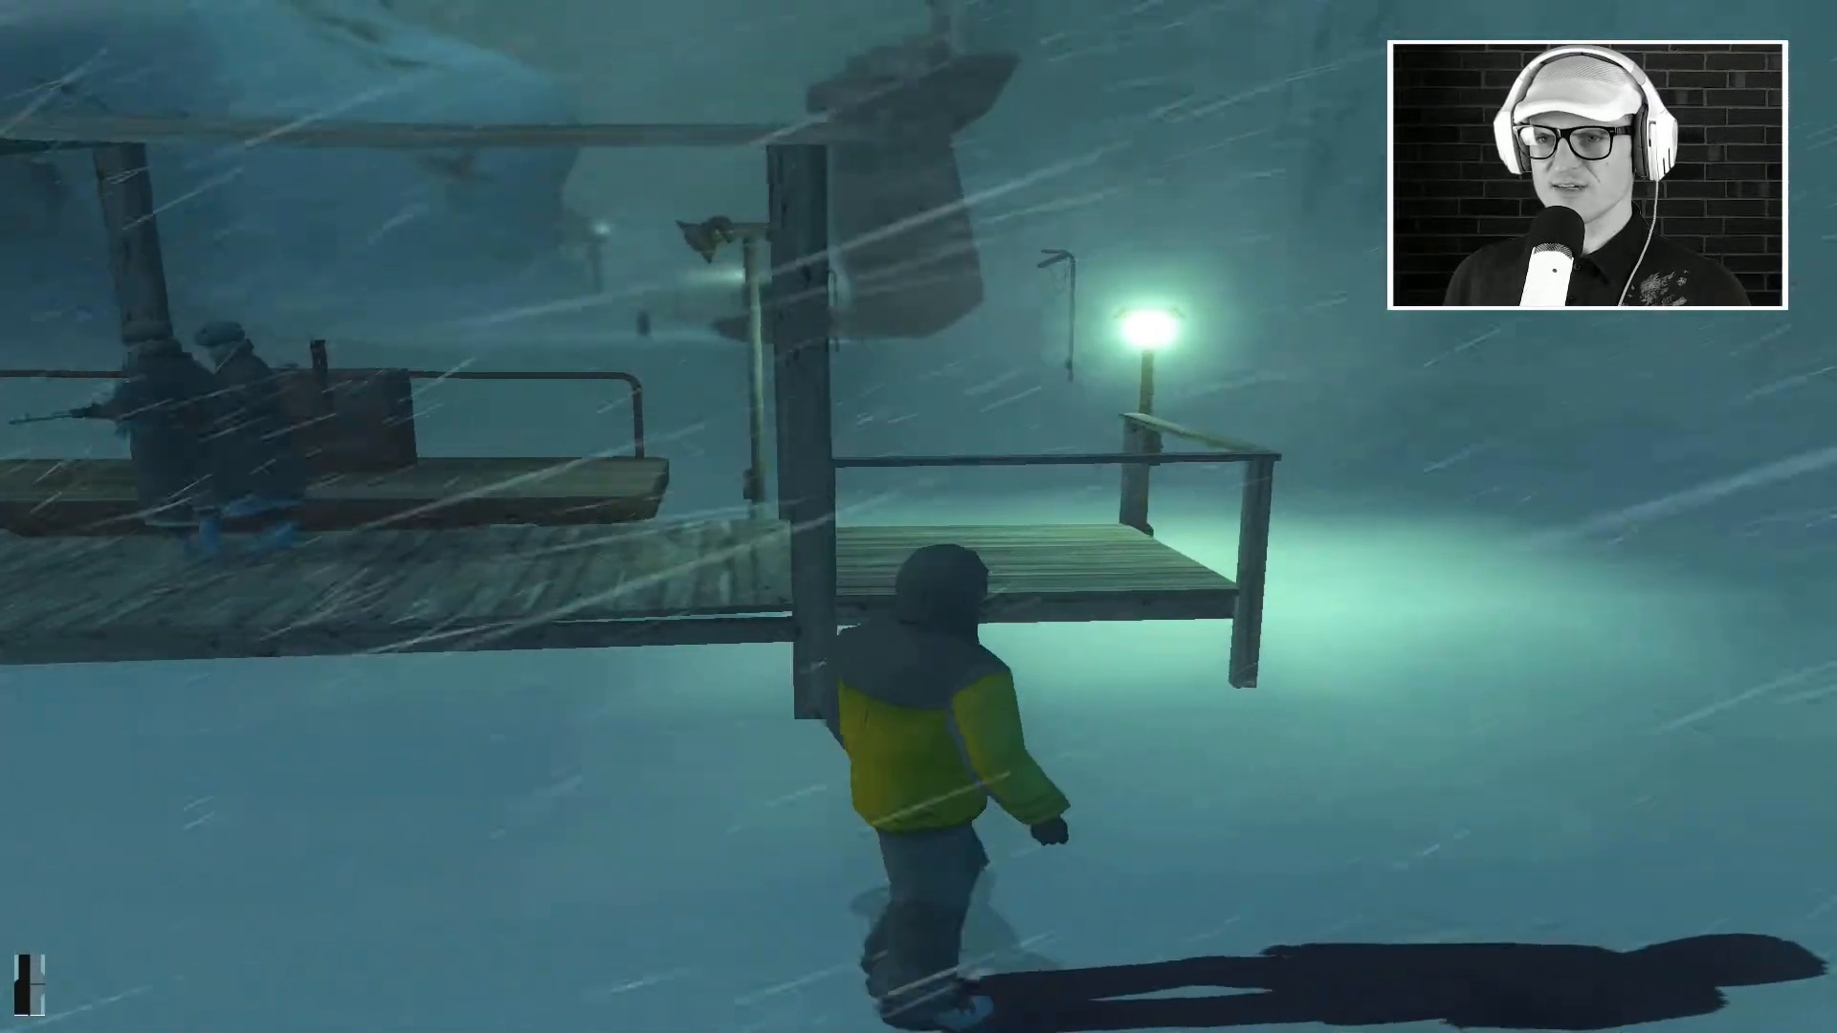
# Step: Run from the platform across the snowfield toward the lit buildings and along the compound fence to the crates
pyautogui.press('w')
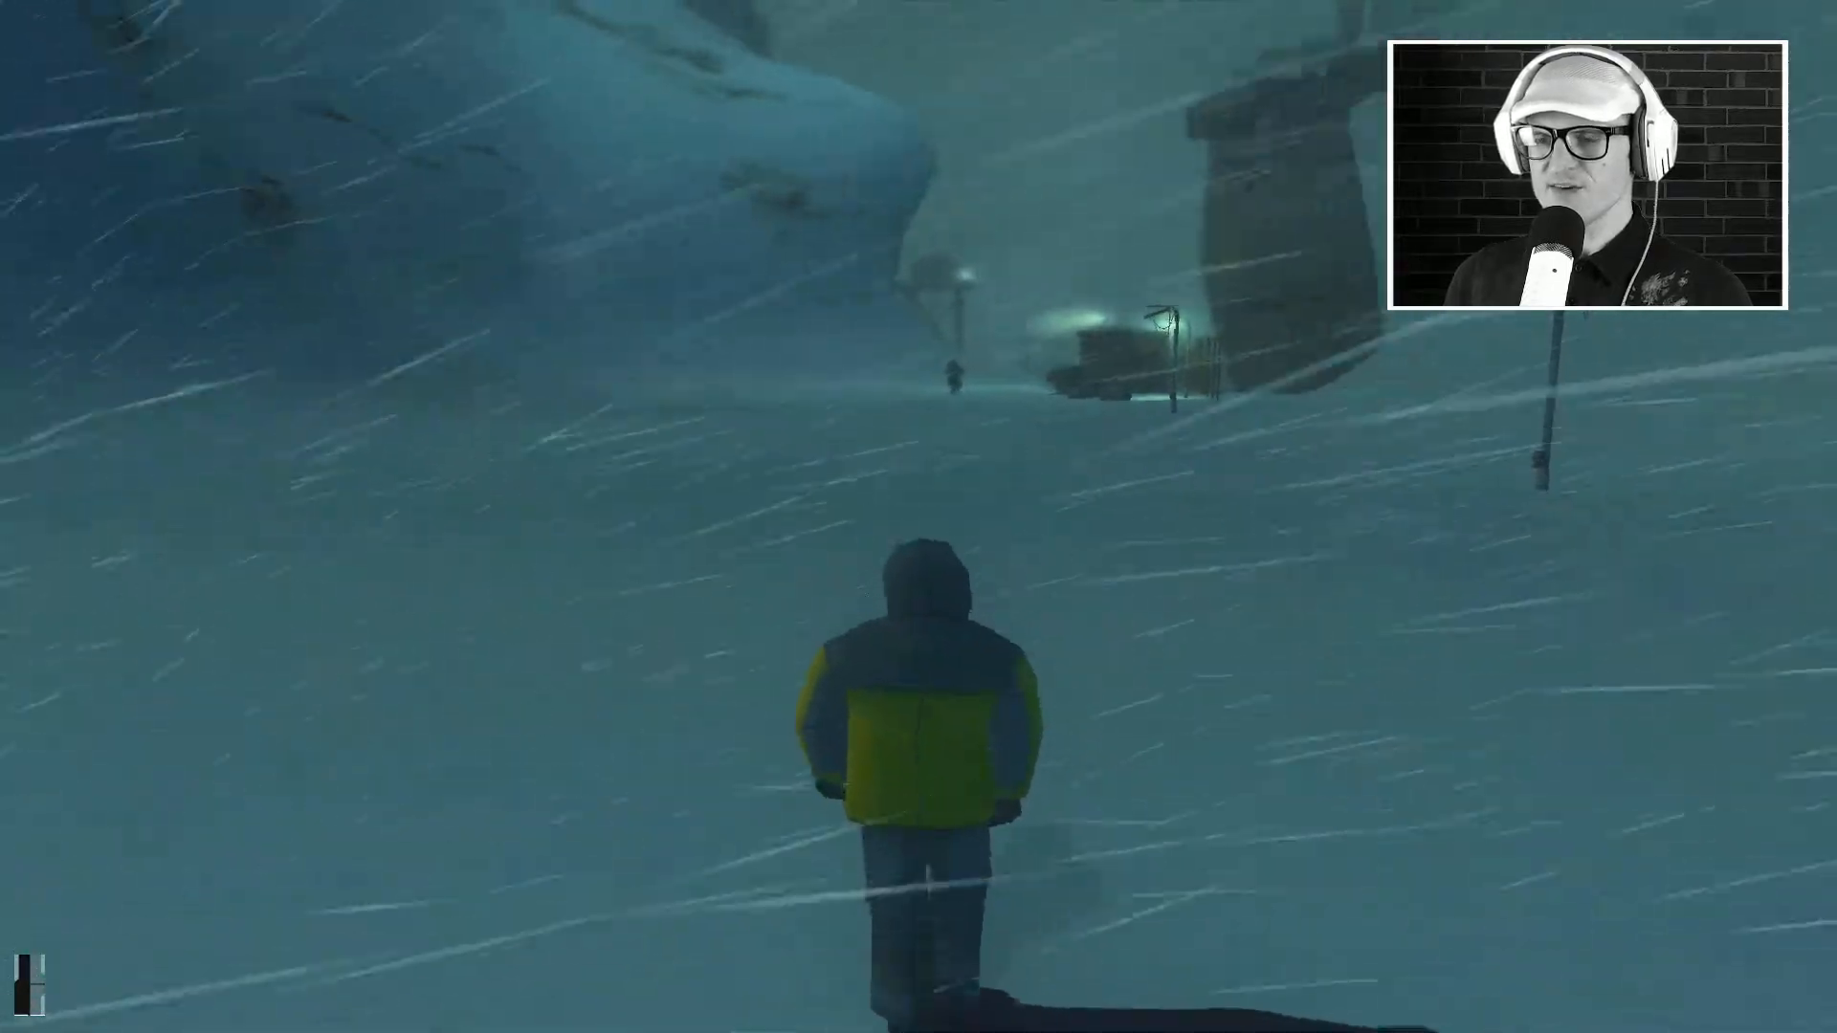
pyautogui.press('w')
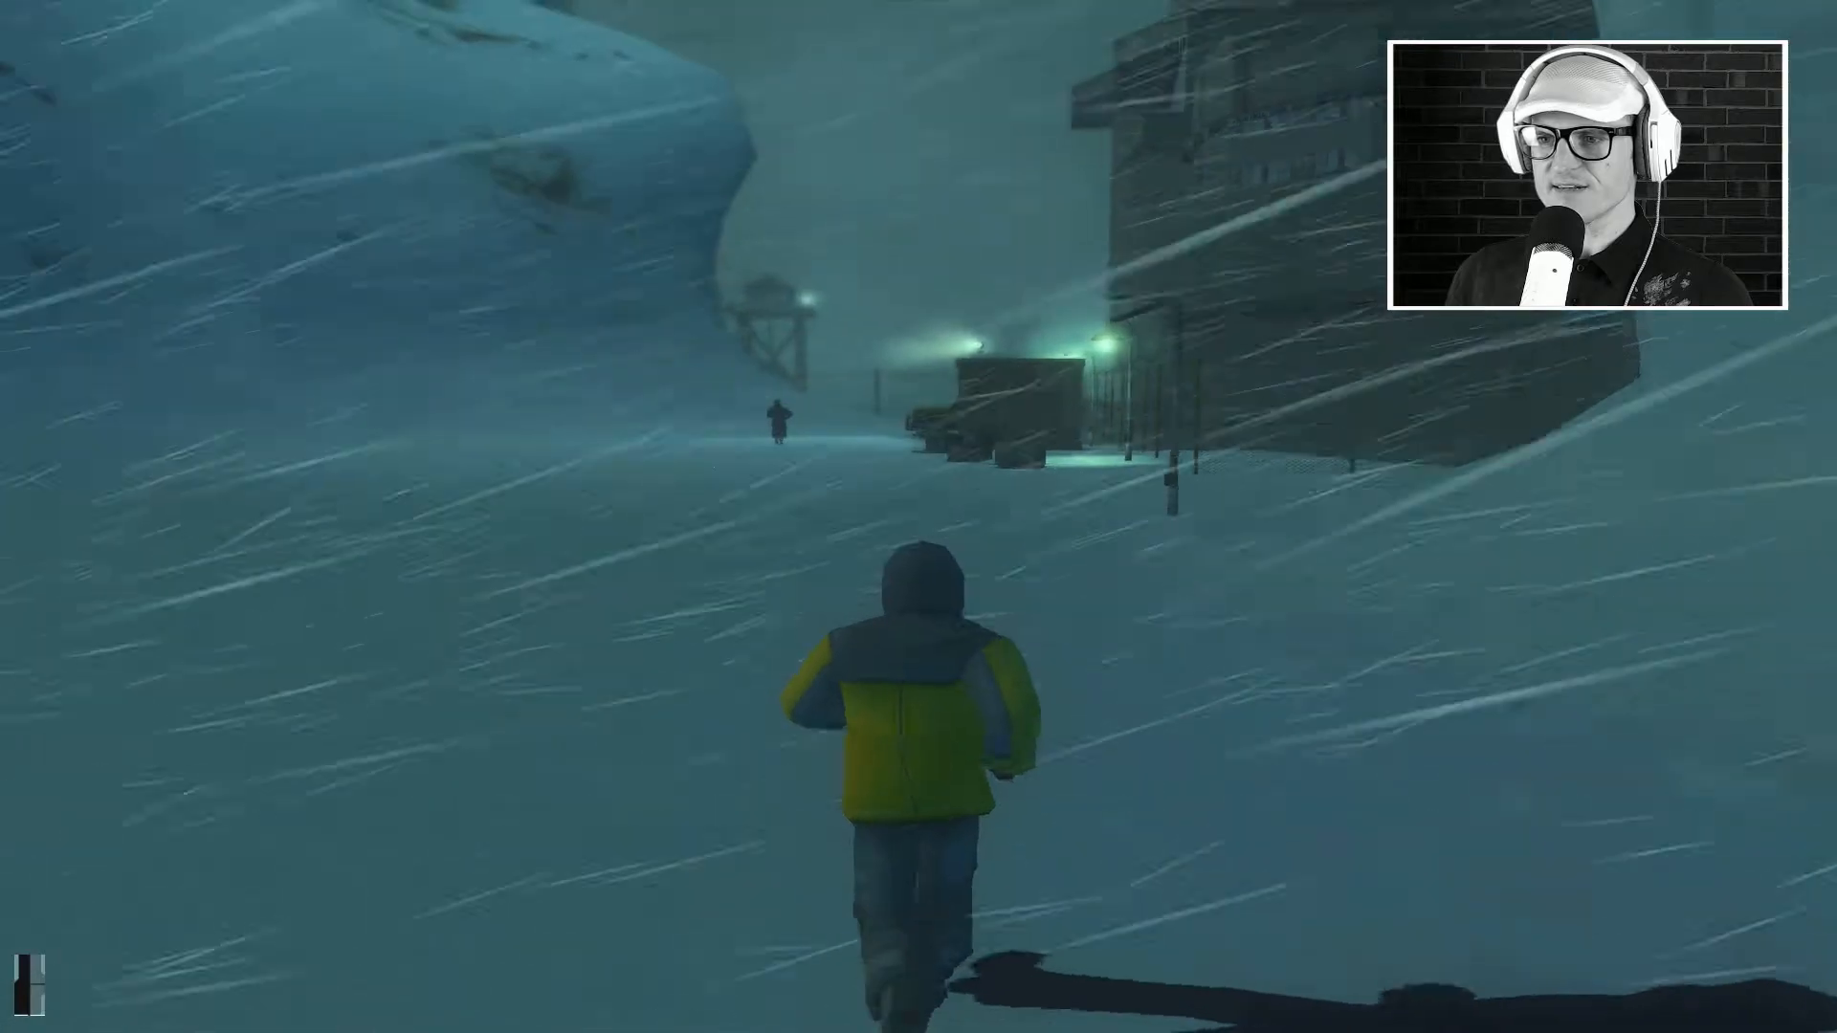
pyautogui.press('w')
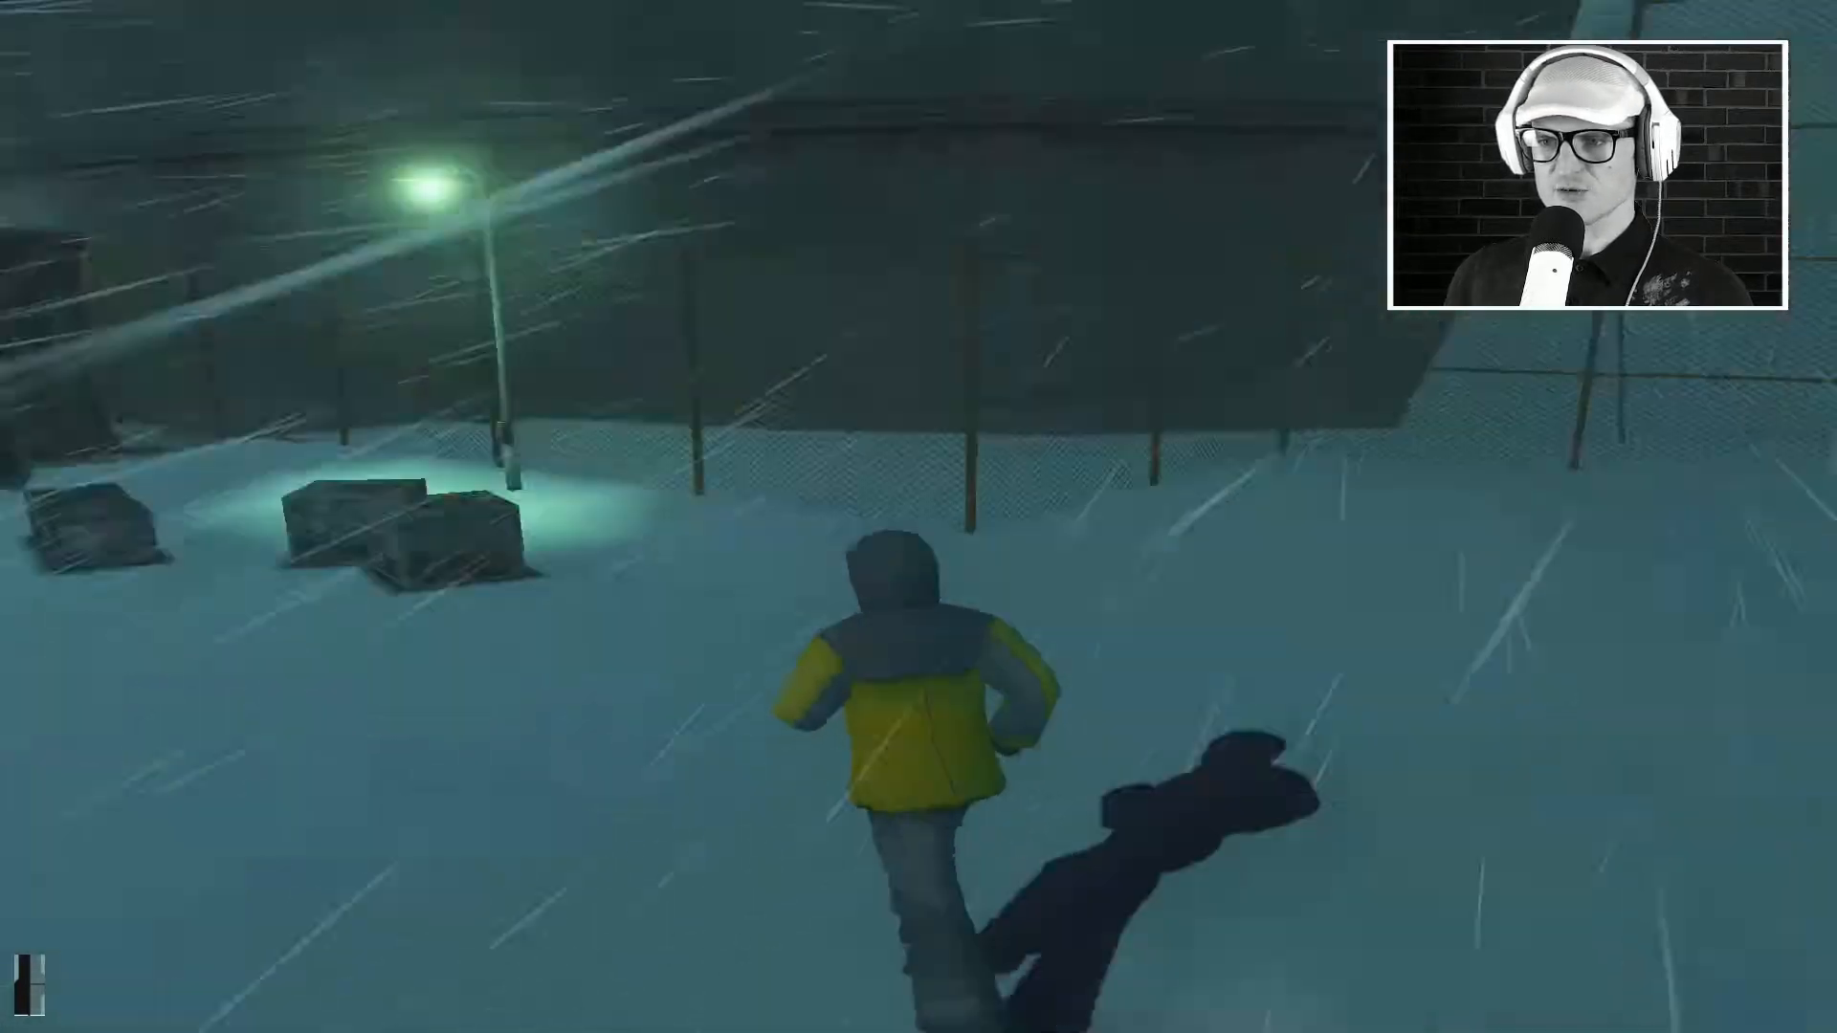
pyautogui.press('w')
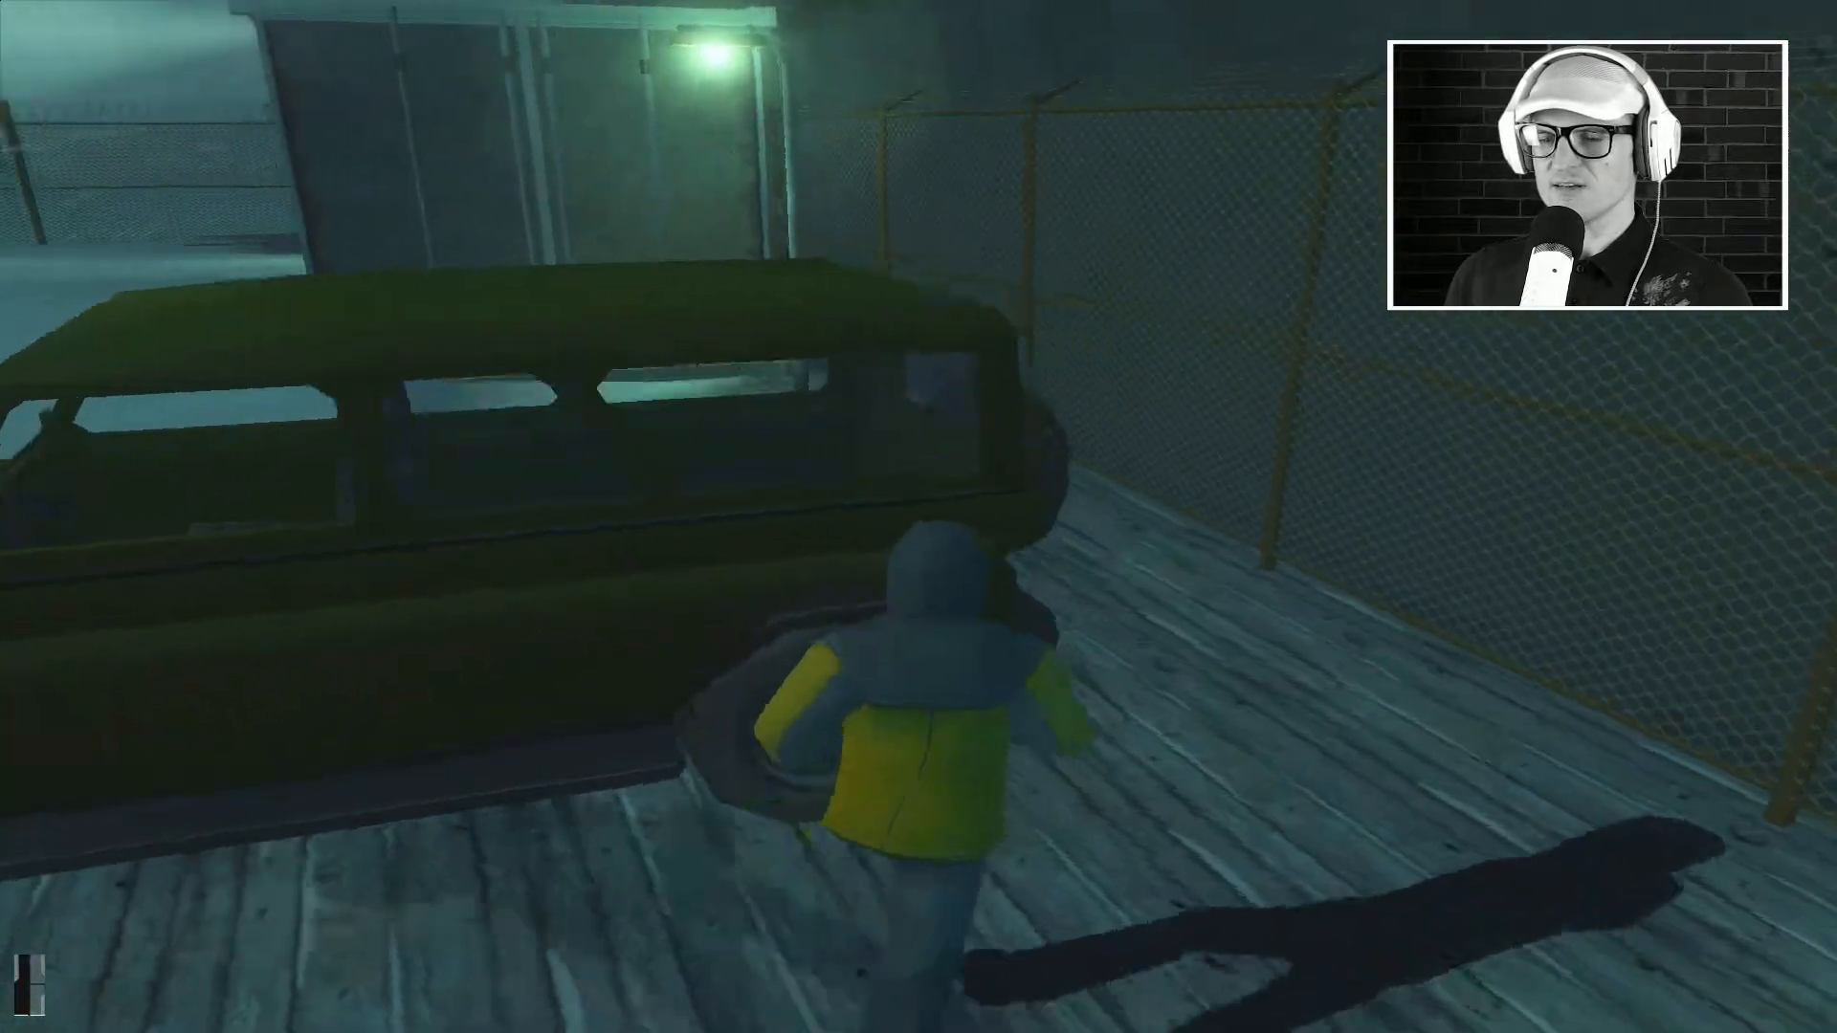
pyautogui.moveTo(919, 516)
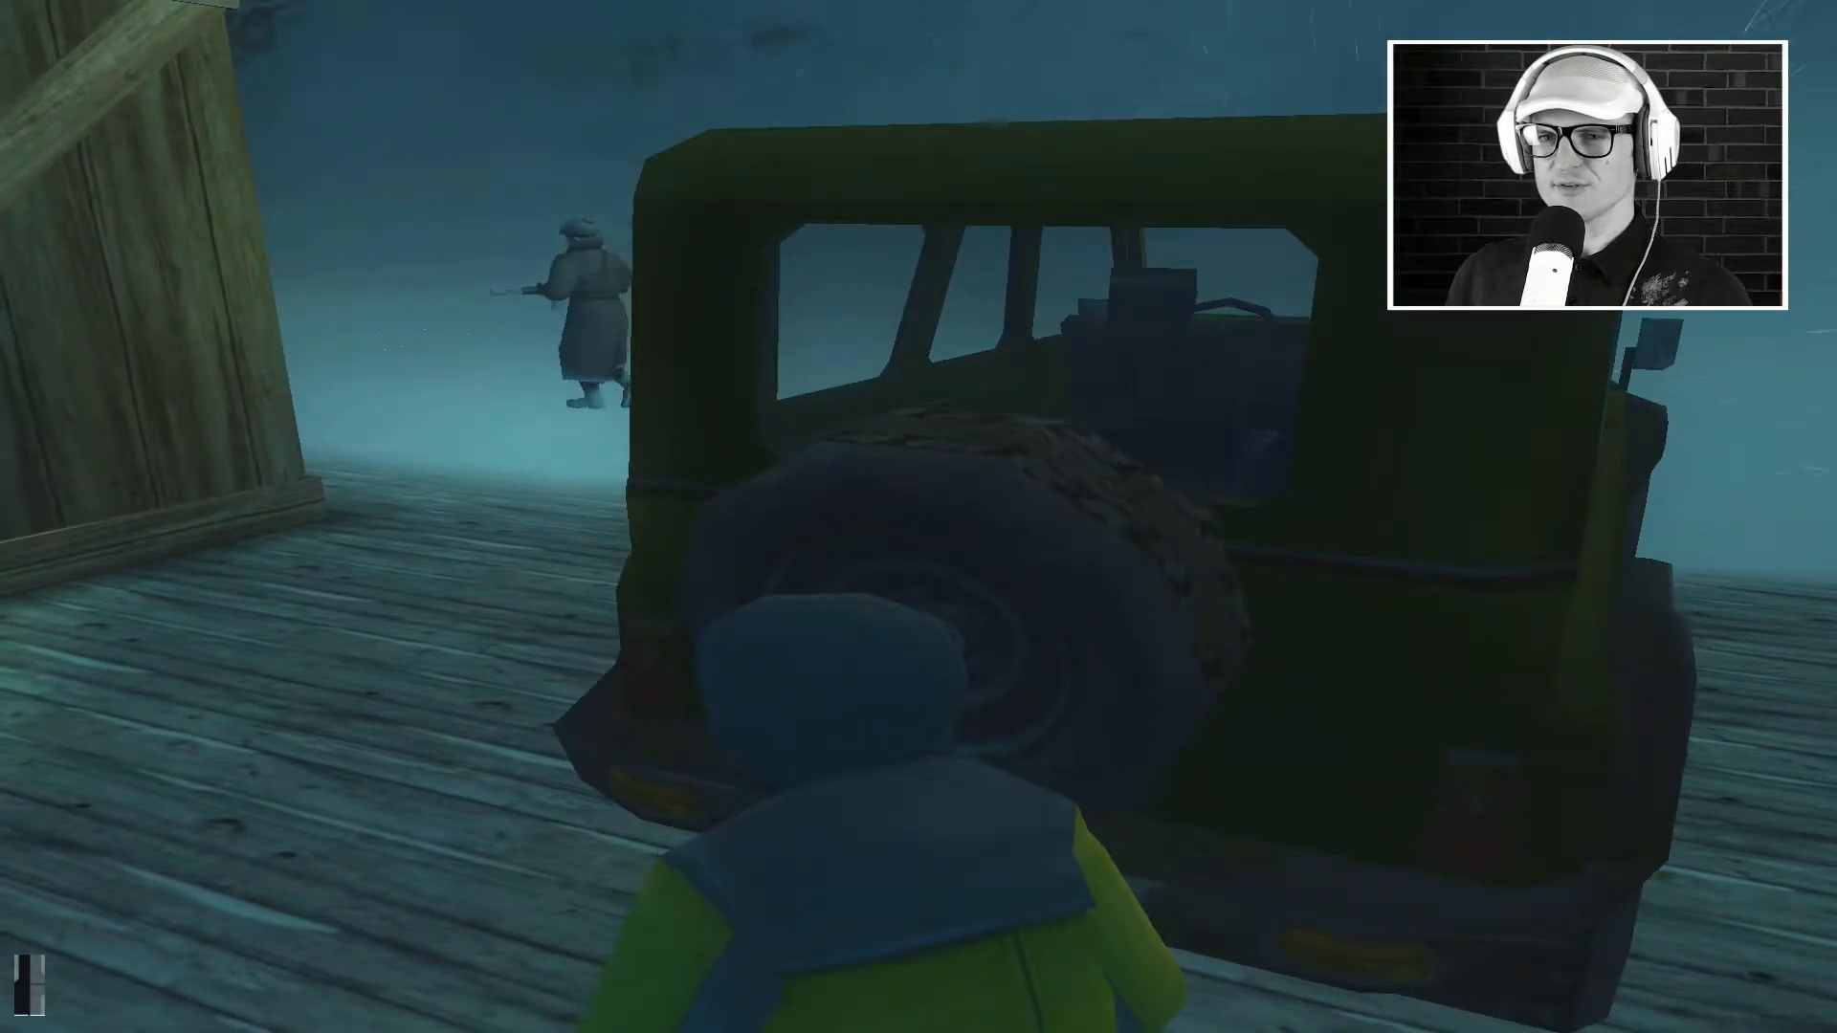
# Step: Choose an entry from the pause menu, then climb the stairwell and go through the door at the top
pyautogui.press('Escape')
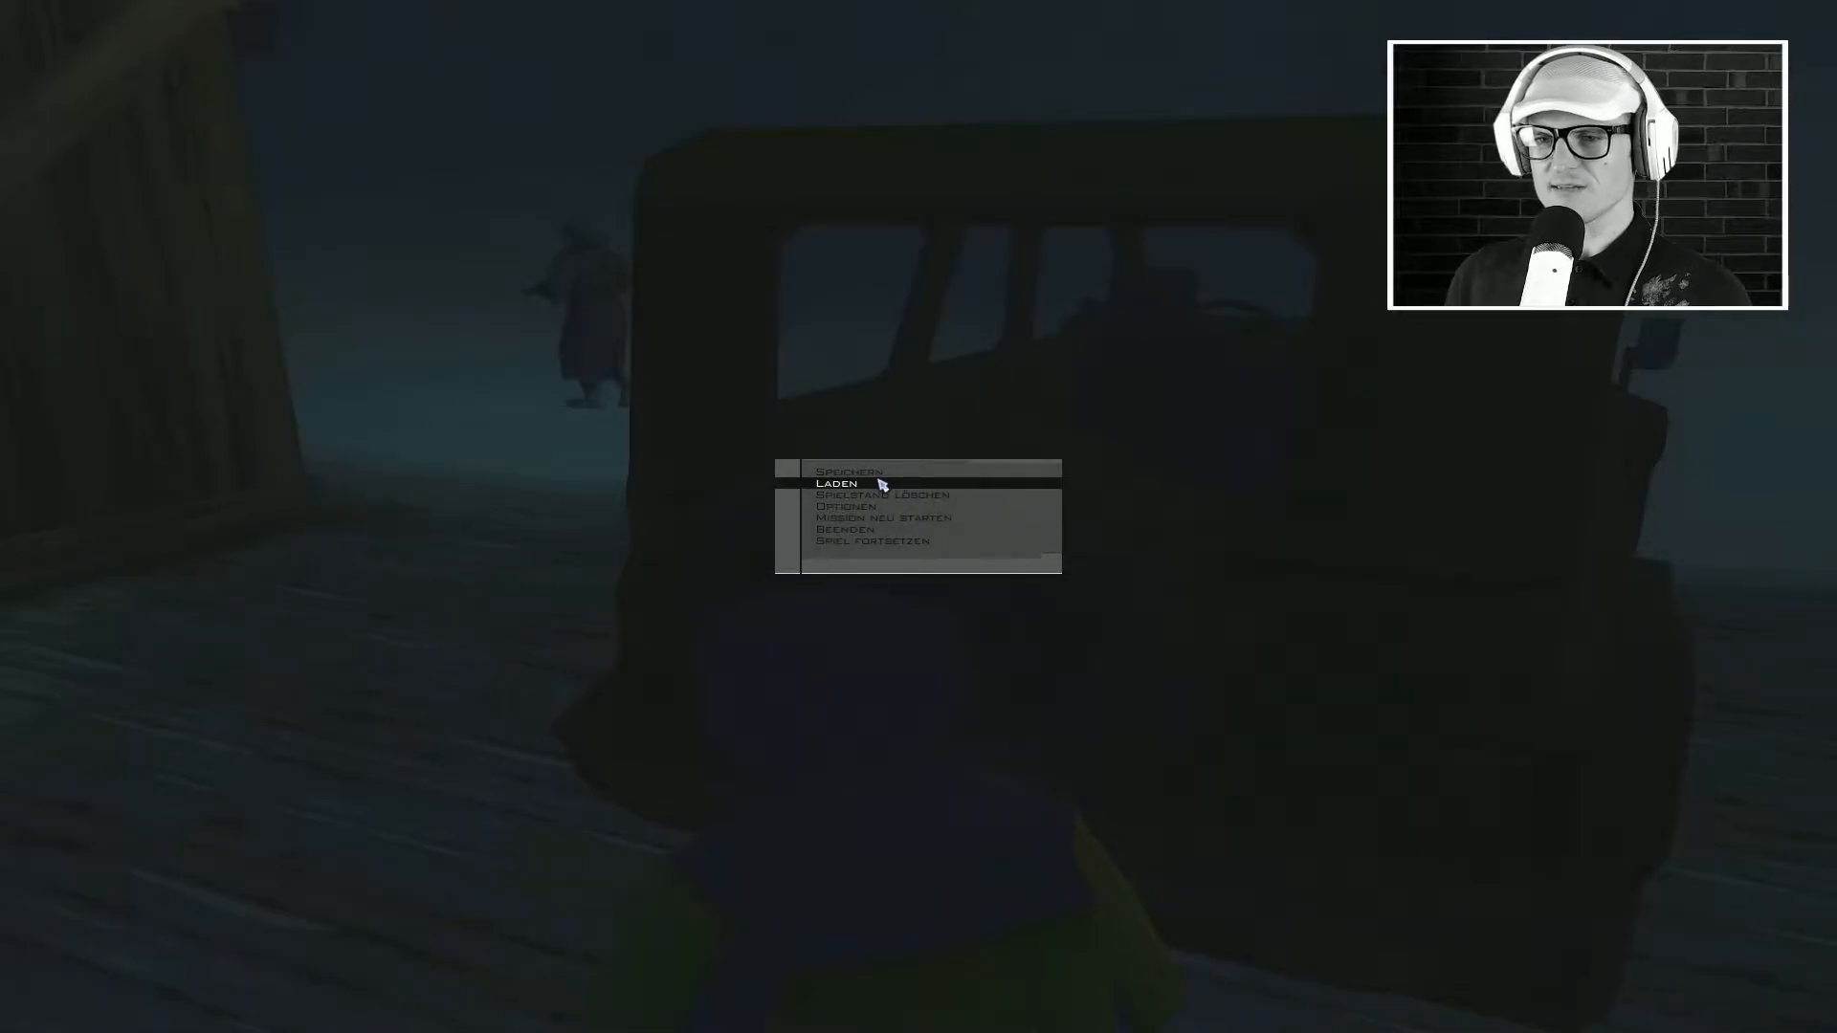
pyautogui.click(846, 470)
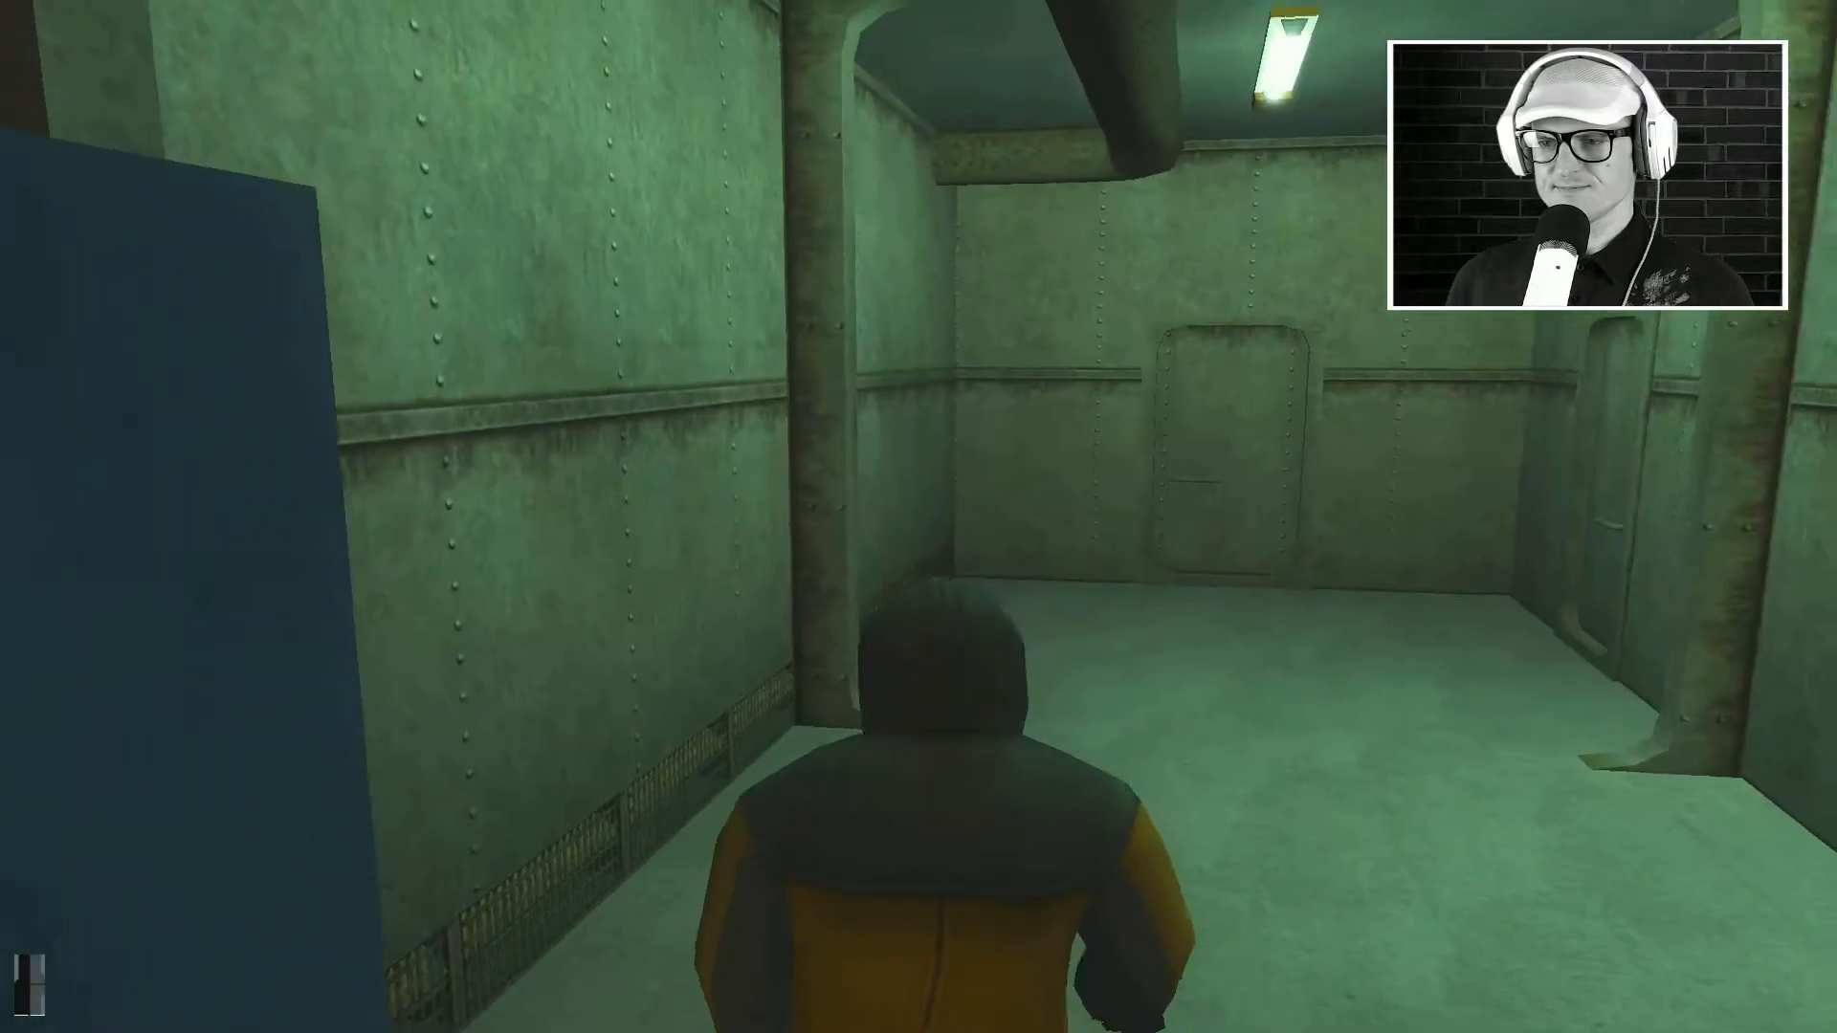
pyautogui.press('w')
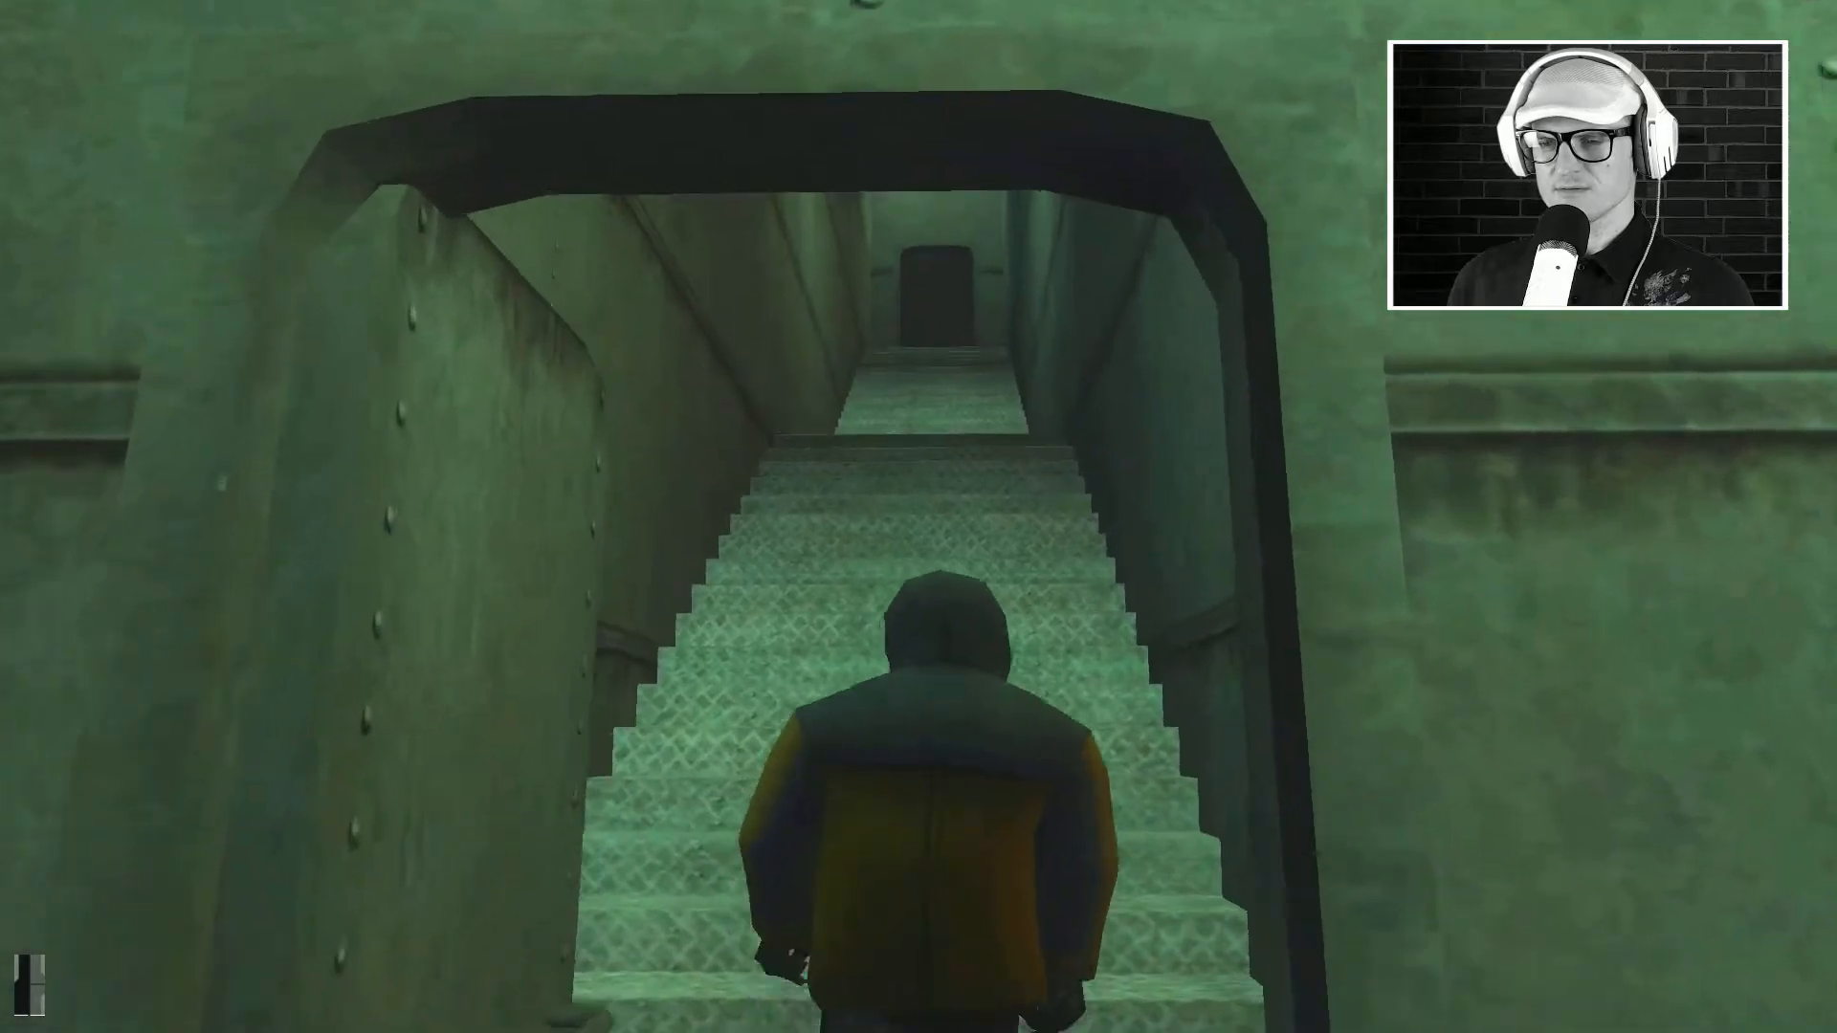
pyautogui.press('w')
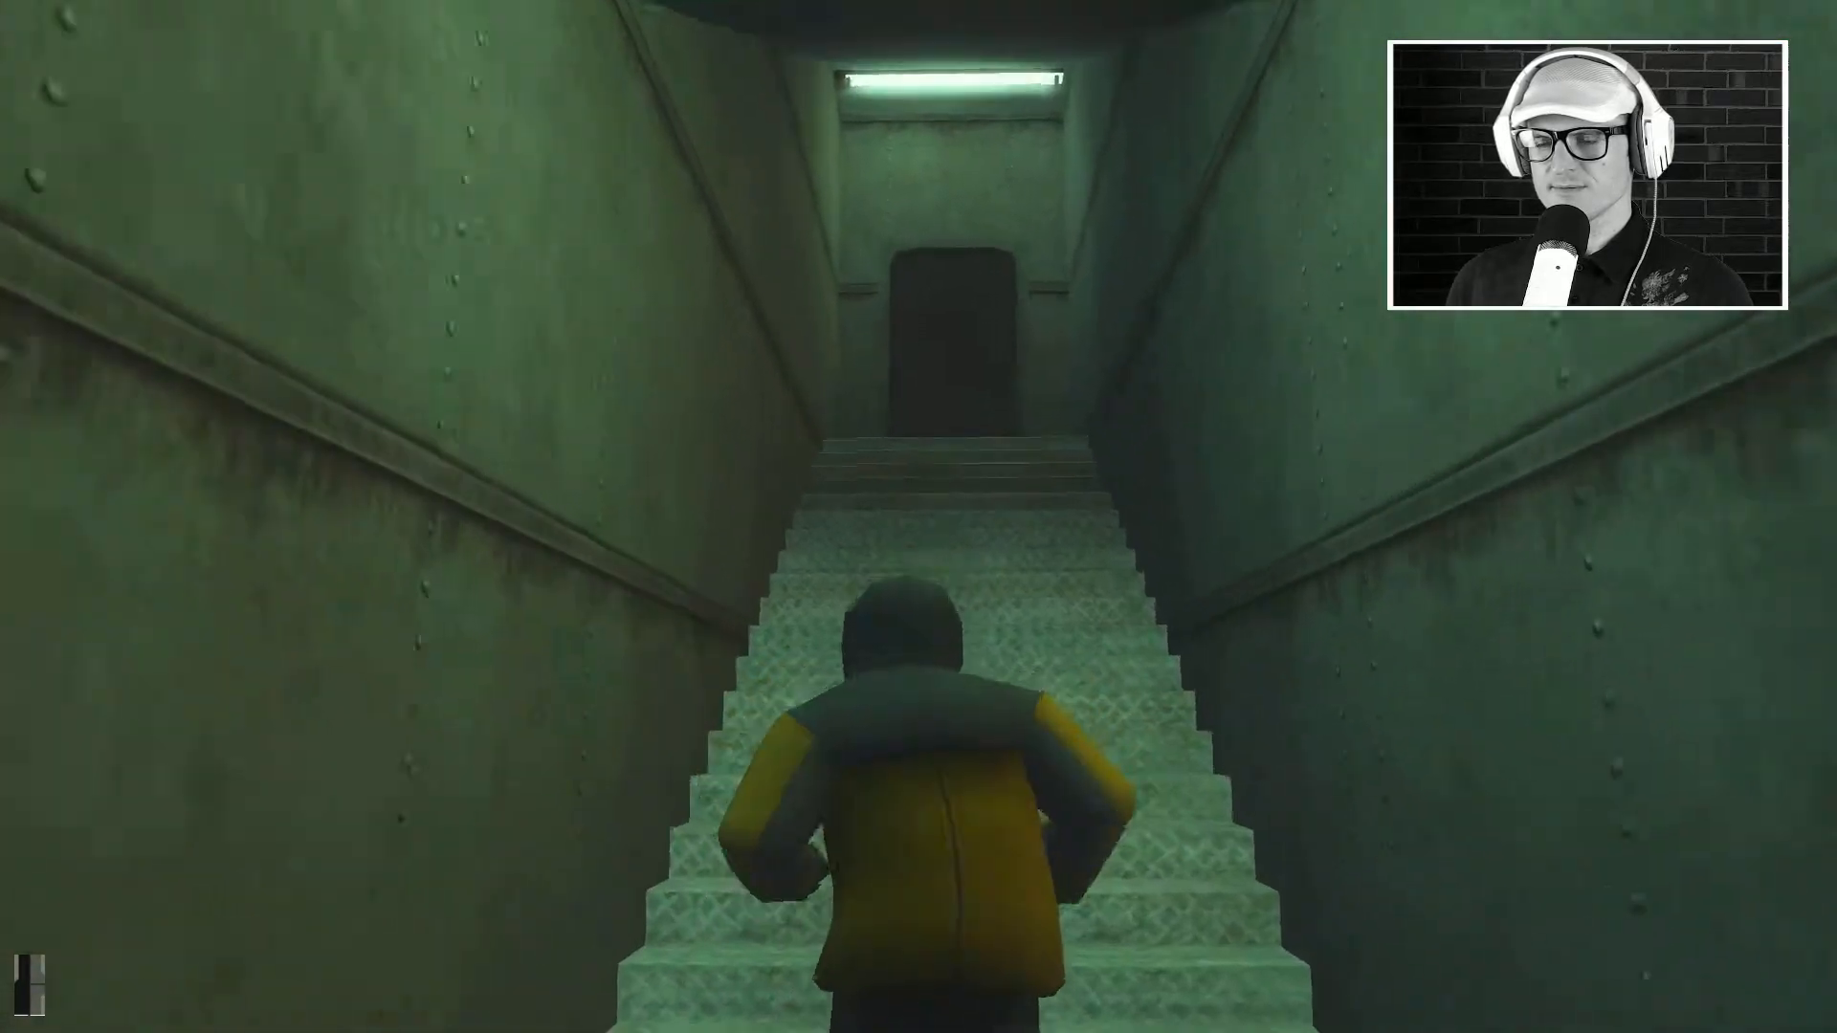
pyautogui.press('w')
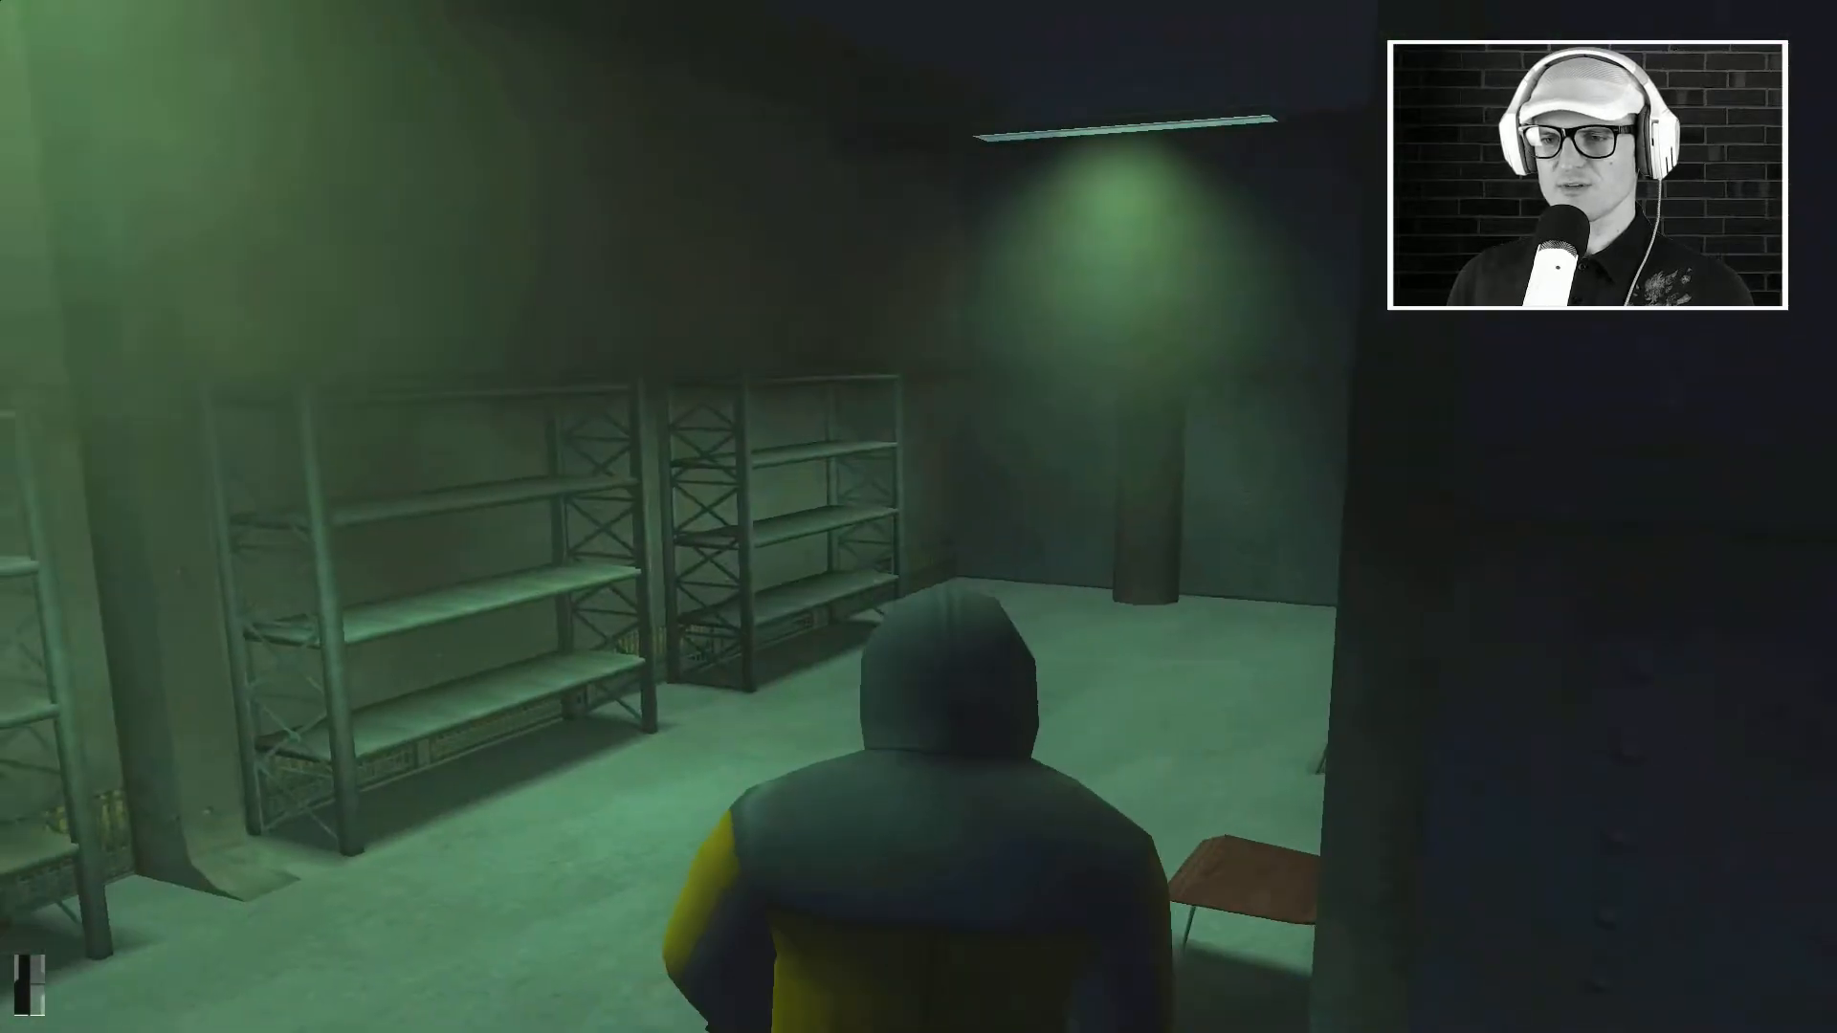
# Step: Cross the storage room with empty shelves and walk down the snowy walkway past the guard
pyautogui.press('w')
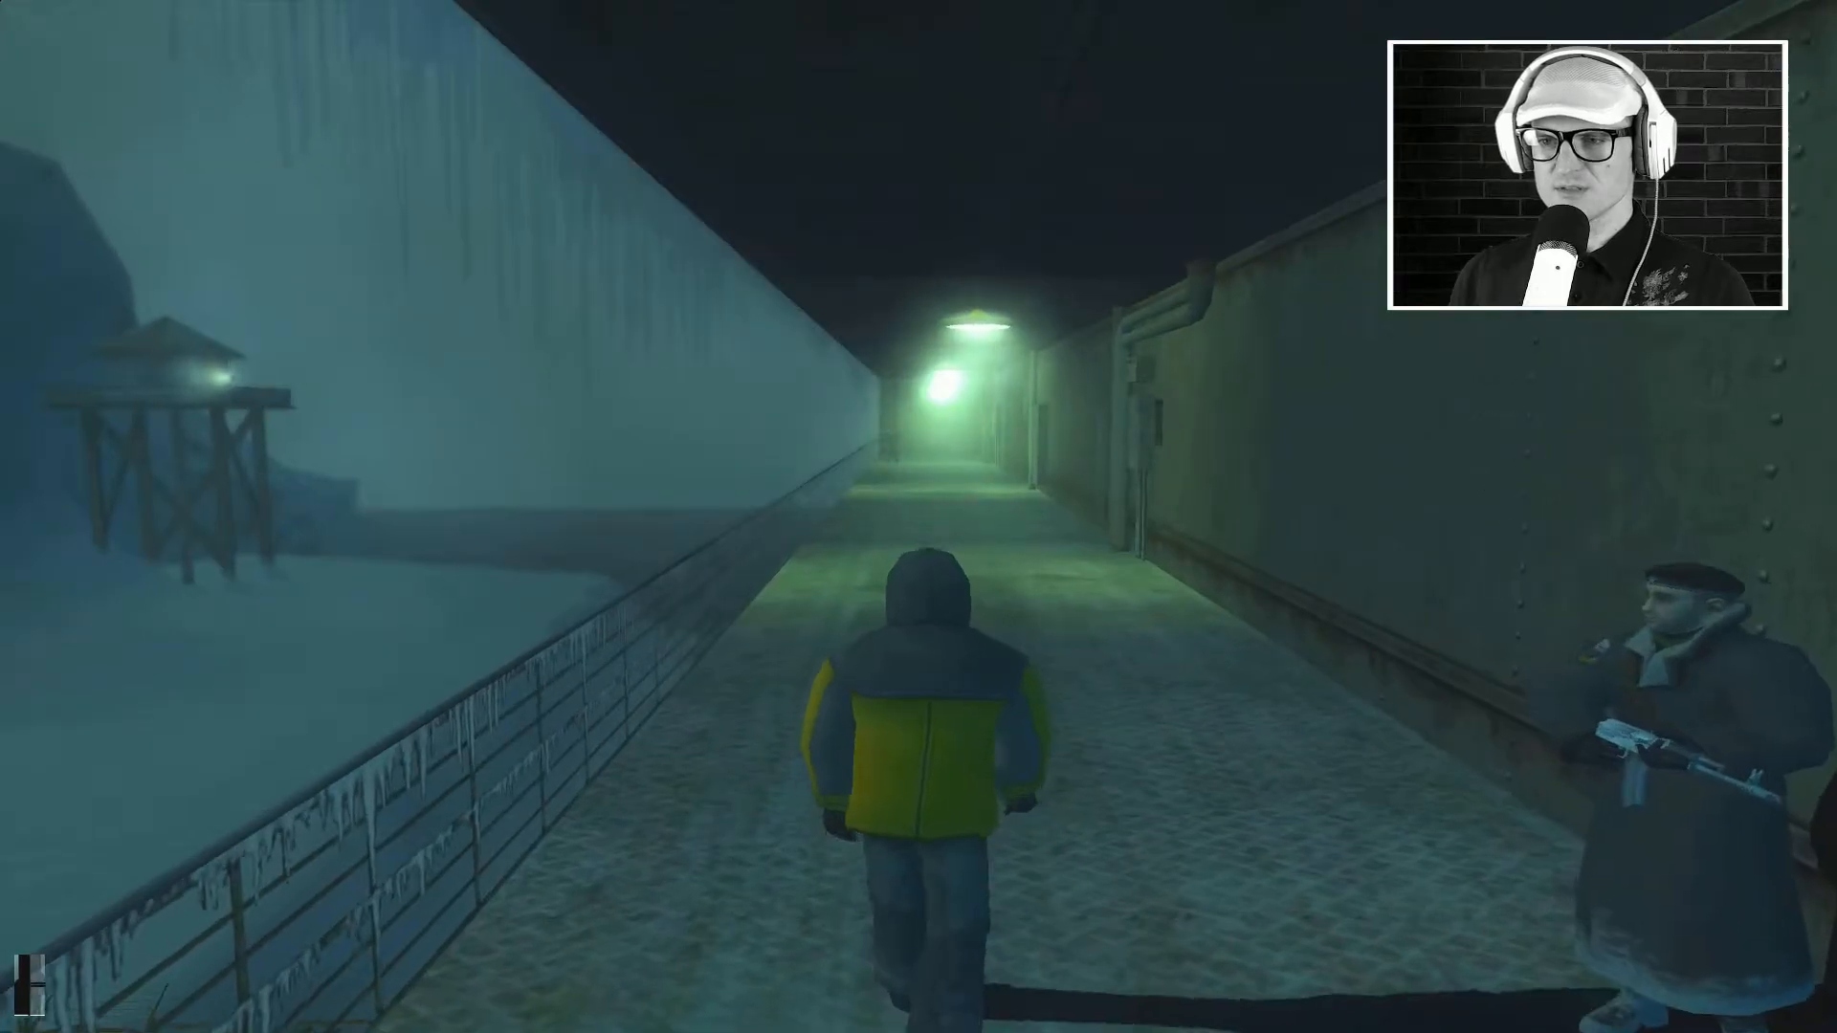
pyautogui.press('w')
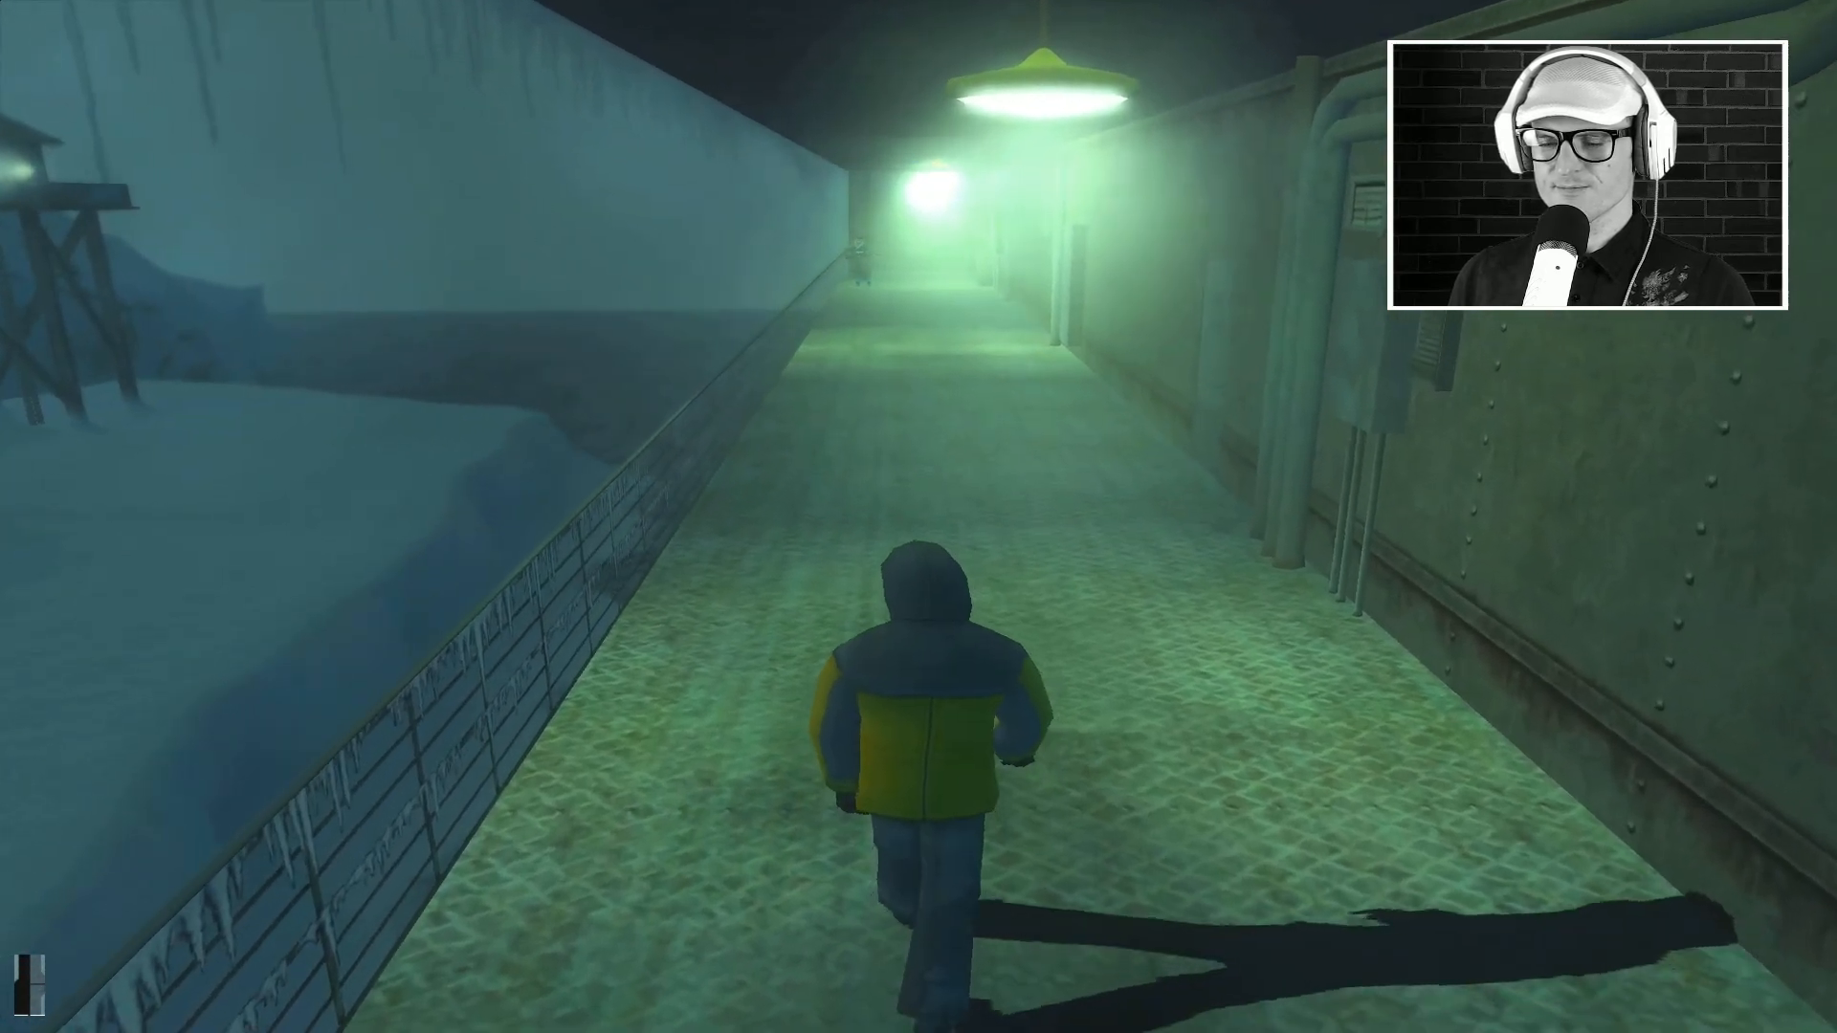
pyautogui.press('w')
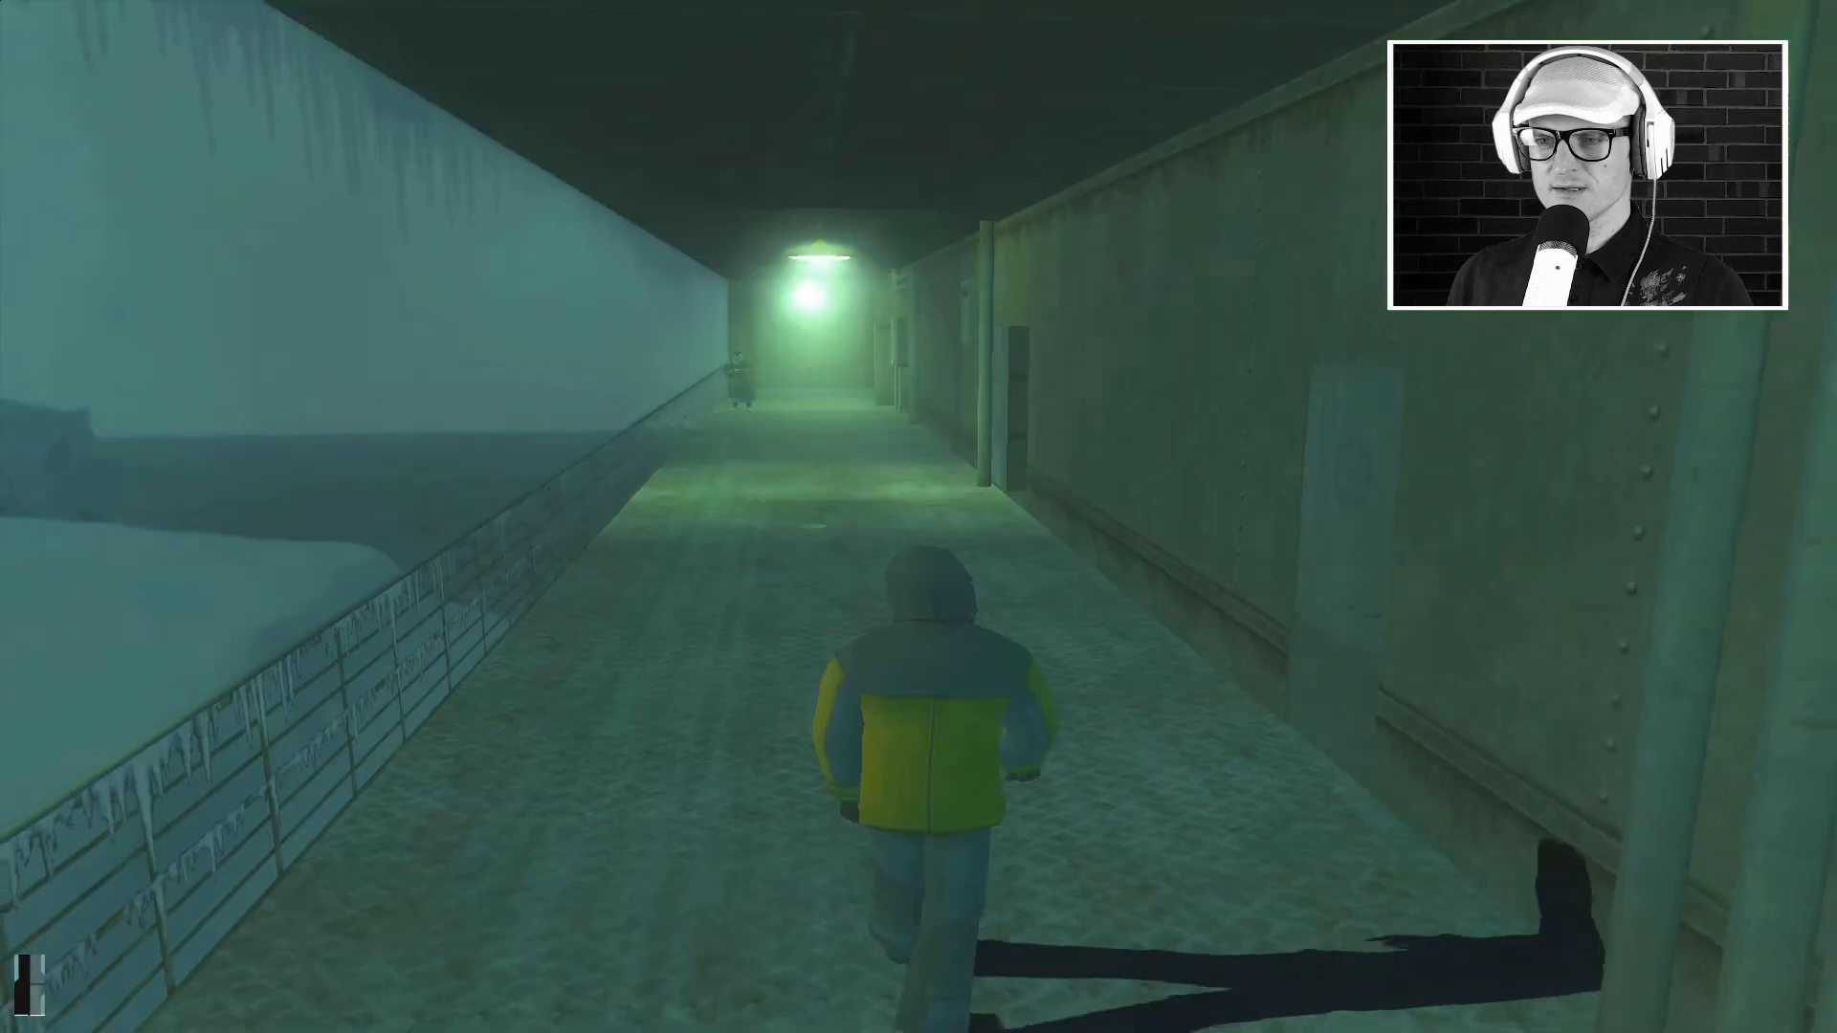
# Step: Go through the wall door into the crate room with the pistol chalkboard, then leave it again
pyautogui.press('w')
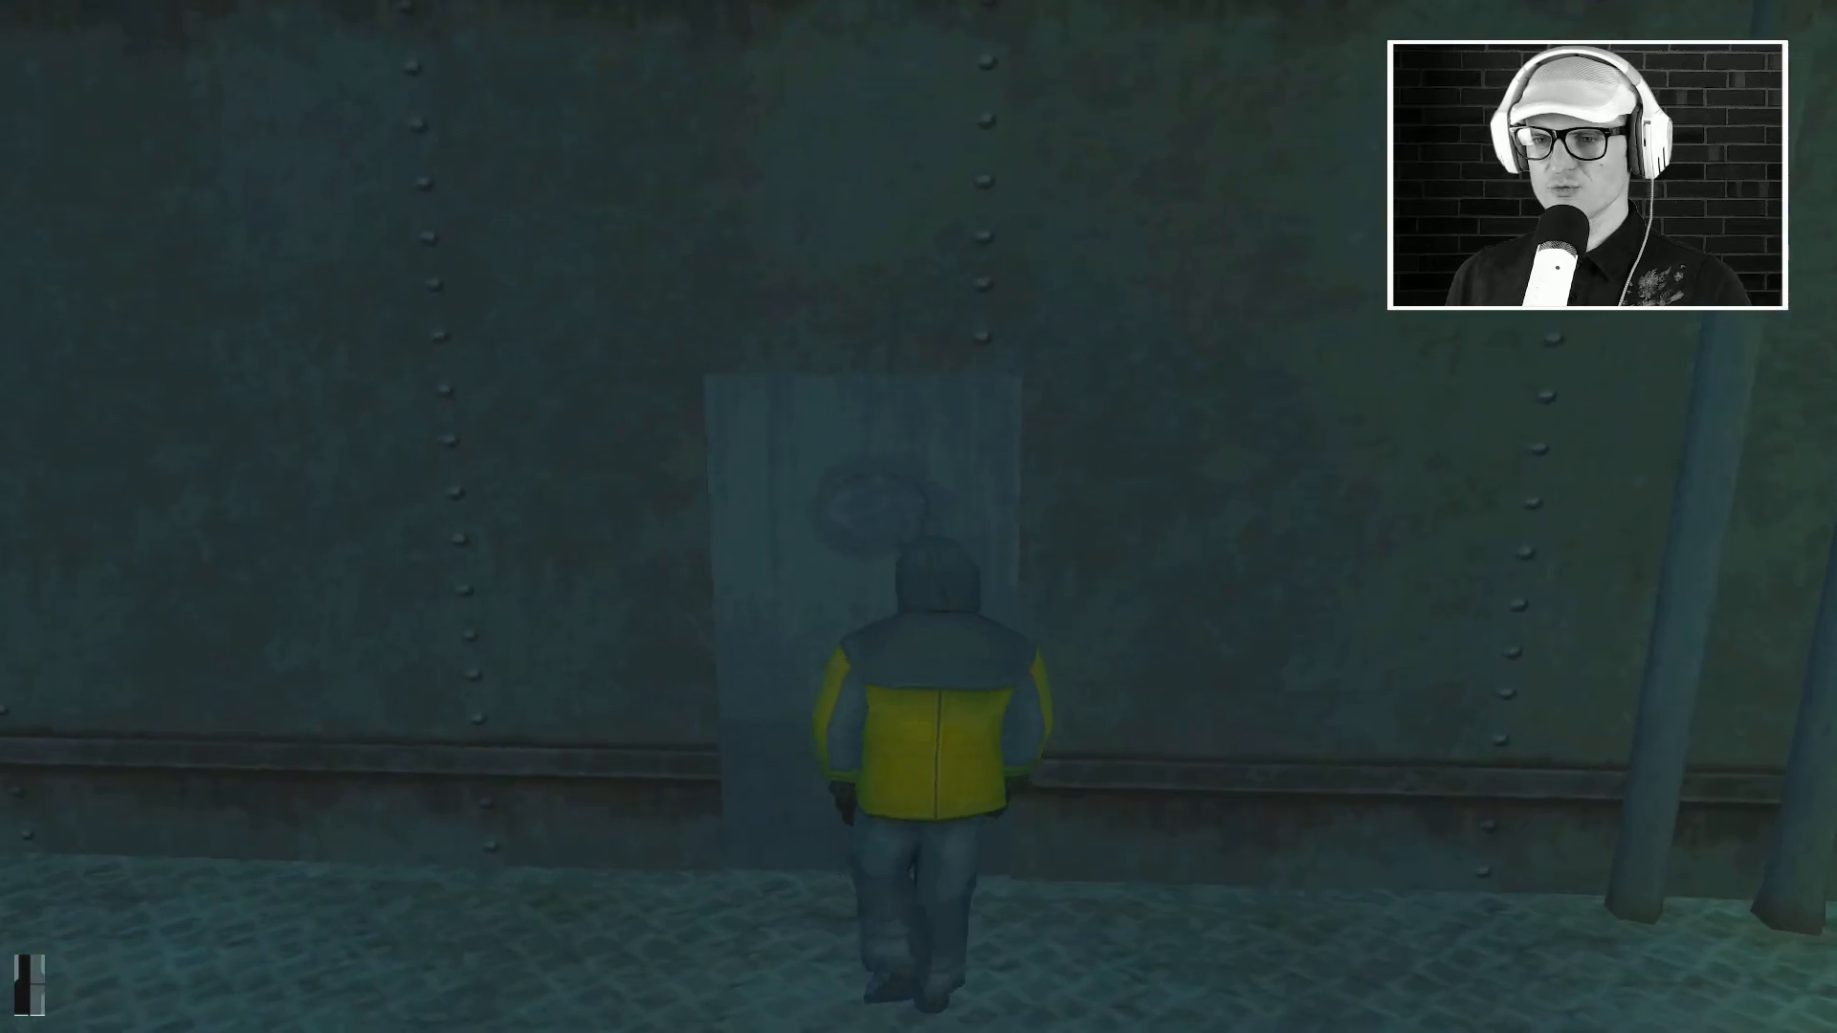
pyautogui.press('w')
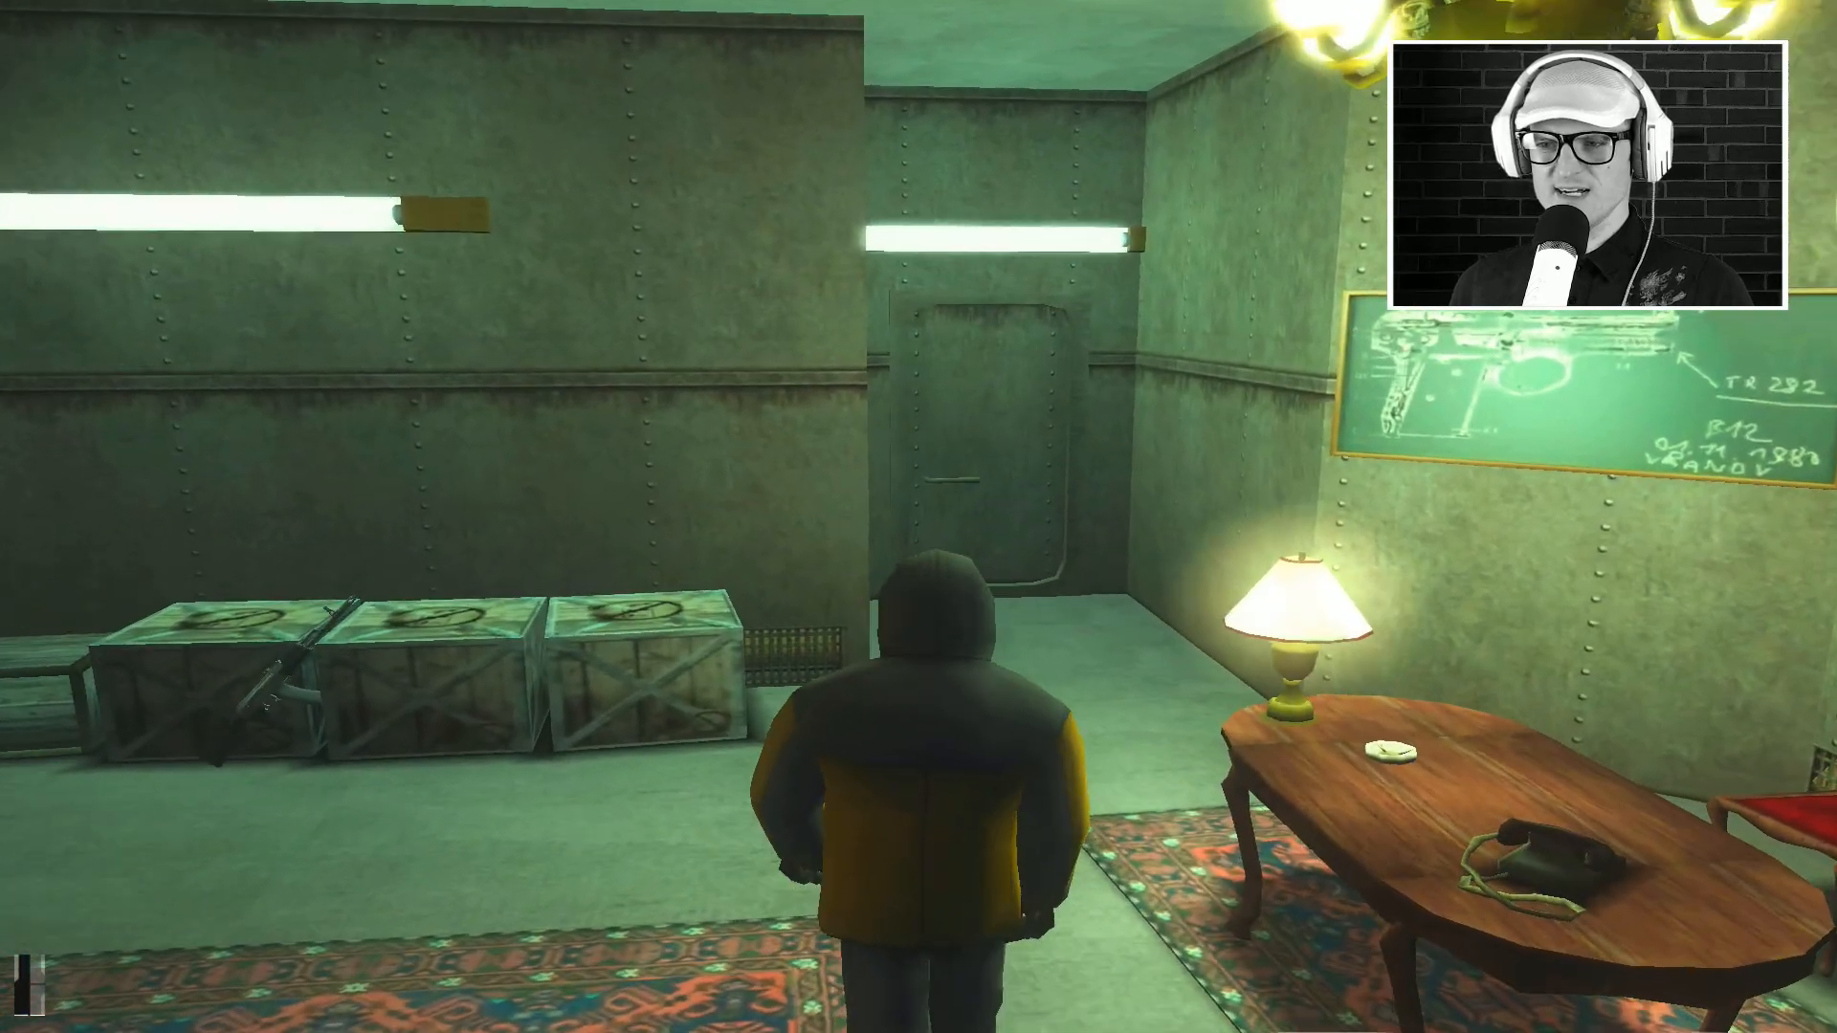
pyautogui.press('Escape')
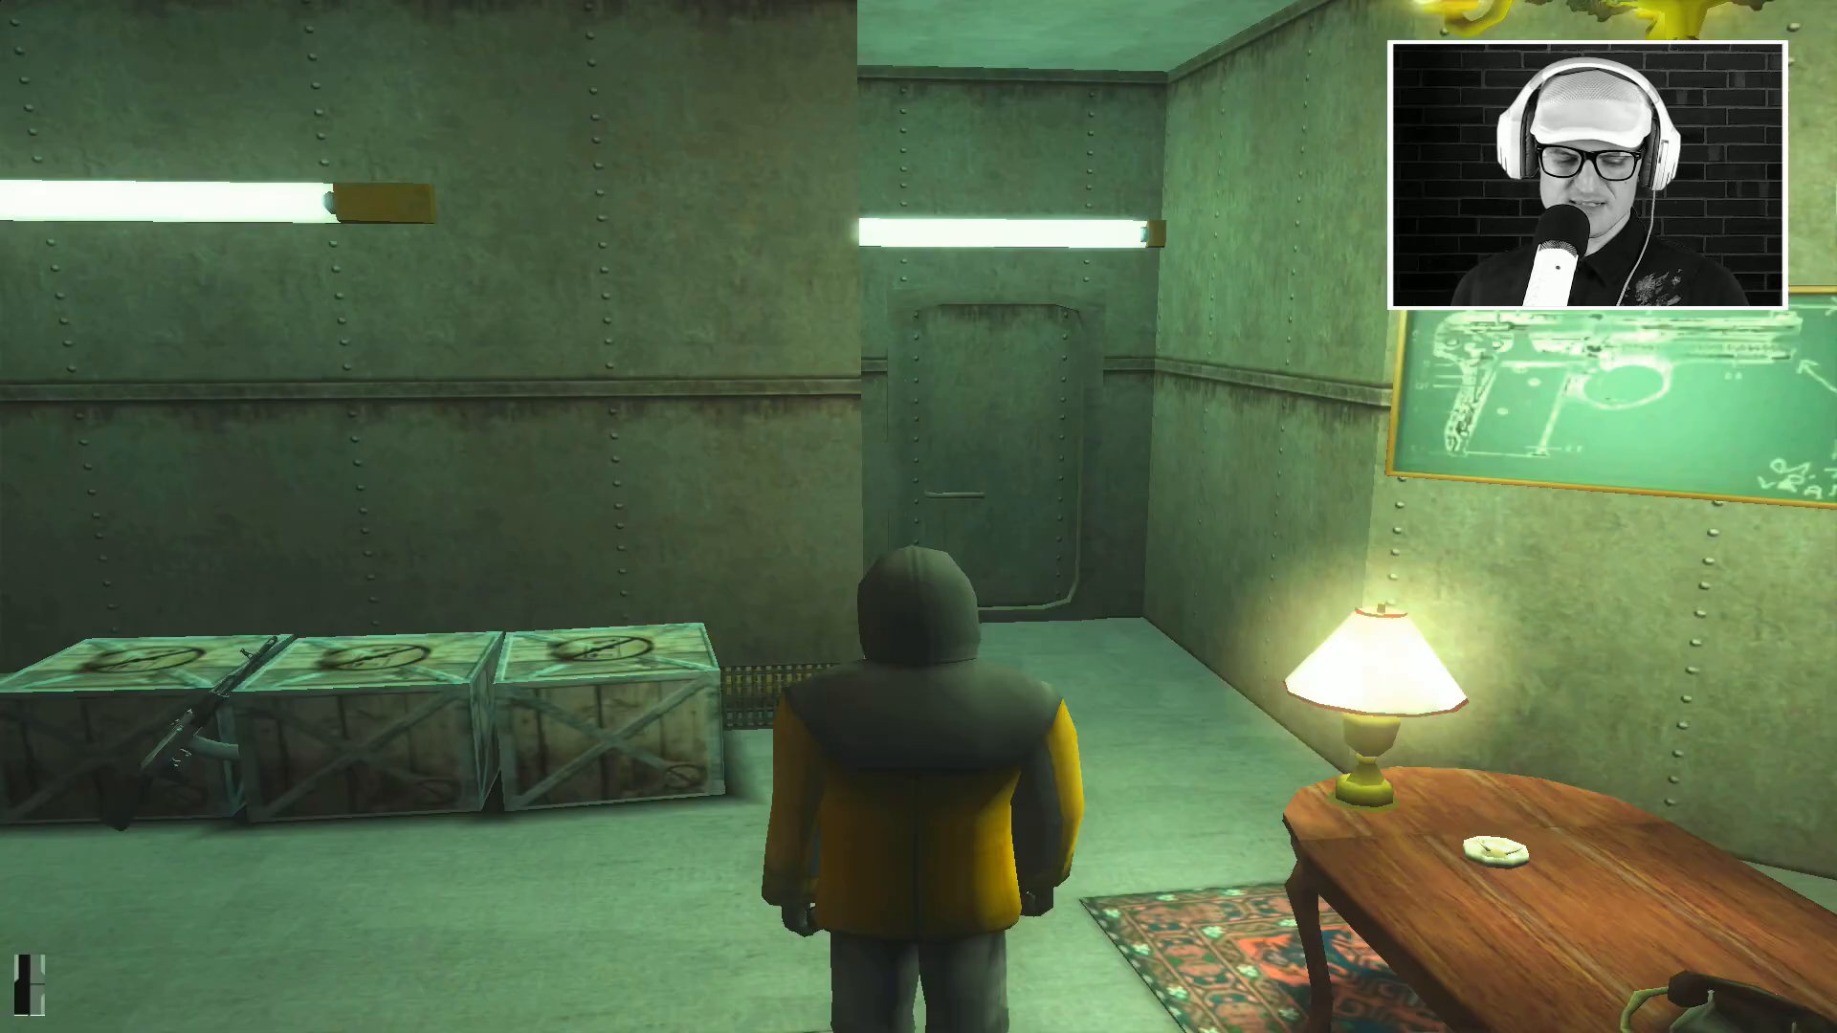
pyautogui.press('w')
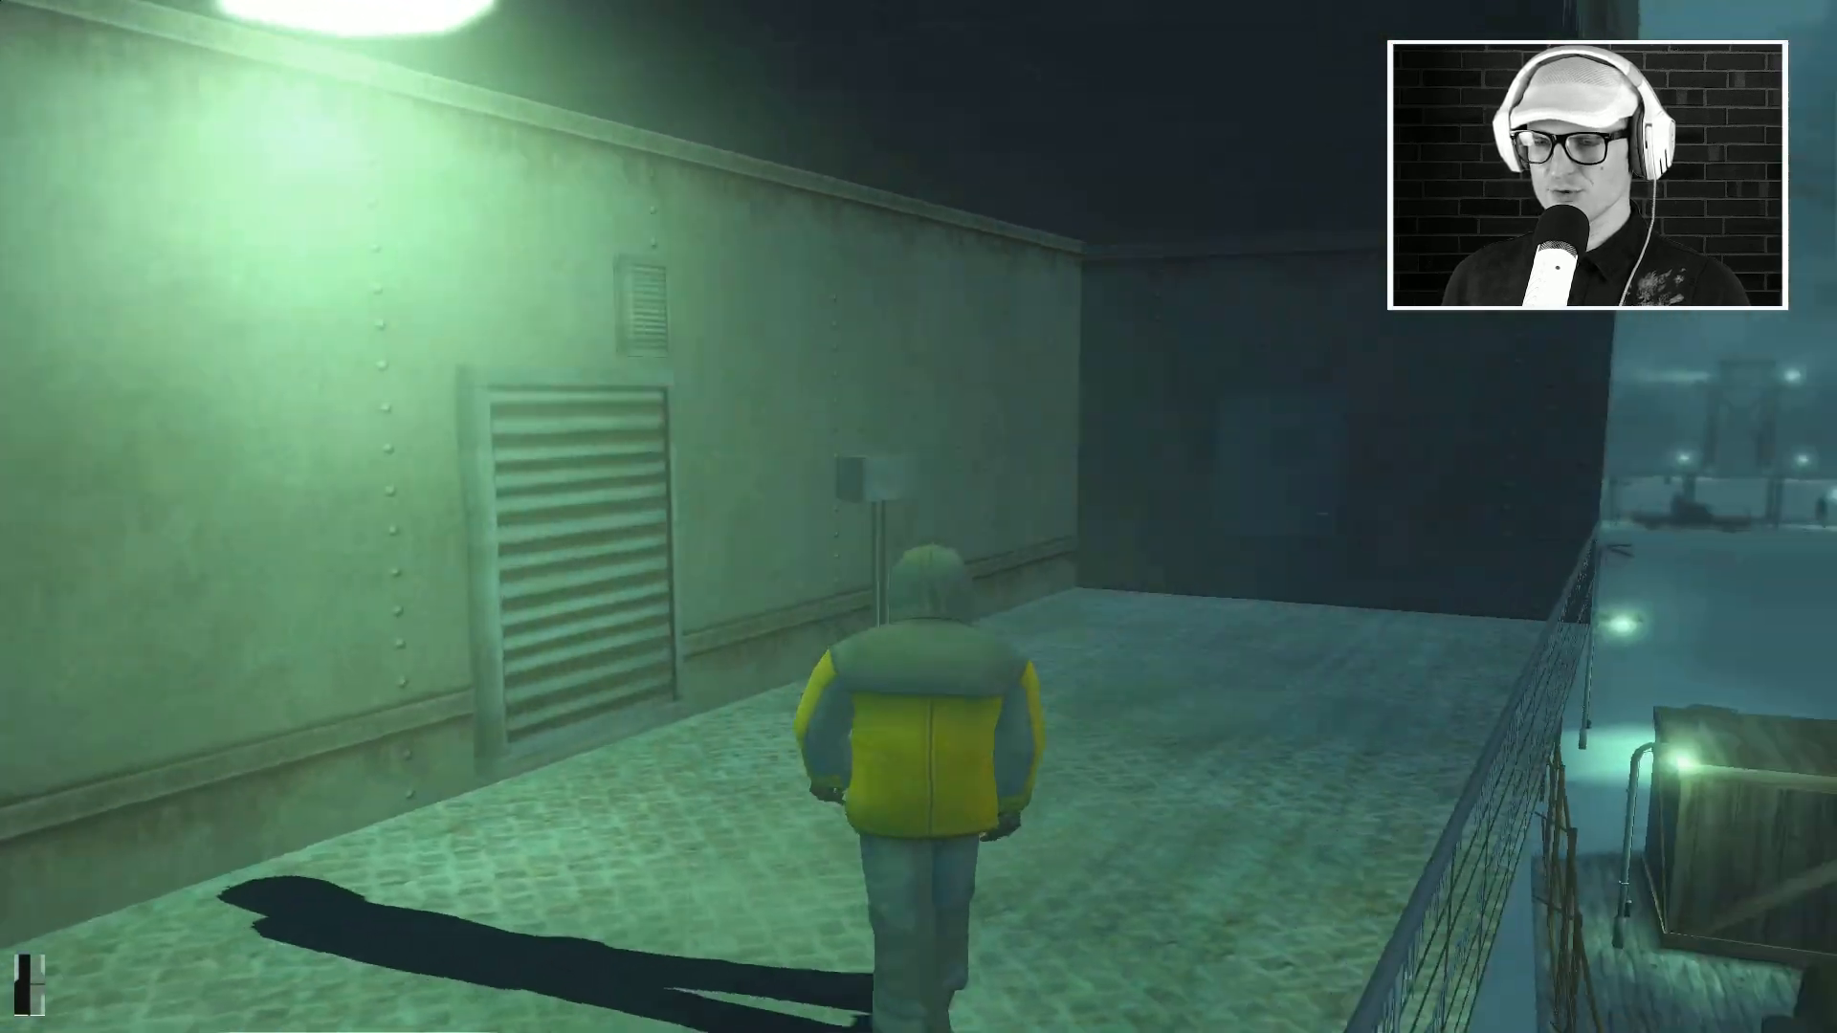
# Step: Go through the door at the walkway's end and descend the staircase toward the lower door
pyautogui.press('w')
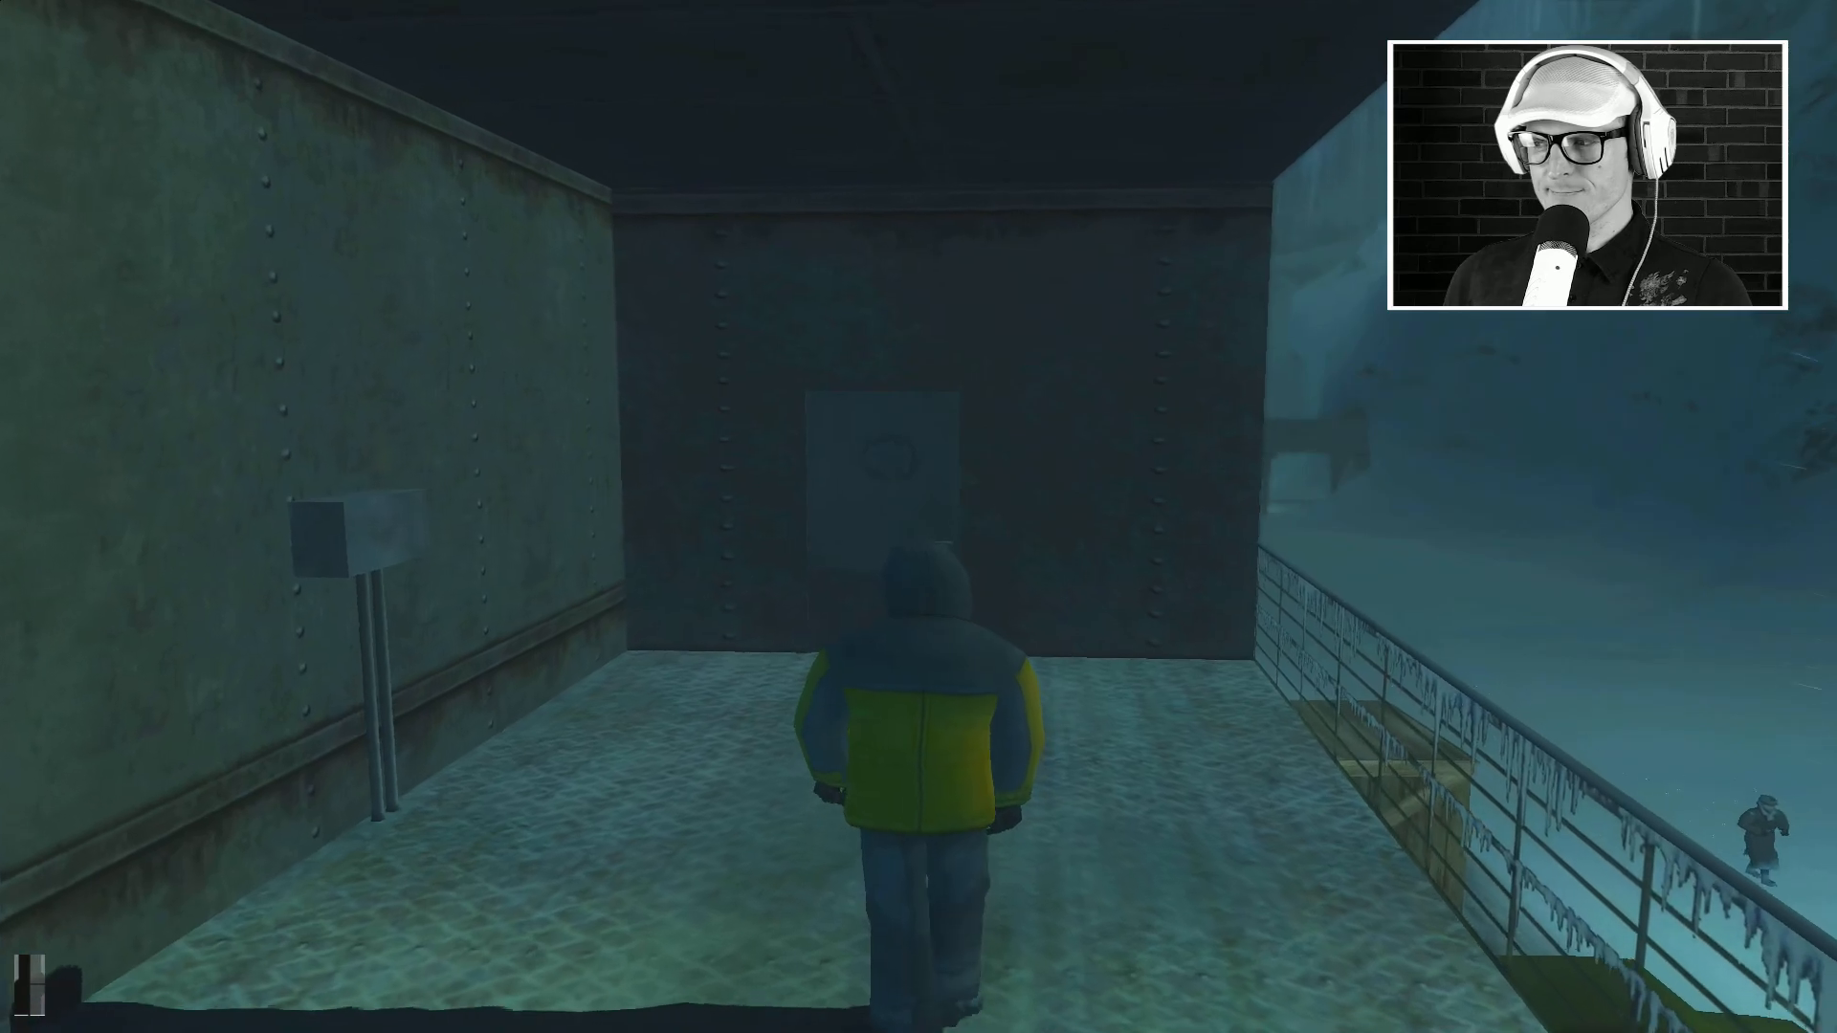
pyautogui.press('w')
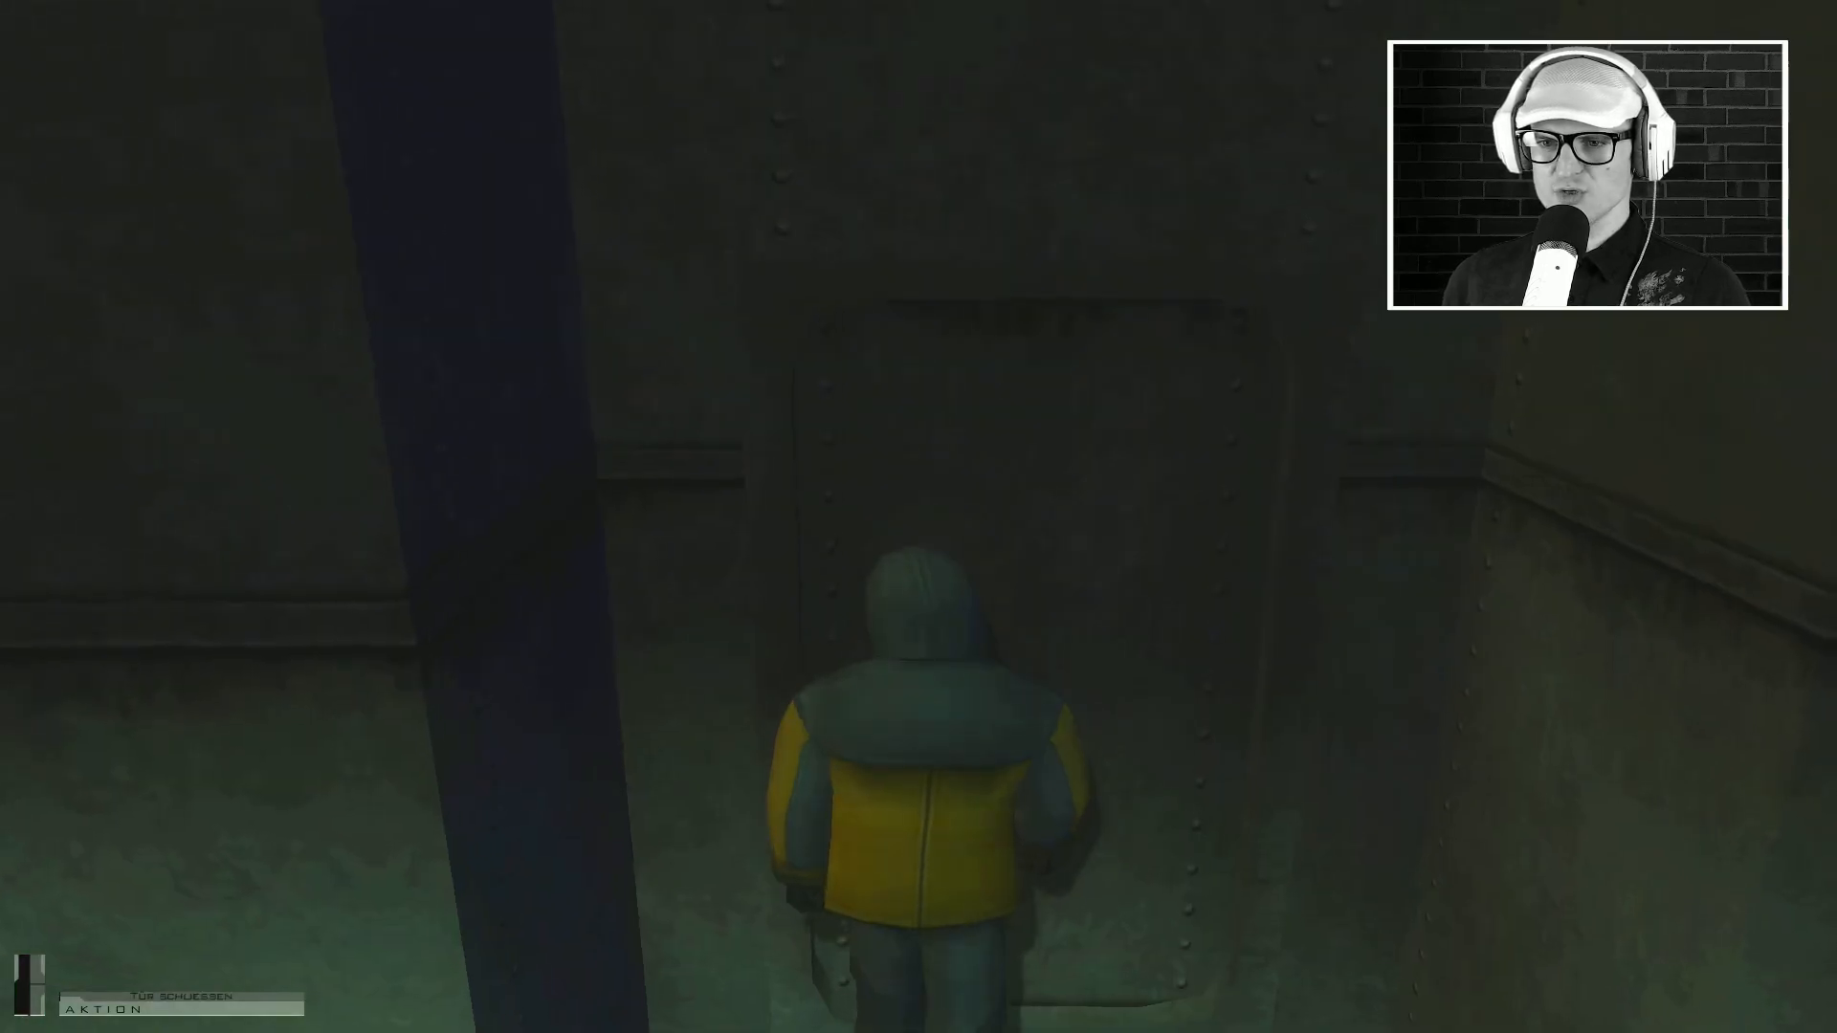
pyautogui.press('w')
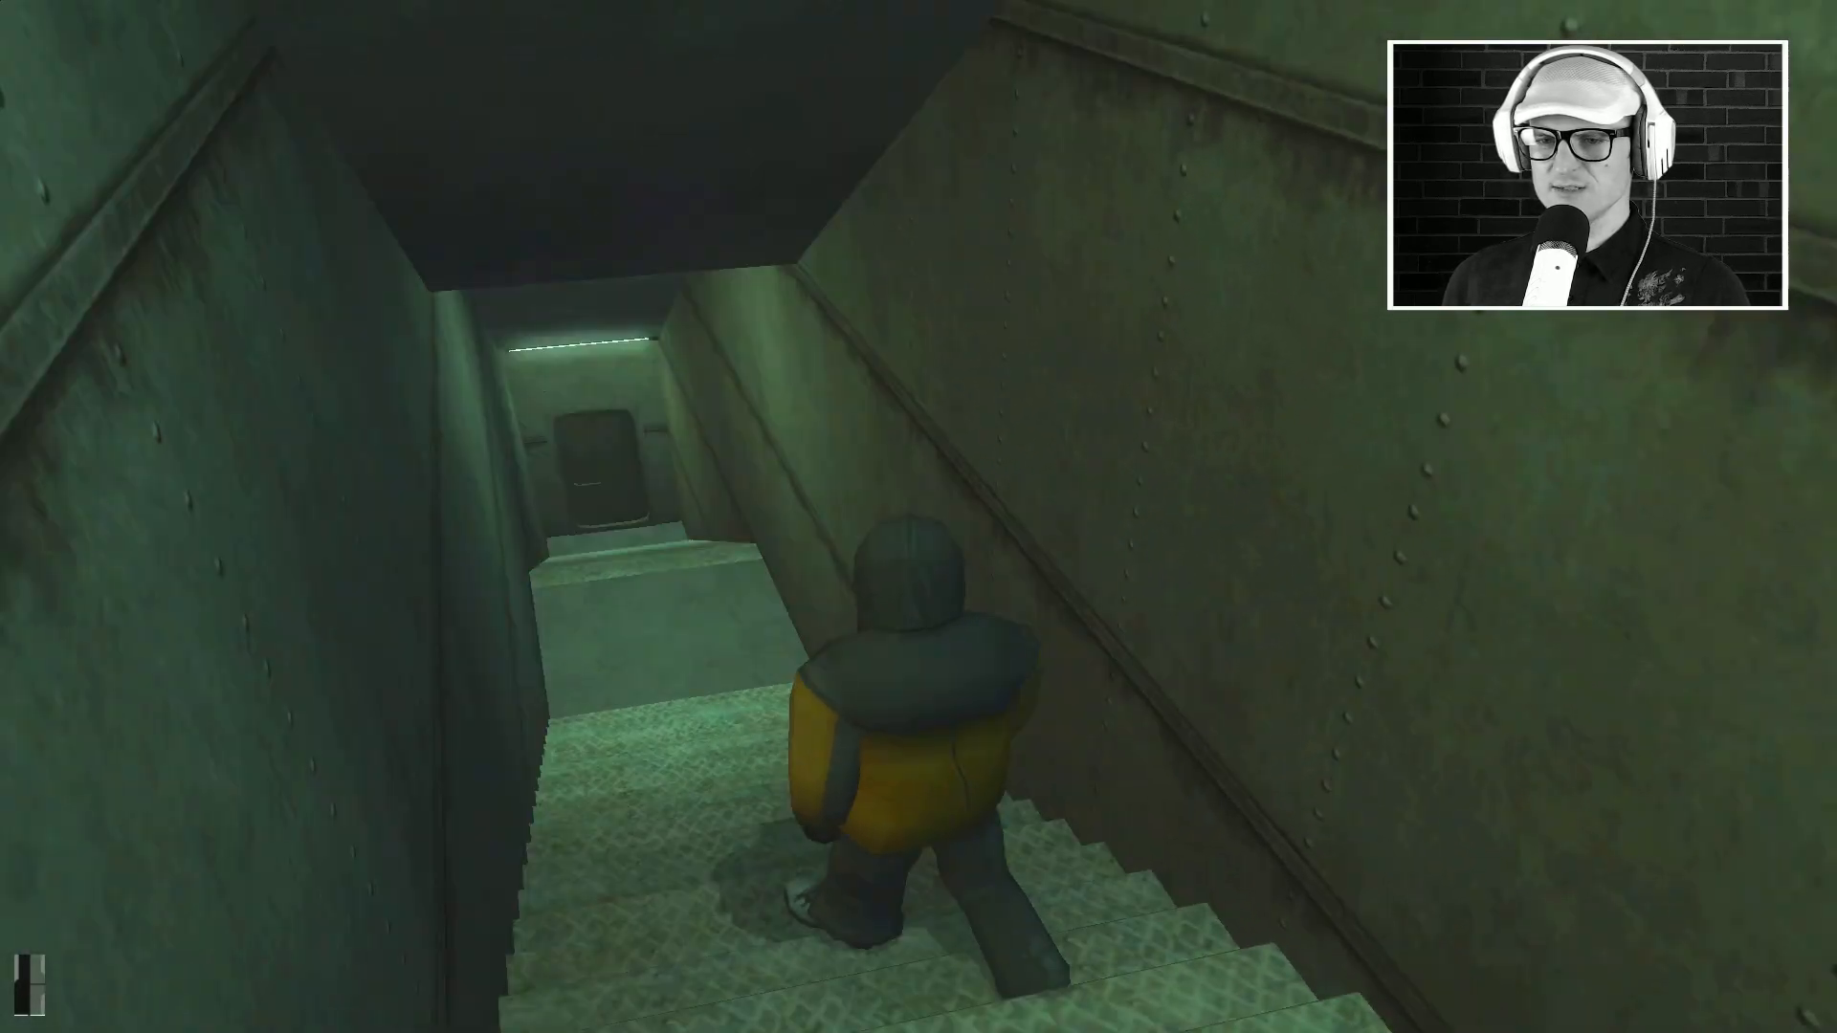
pyautogui.press('w')
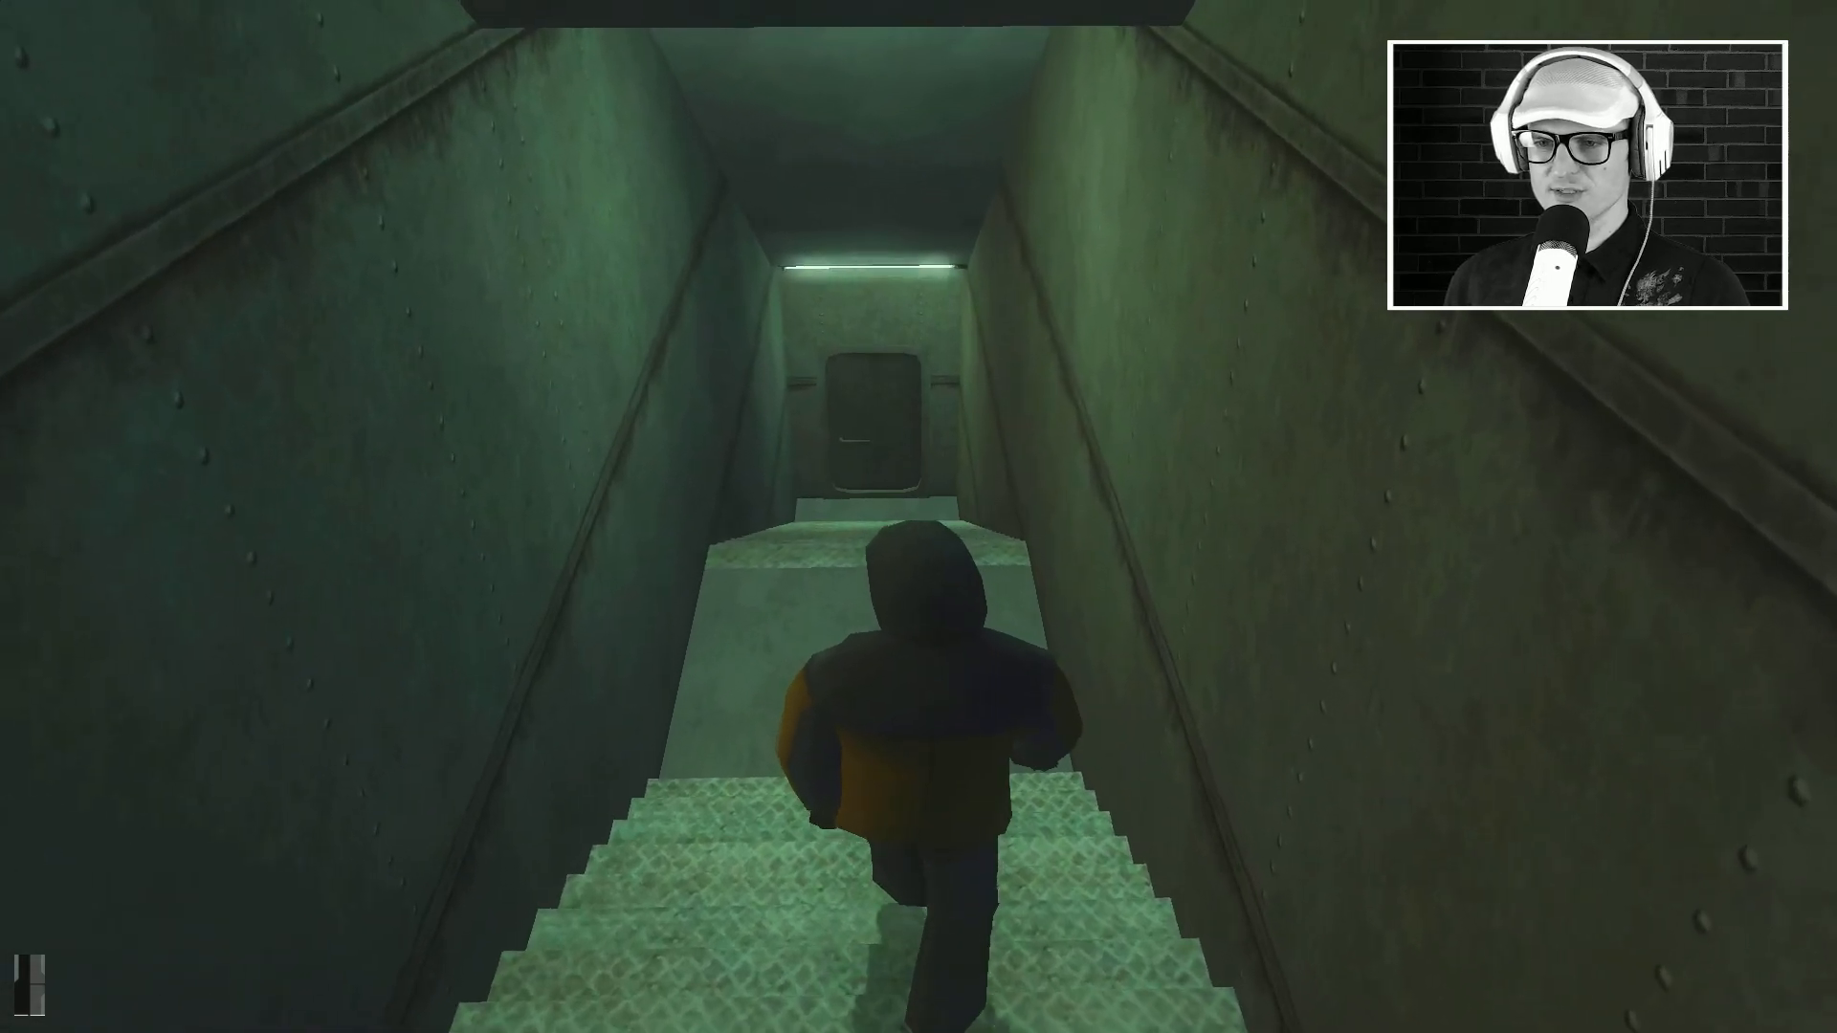
pyautogui.press('w')
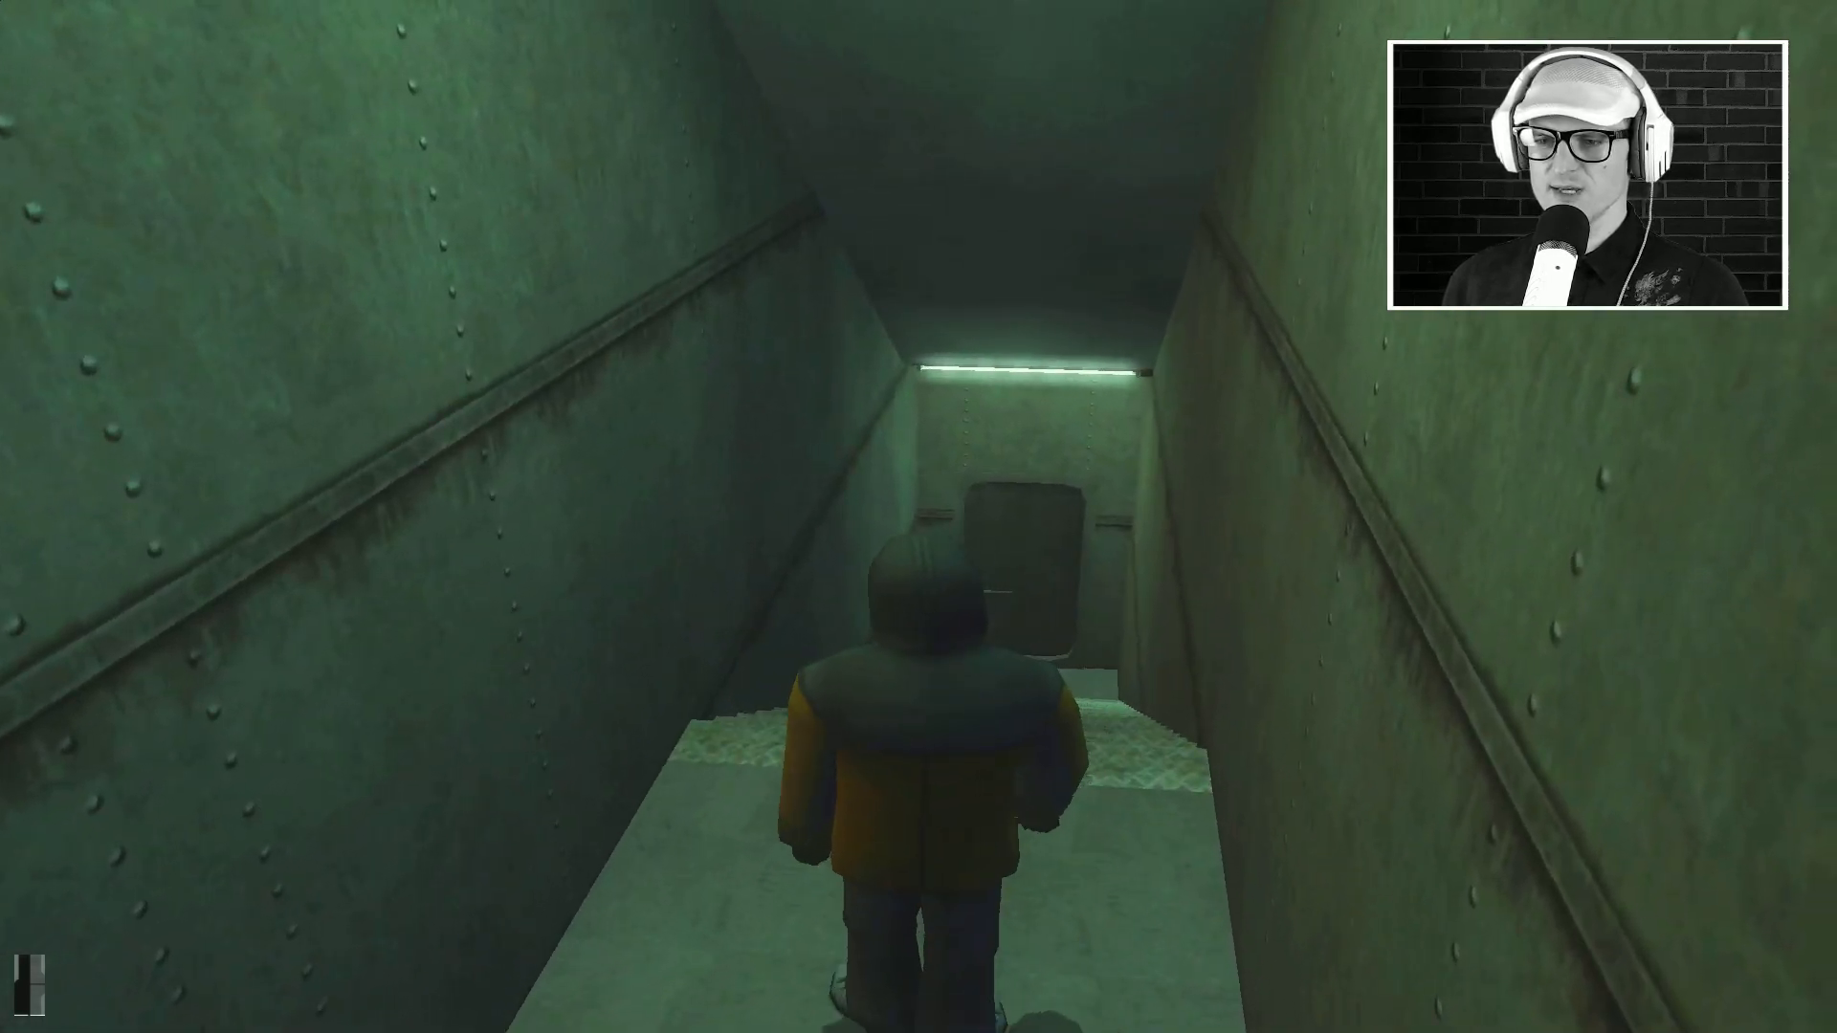